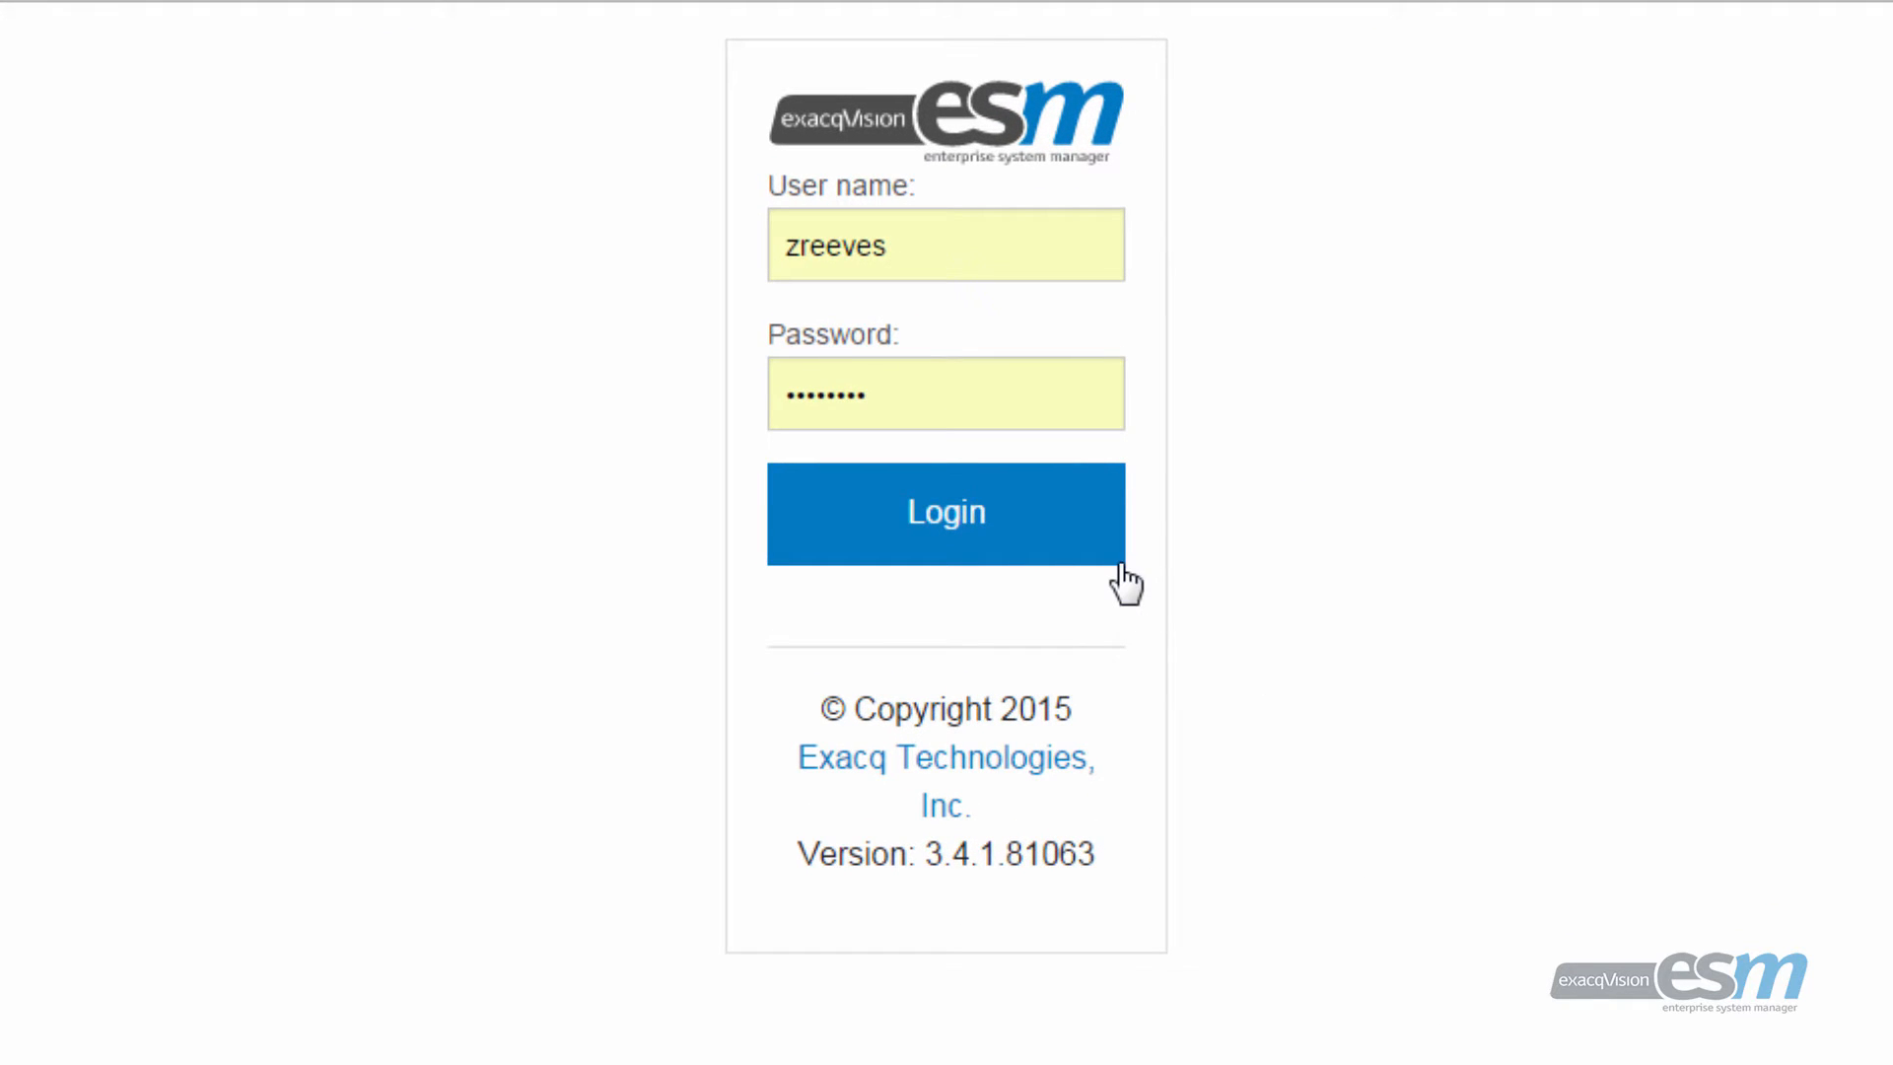
# Log in to ESM and scroll the dashboard listing servers and unacknowledged events
pyautogui.click(946, 512)
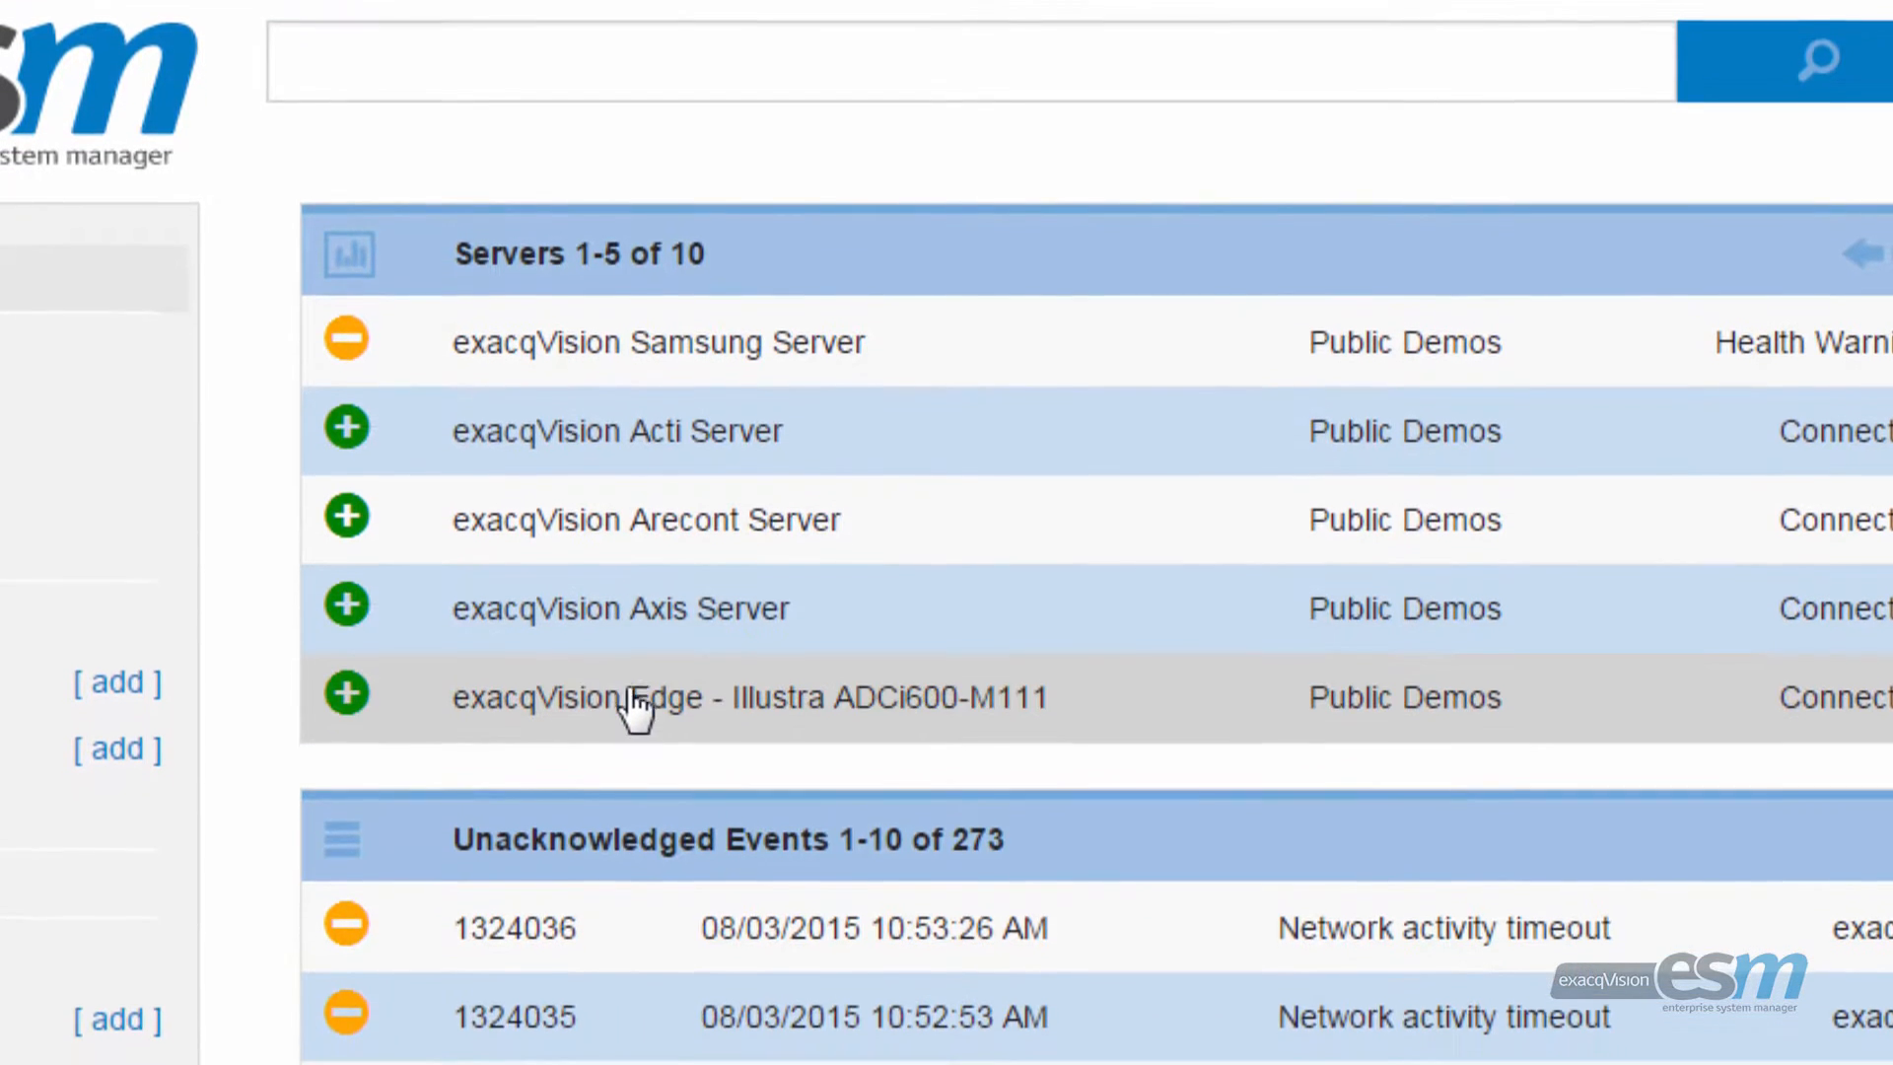
pyautogui.scroll(-3)
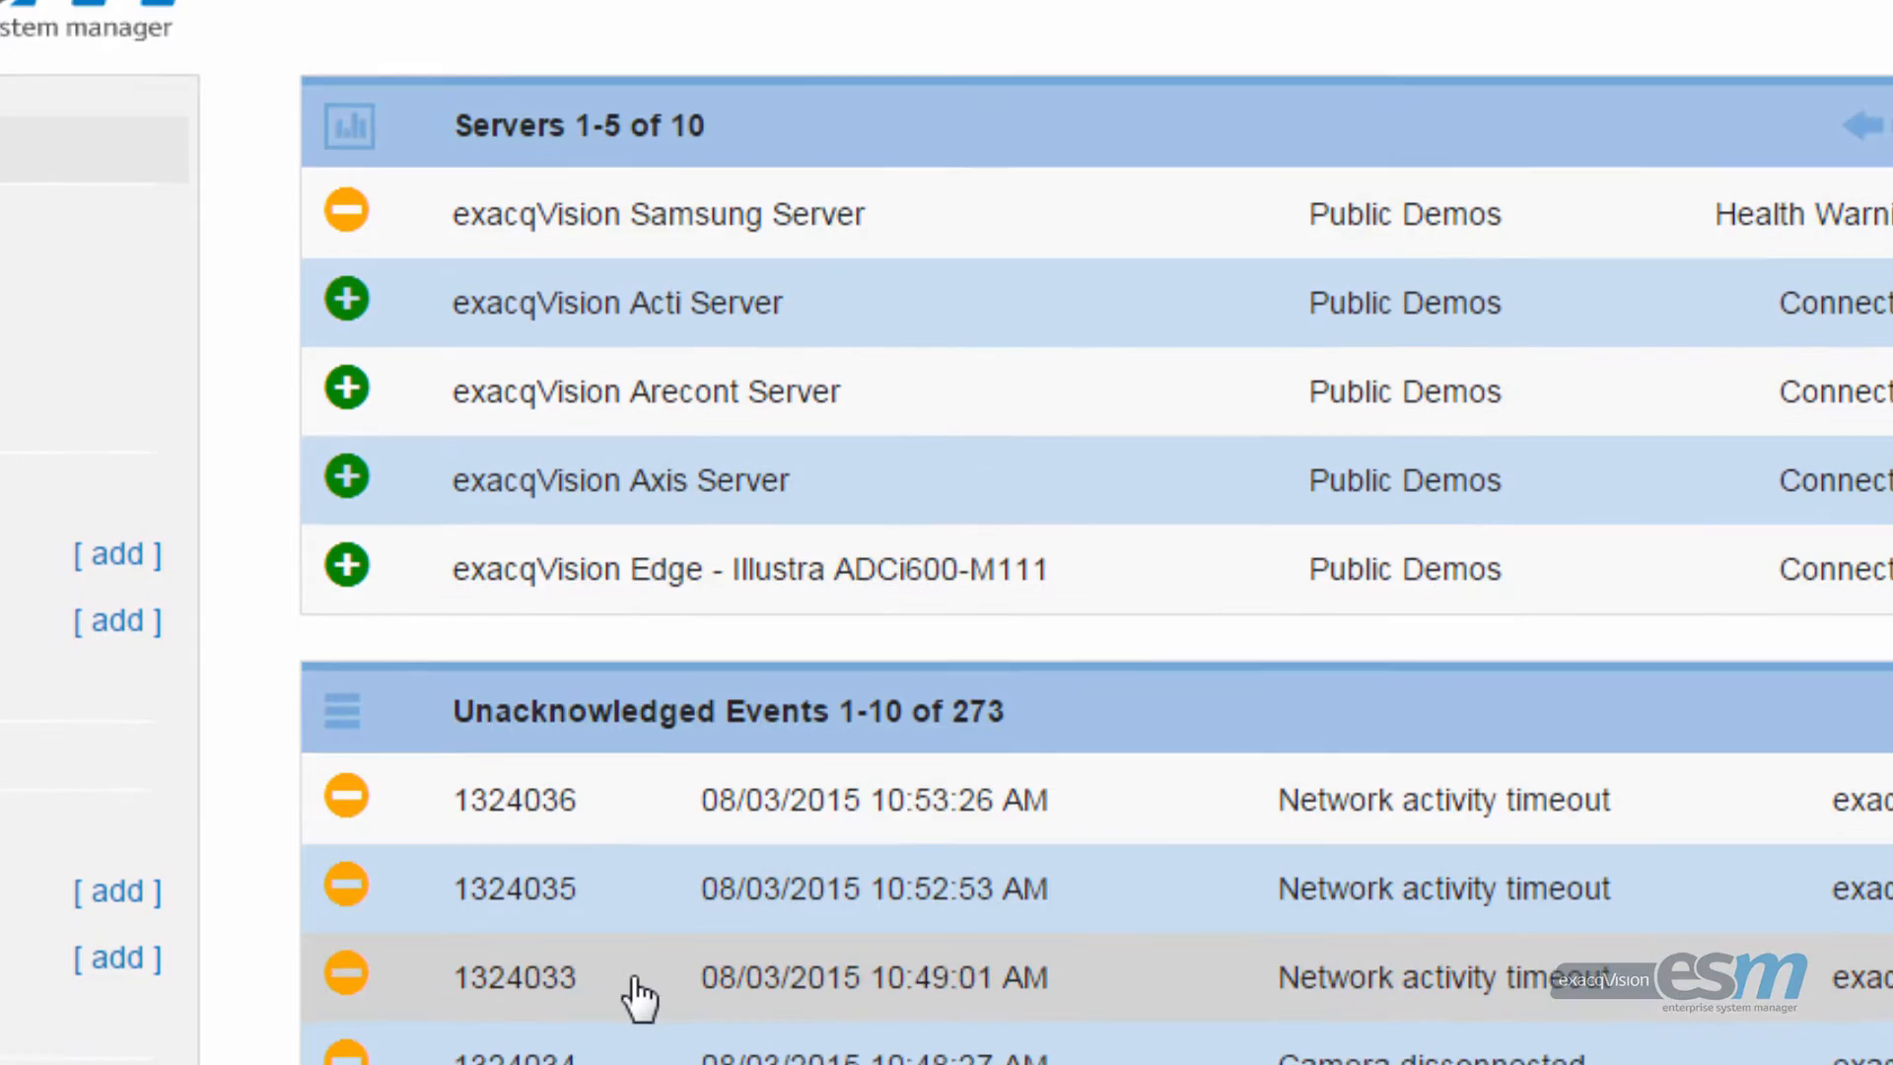
pyautogui.scroll(-3)
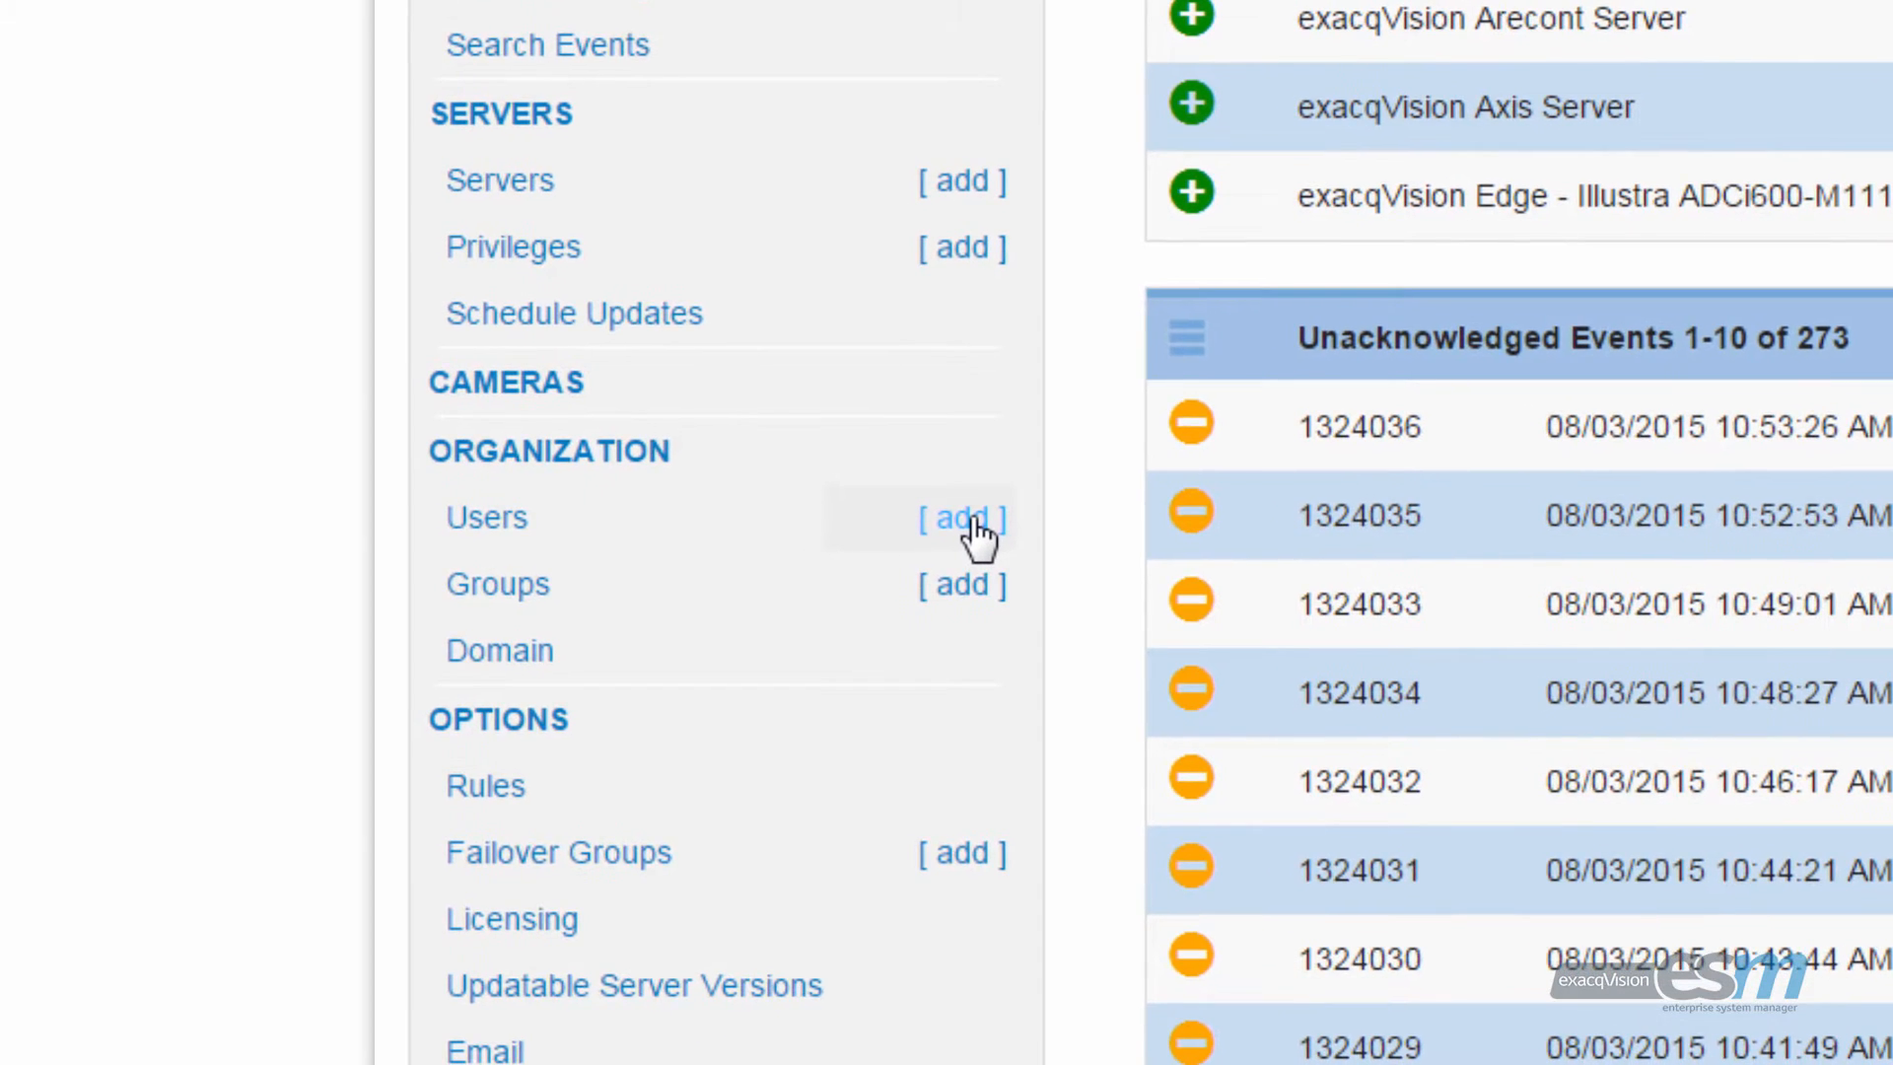
# Start a new user with name jdoe, a password, and group root
pyautogui.click(962, 519)
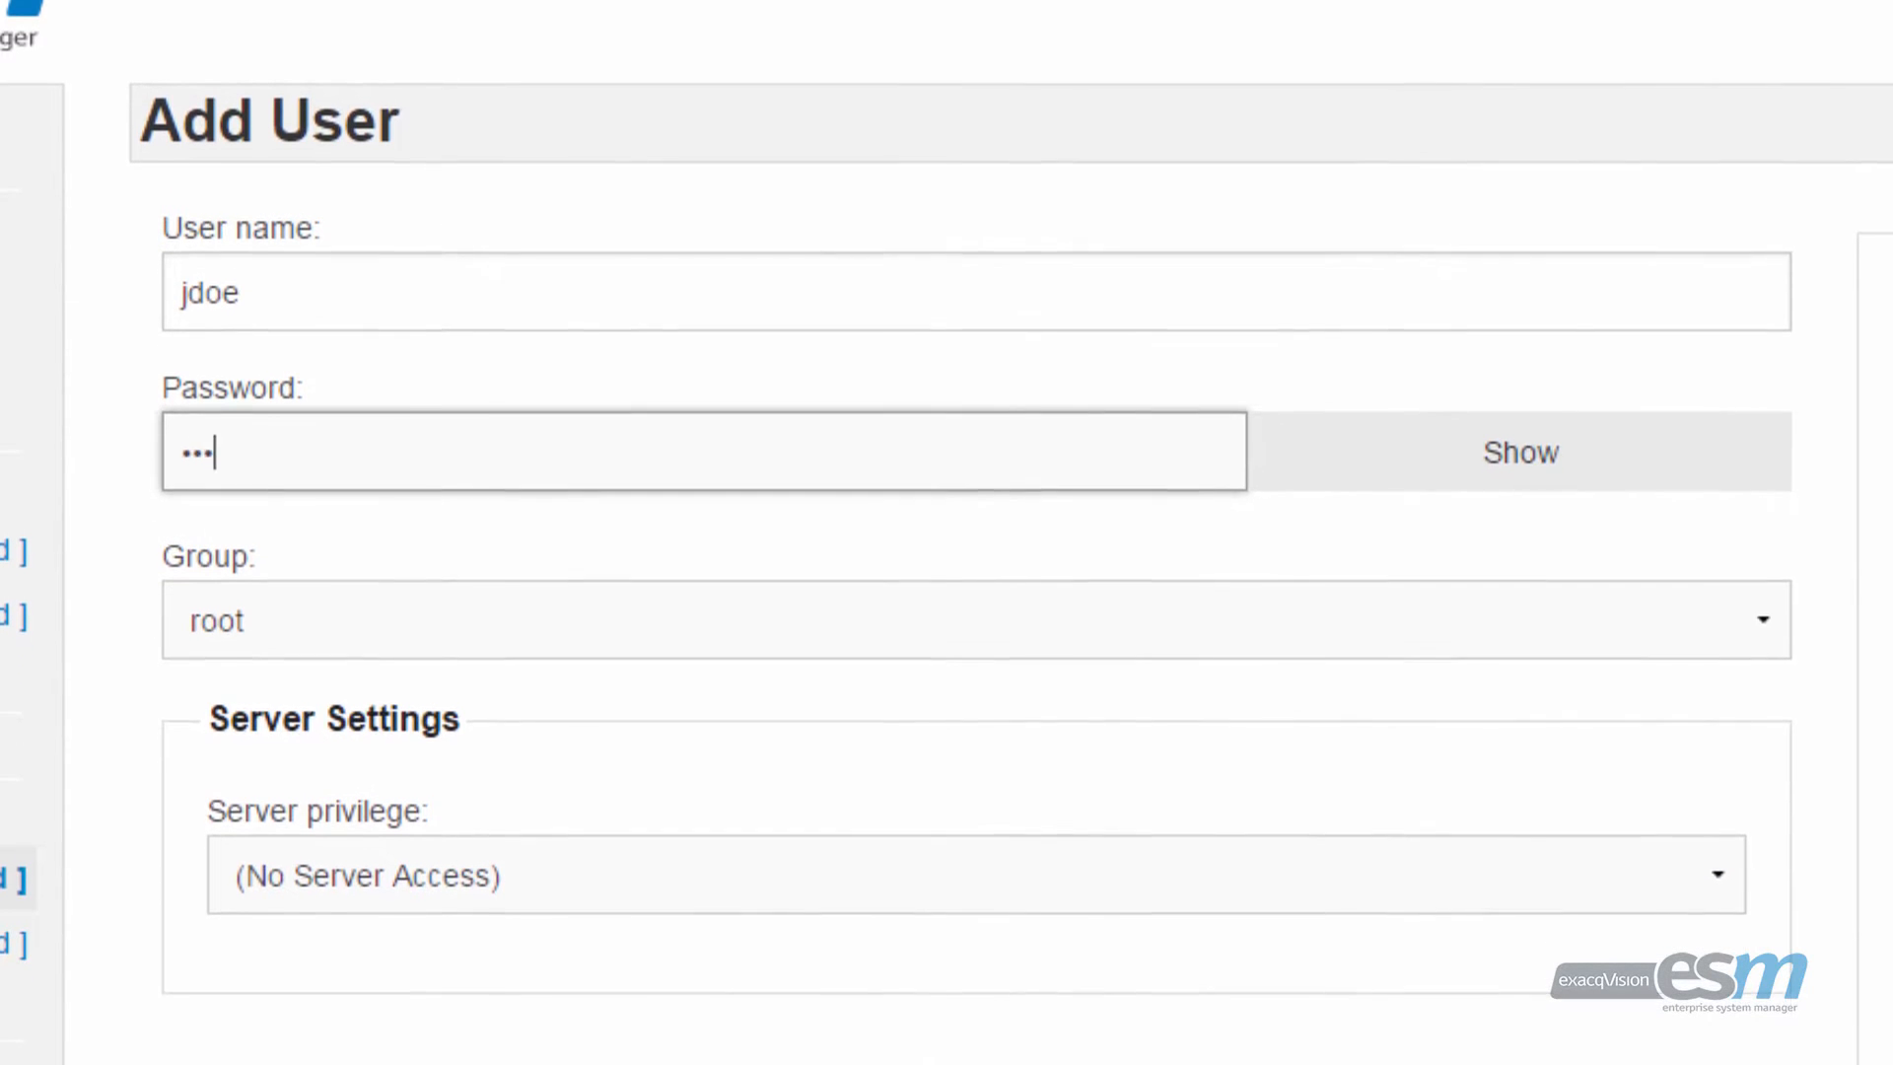
pyautogui.write('•')
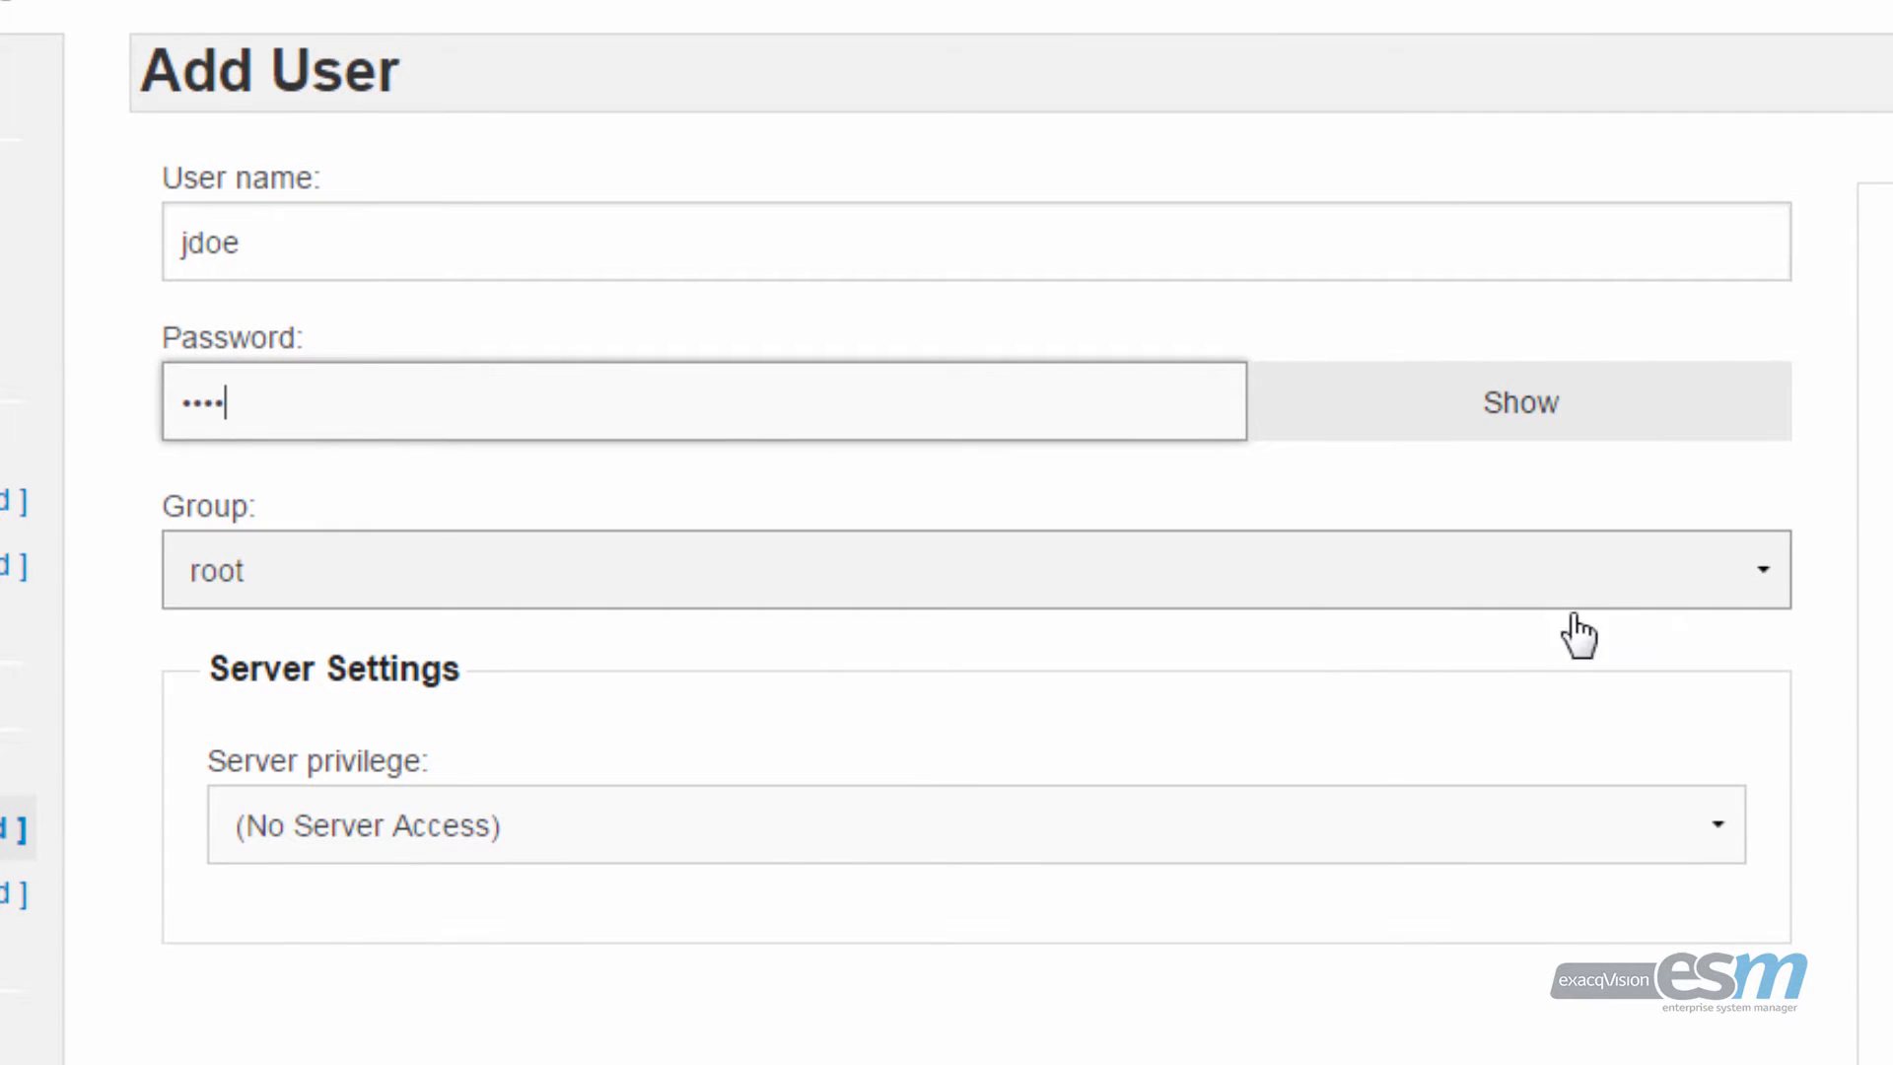
pyautogui.click(961, 568)
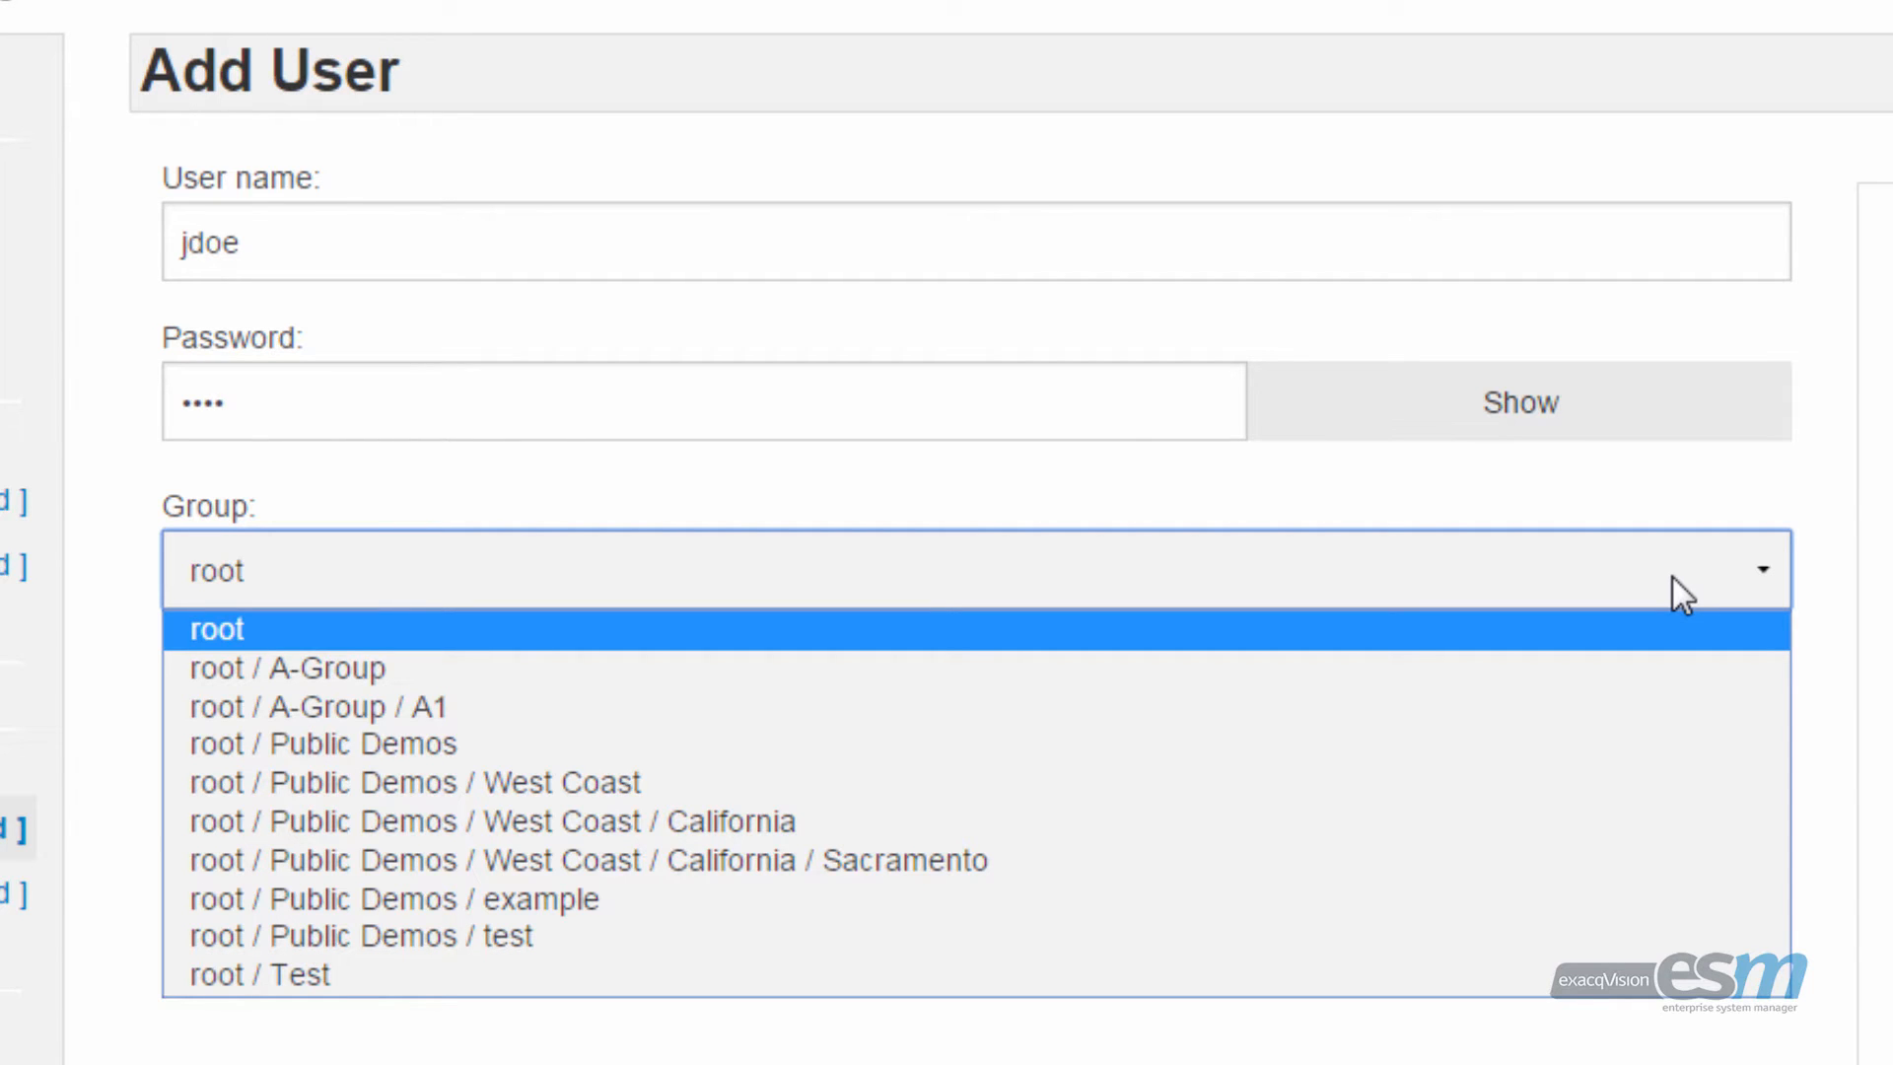
pyautogui.click(215, 627)
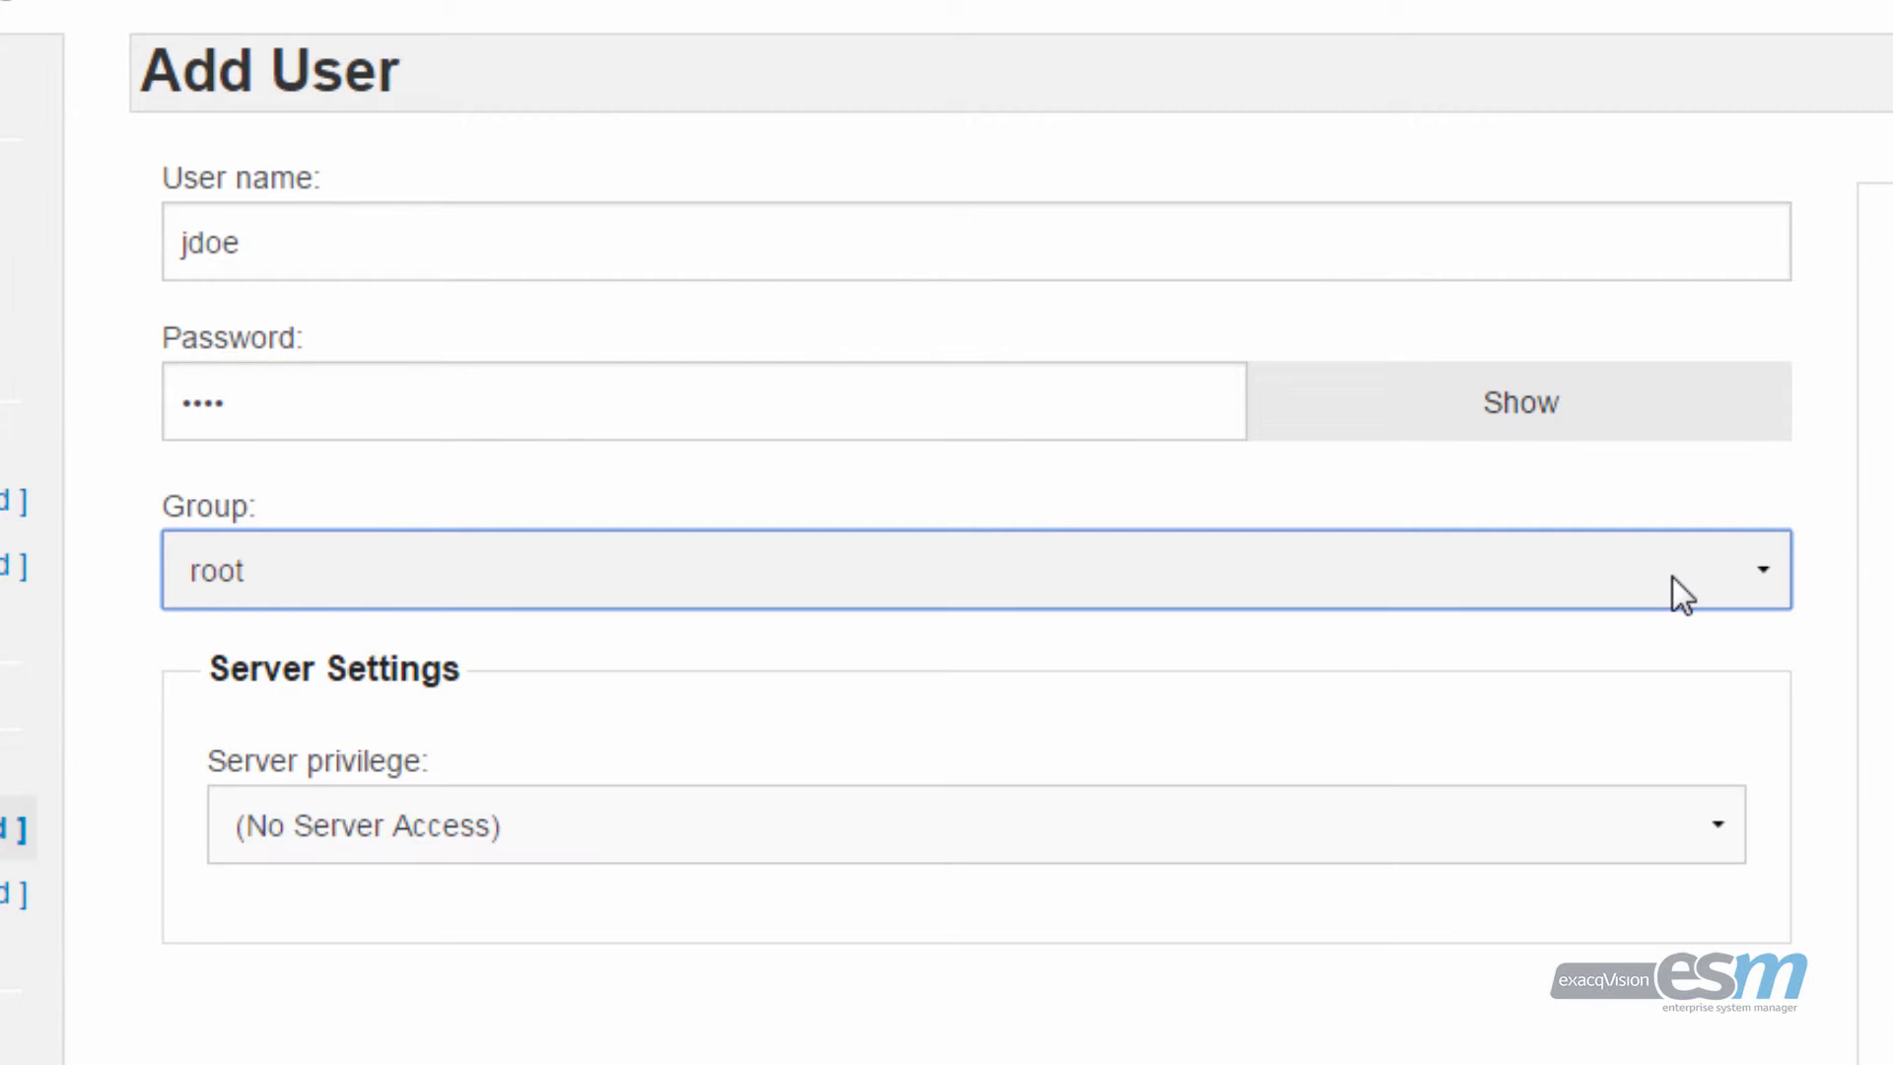
# Try Full Admin server privilege for jdoe, then settle on Search Only
pyautogui.scroll(-3)
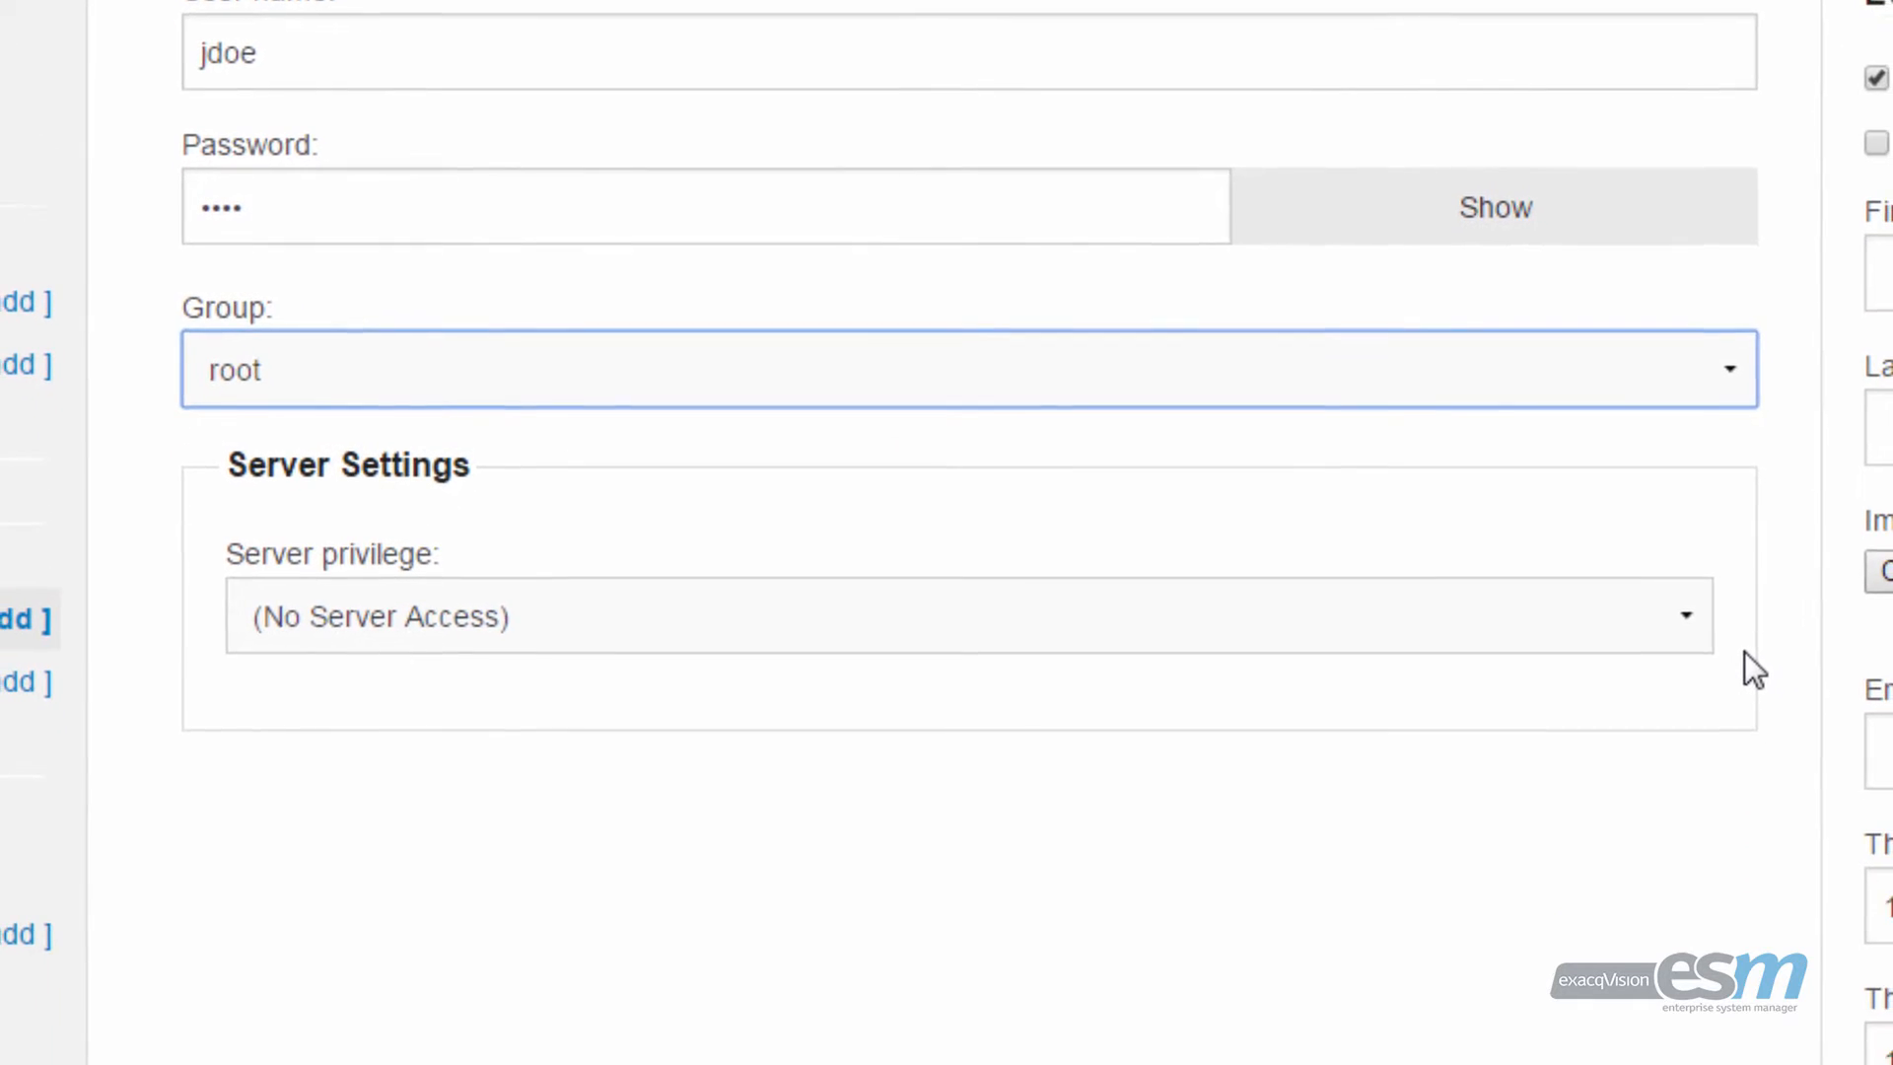
pyautogui.scroll(-3)
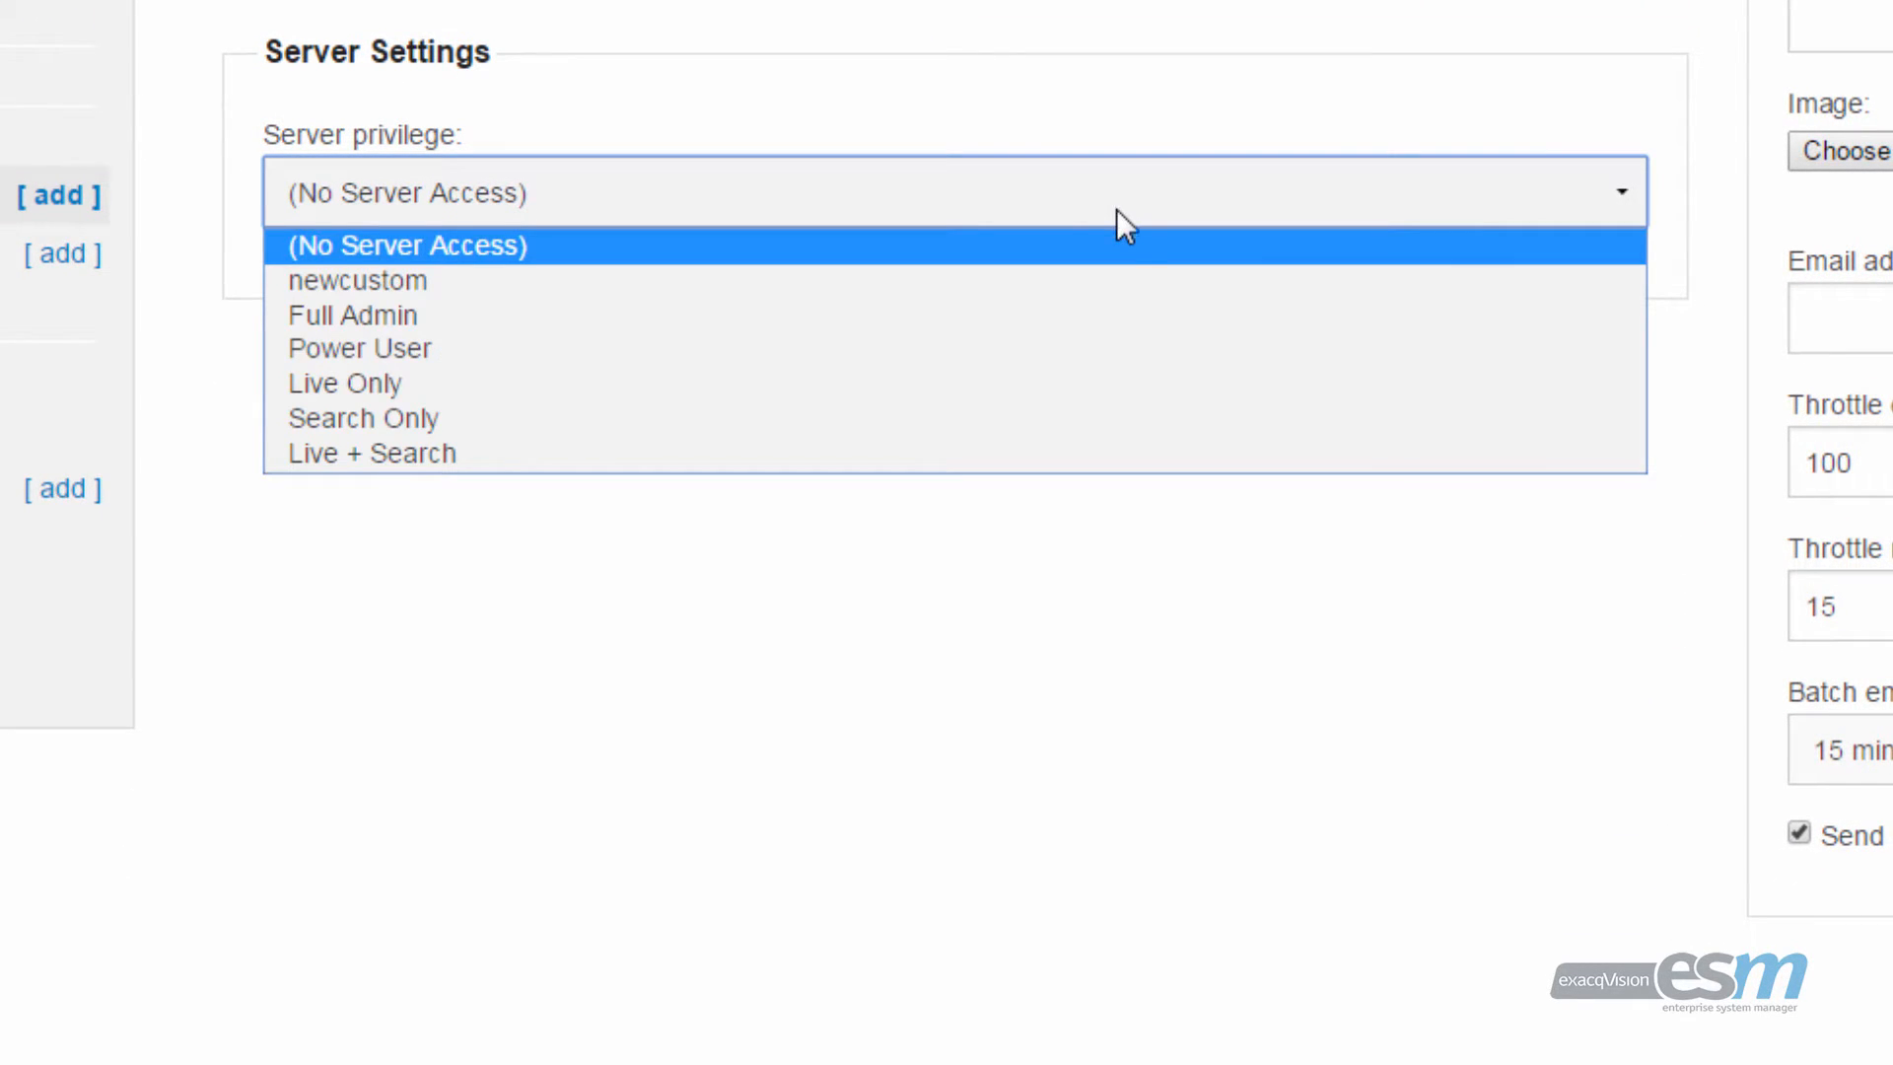
pyautogui.click(353, 315)
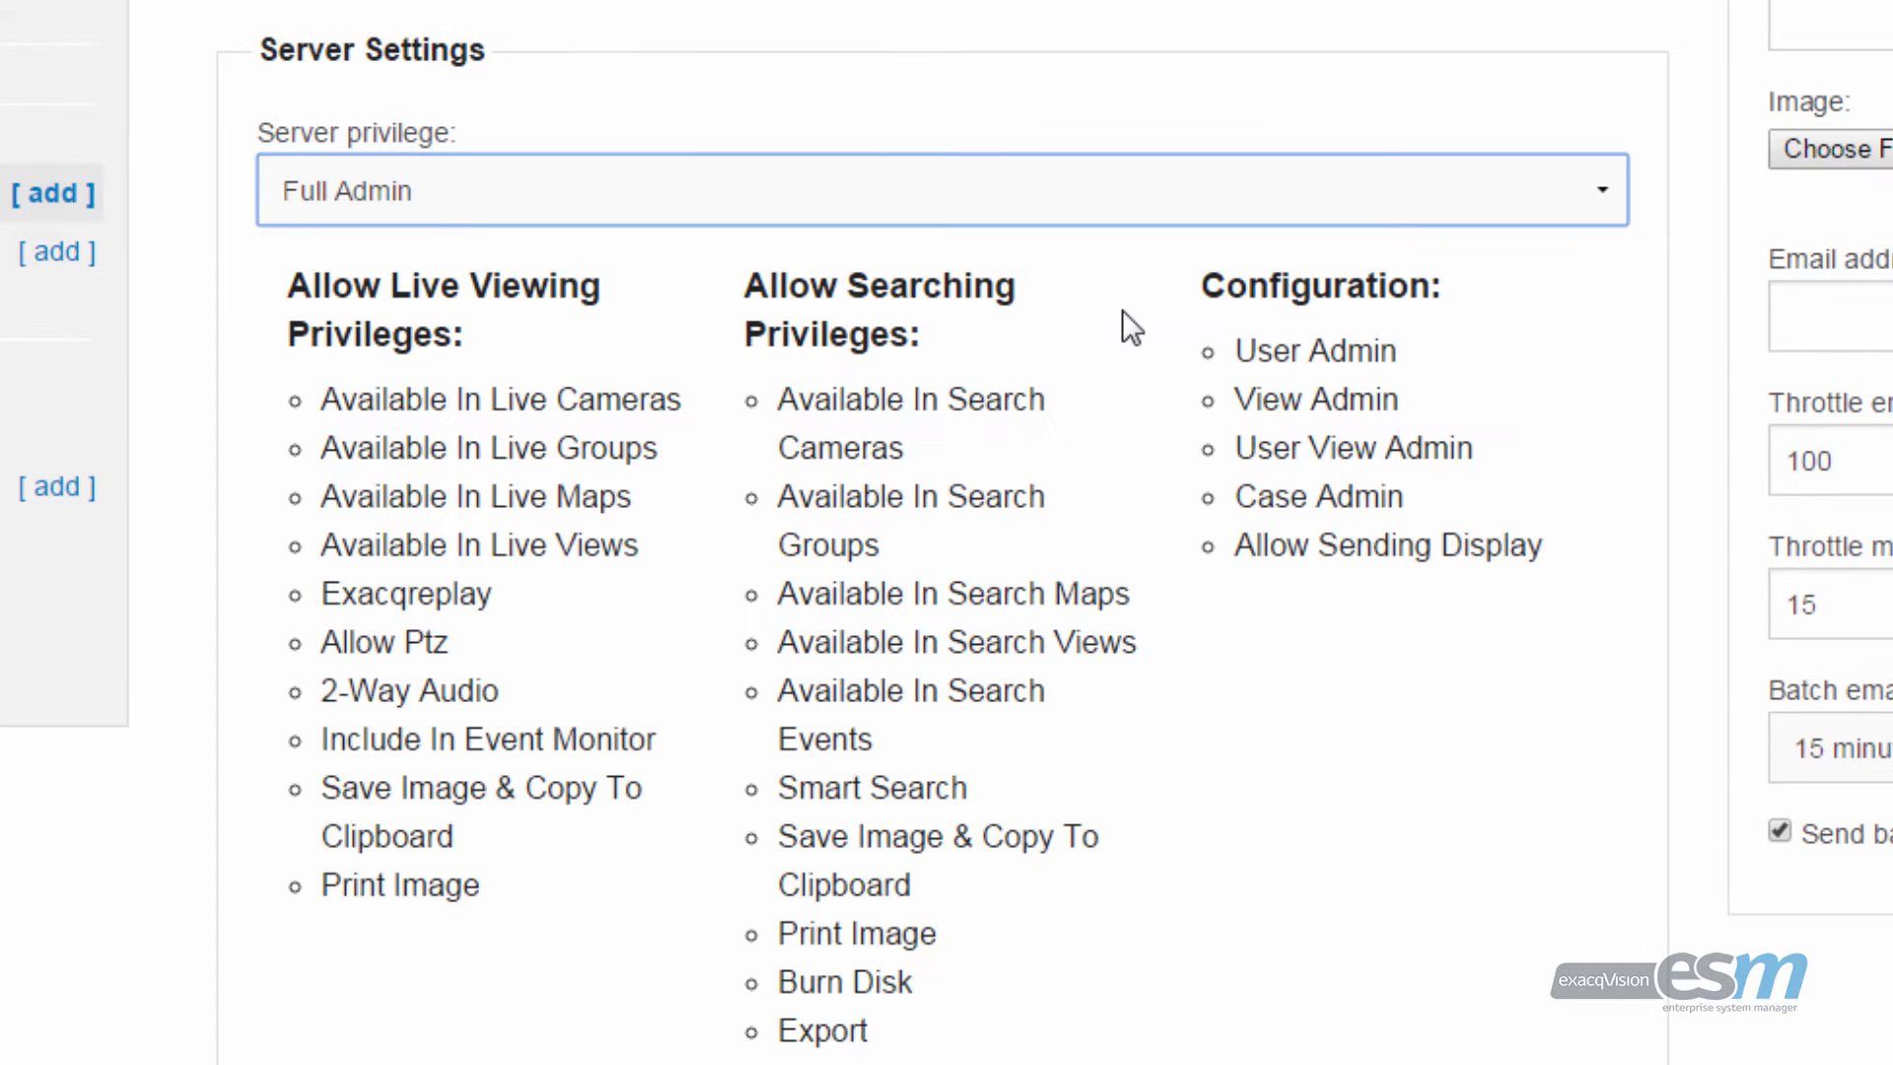
pyautogui.moveTo(1236, 215)
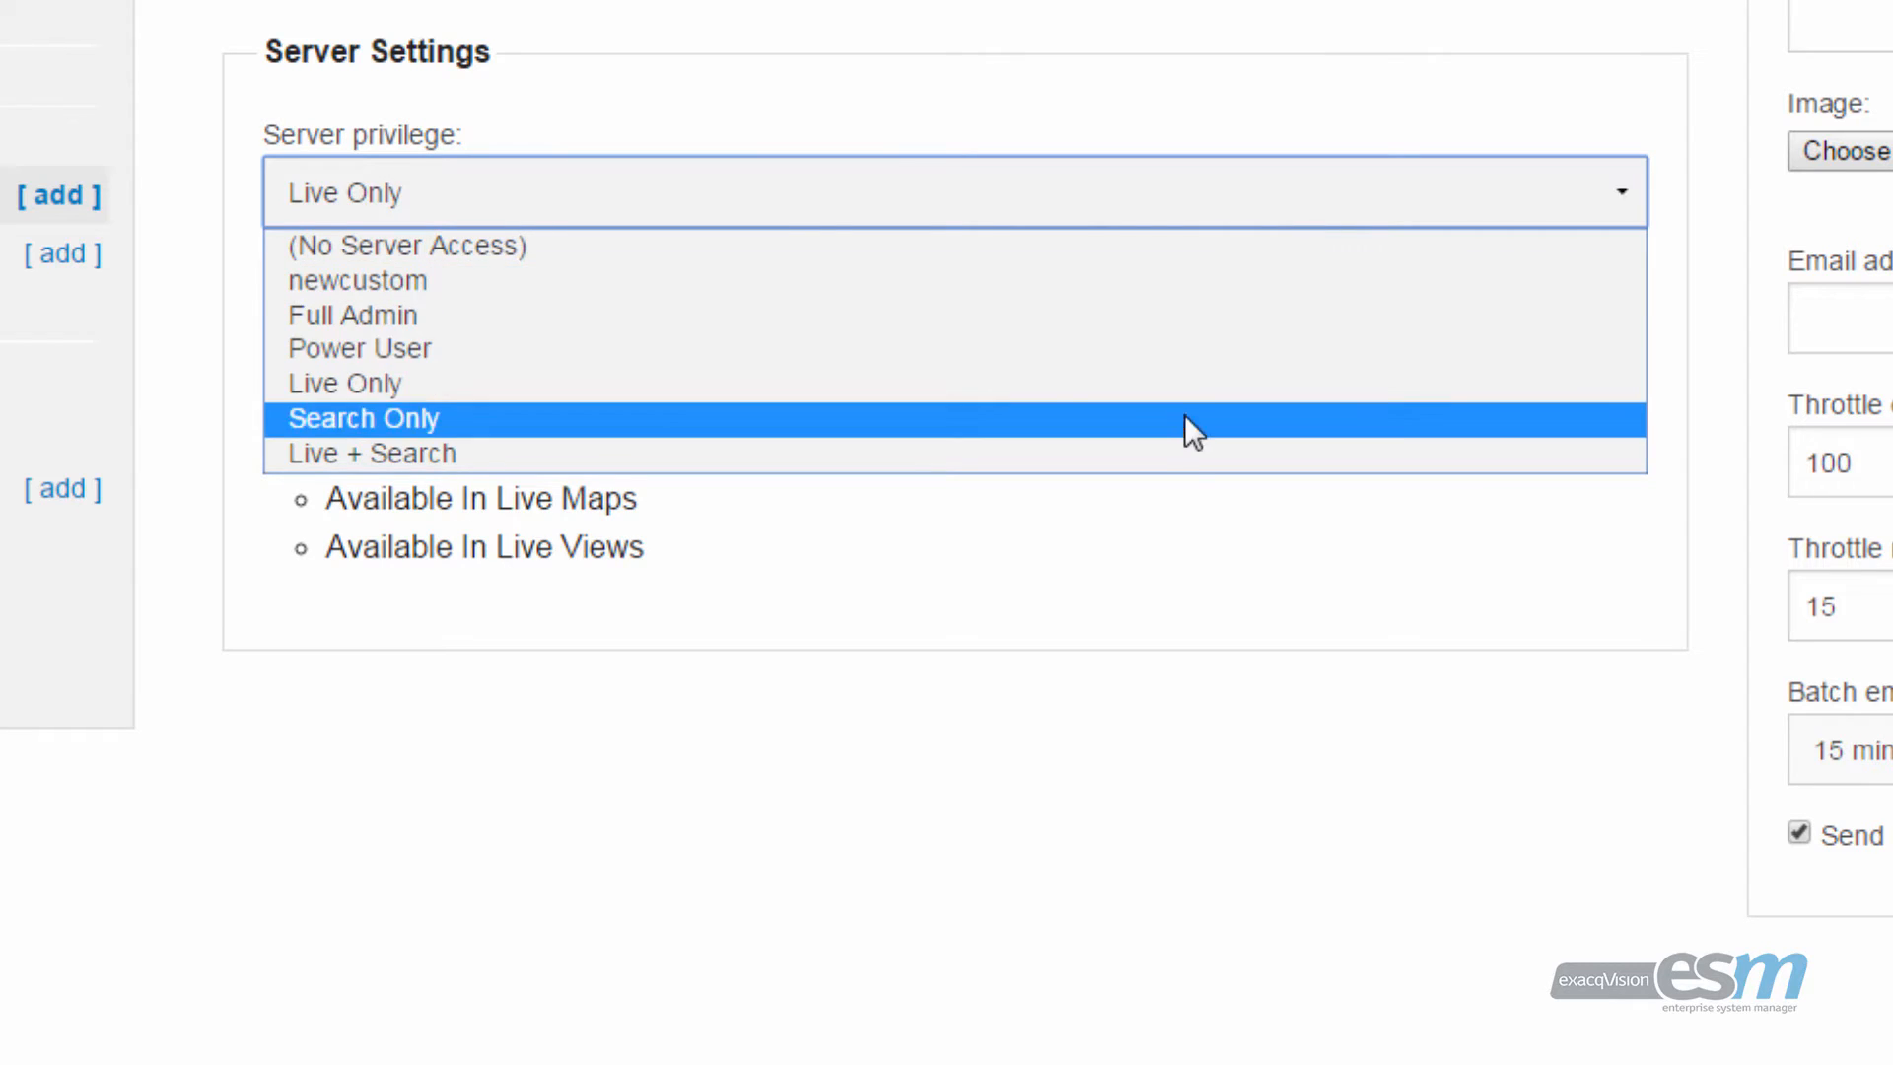
pyautogui.click(371, 453)
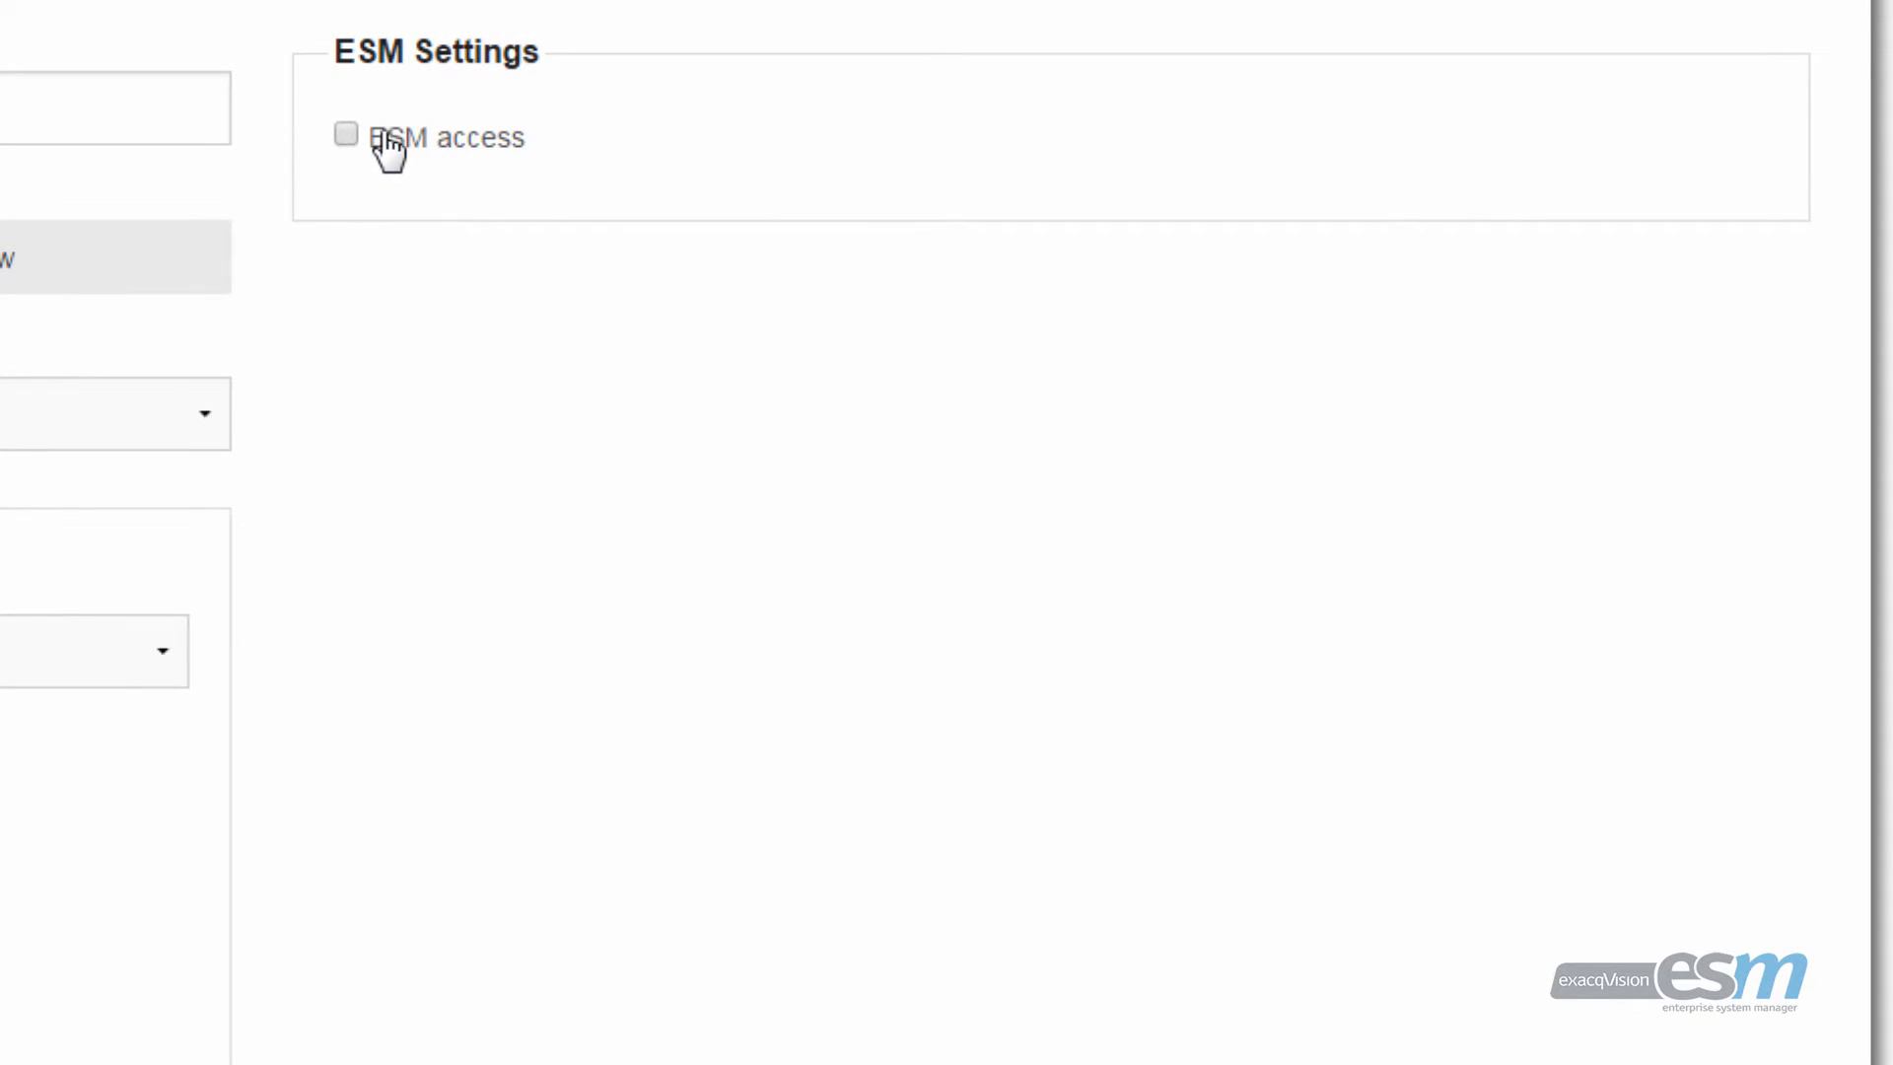
# Enable ESM access and ESM admin for the new user
pyautogui.click(345, 134)
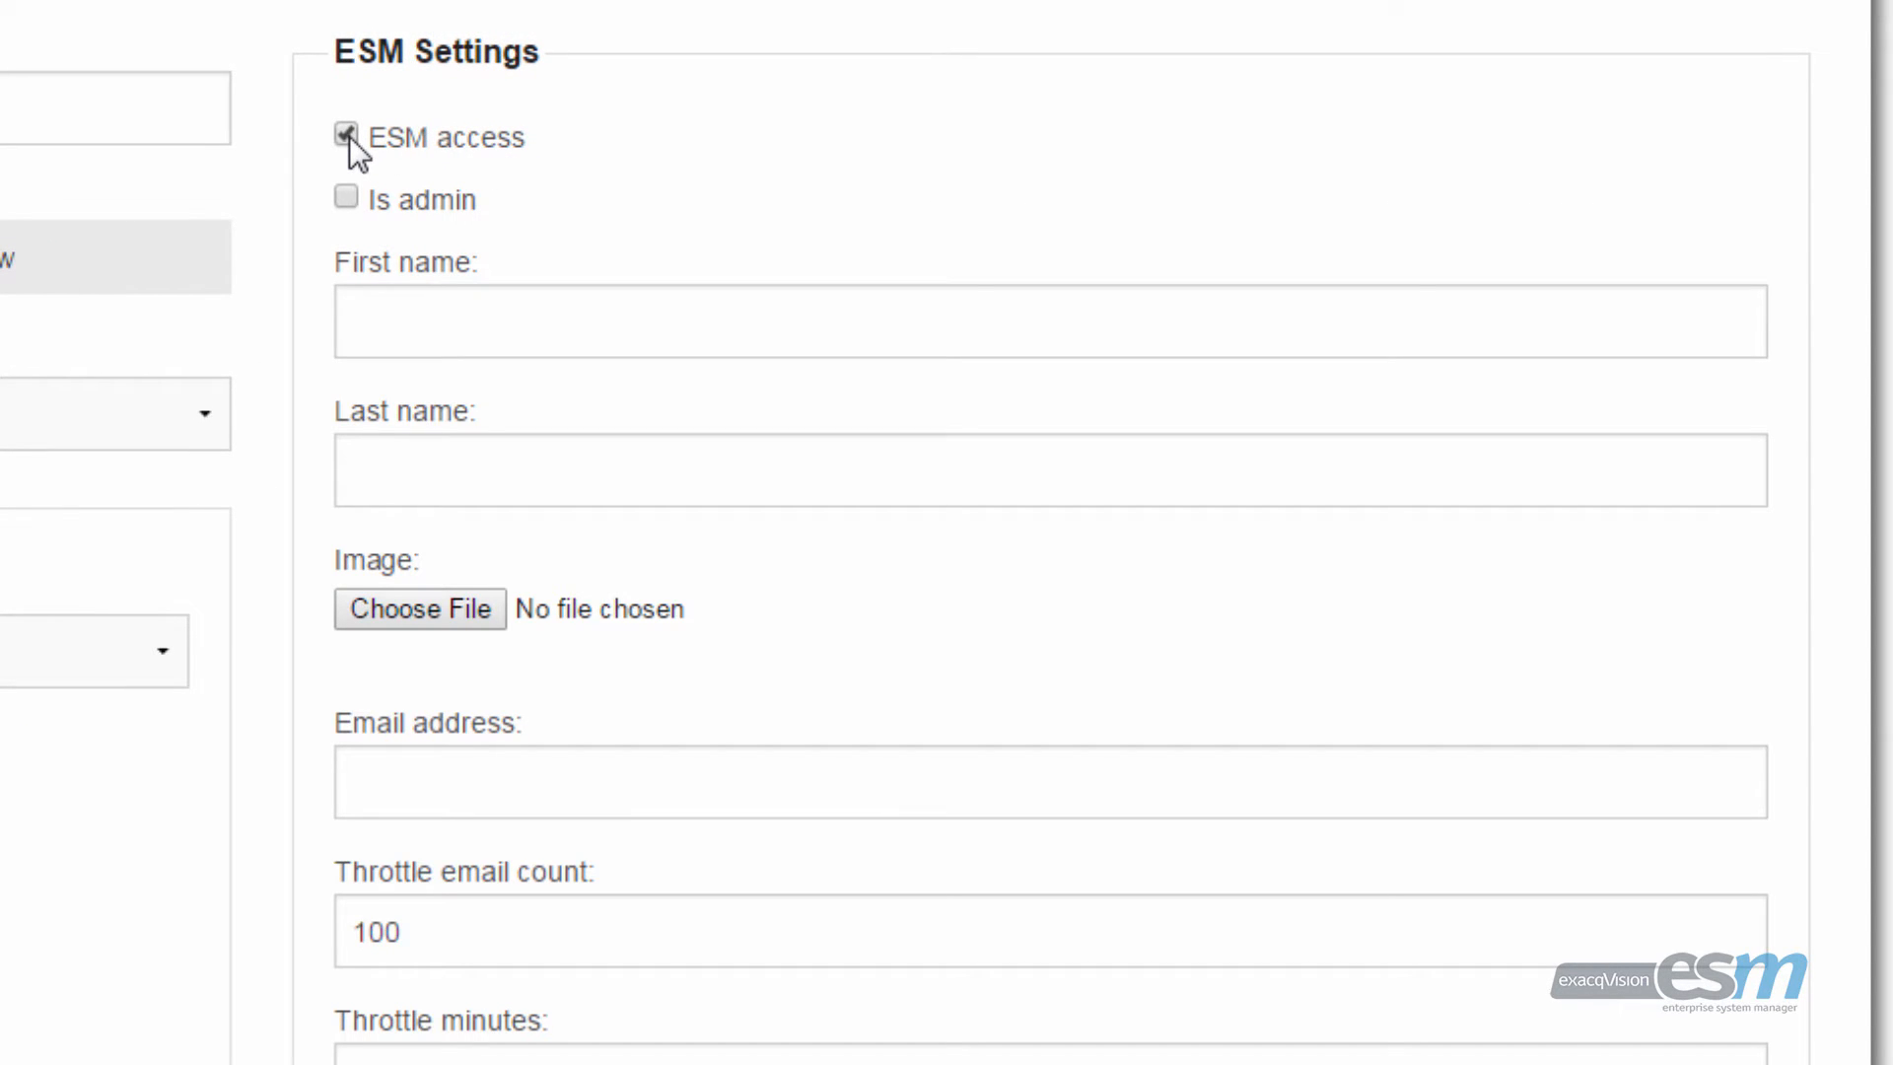
pyautogui.click(345, 134)
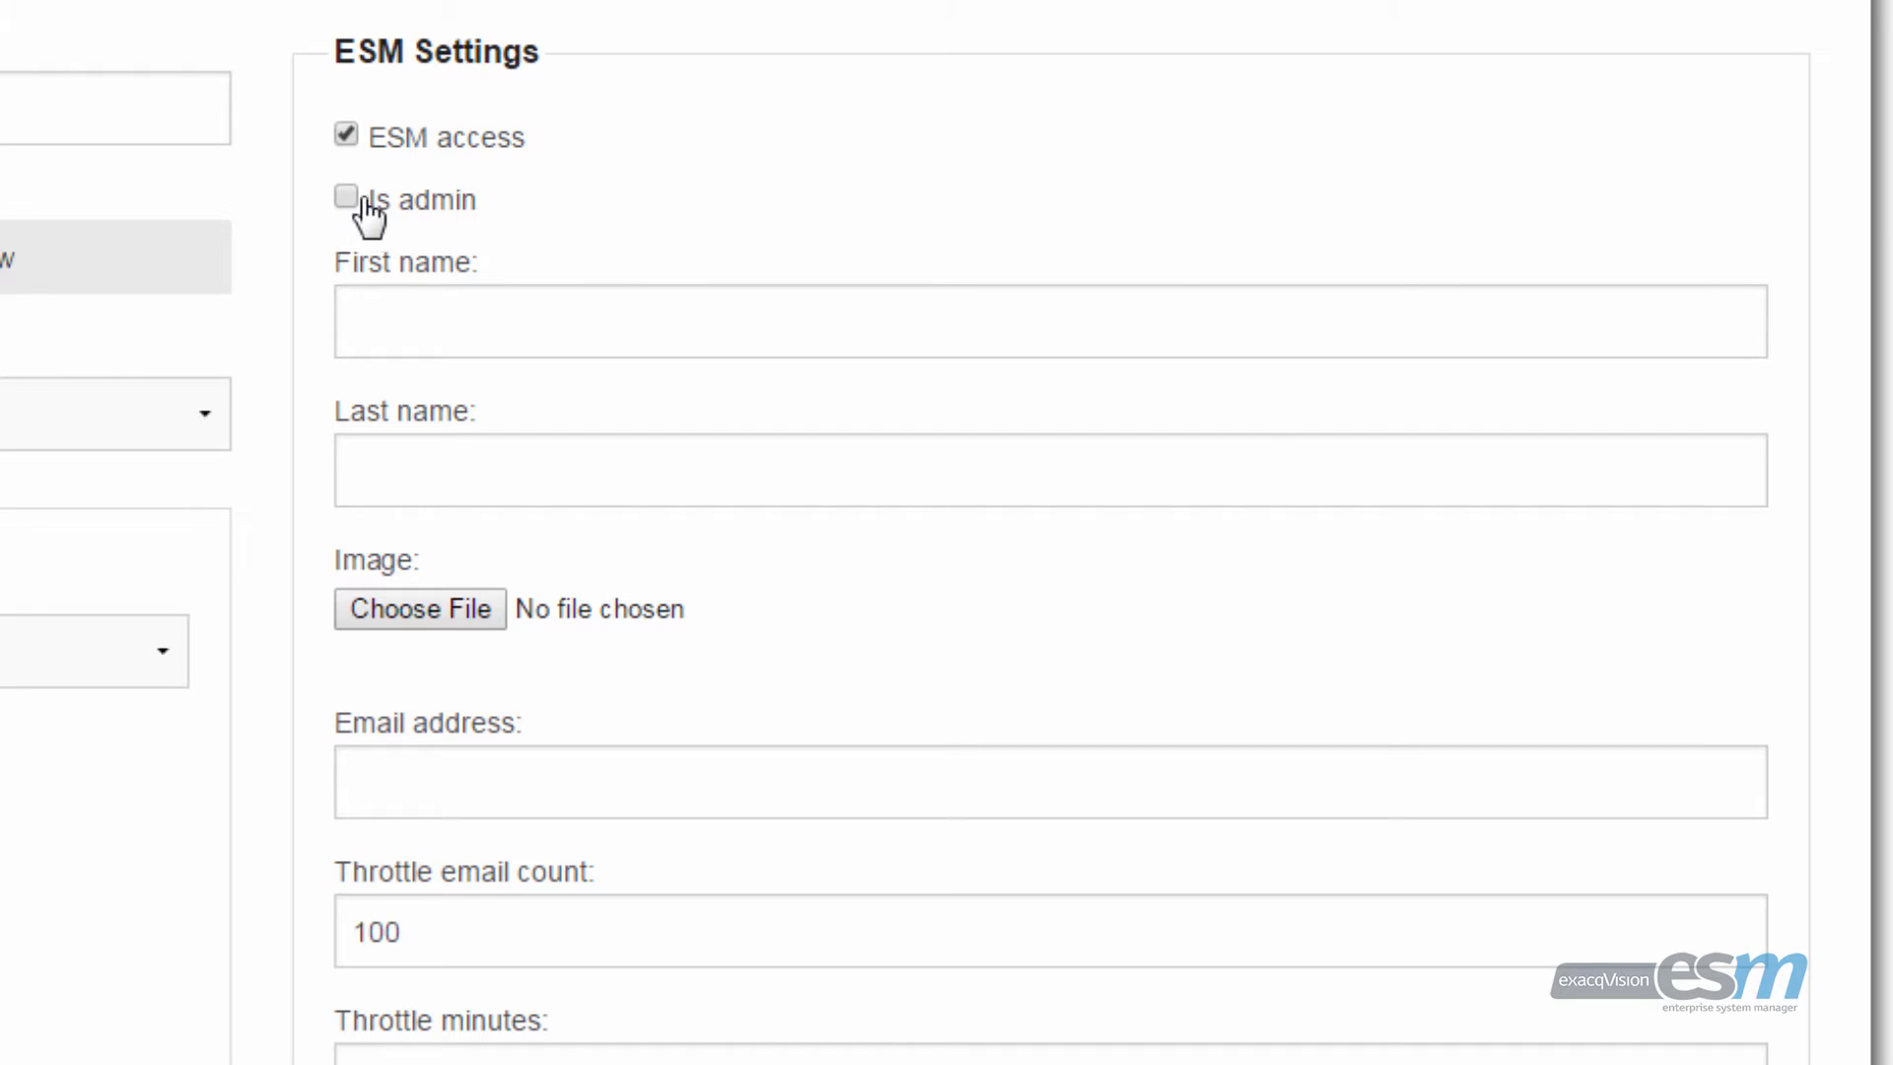
pyautogui.click(345, 195)
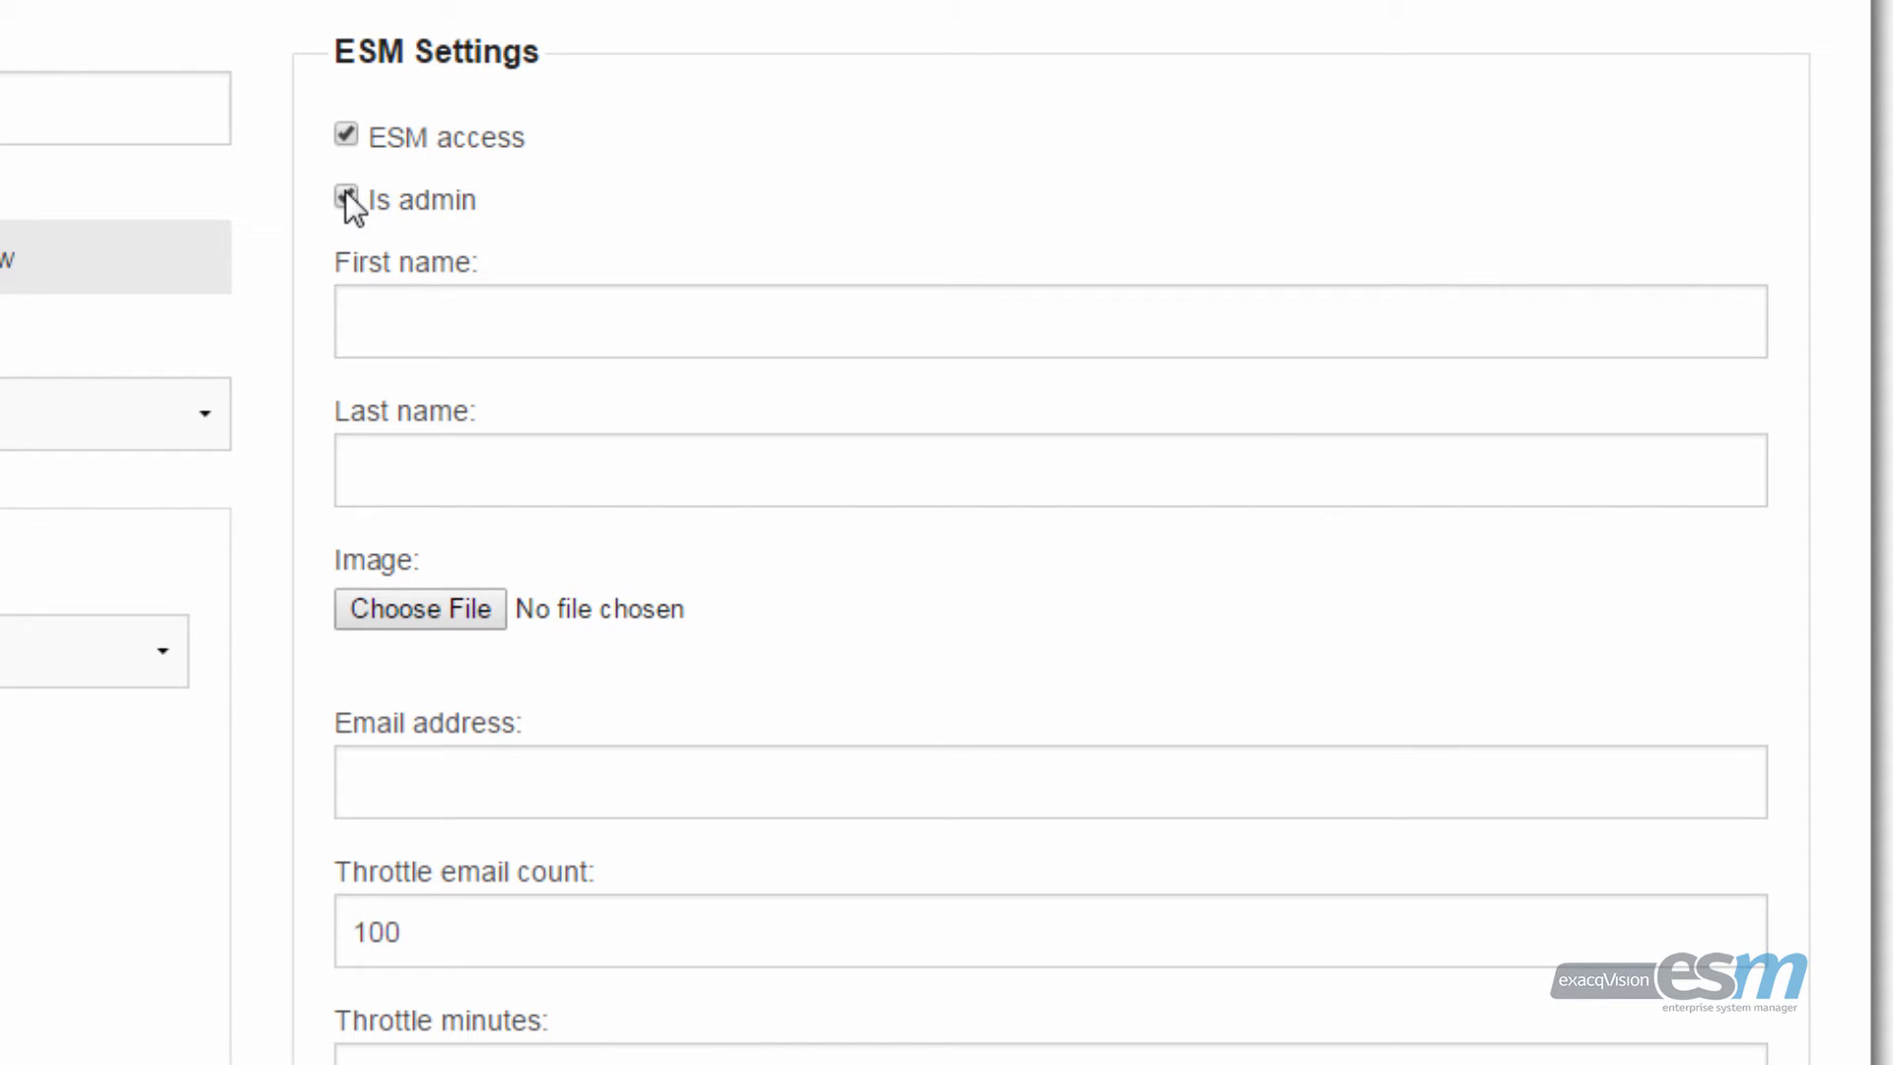
pyautogui.click(345, 197)
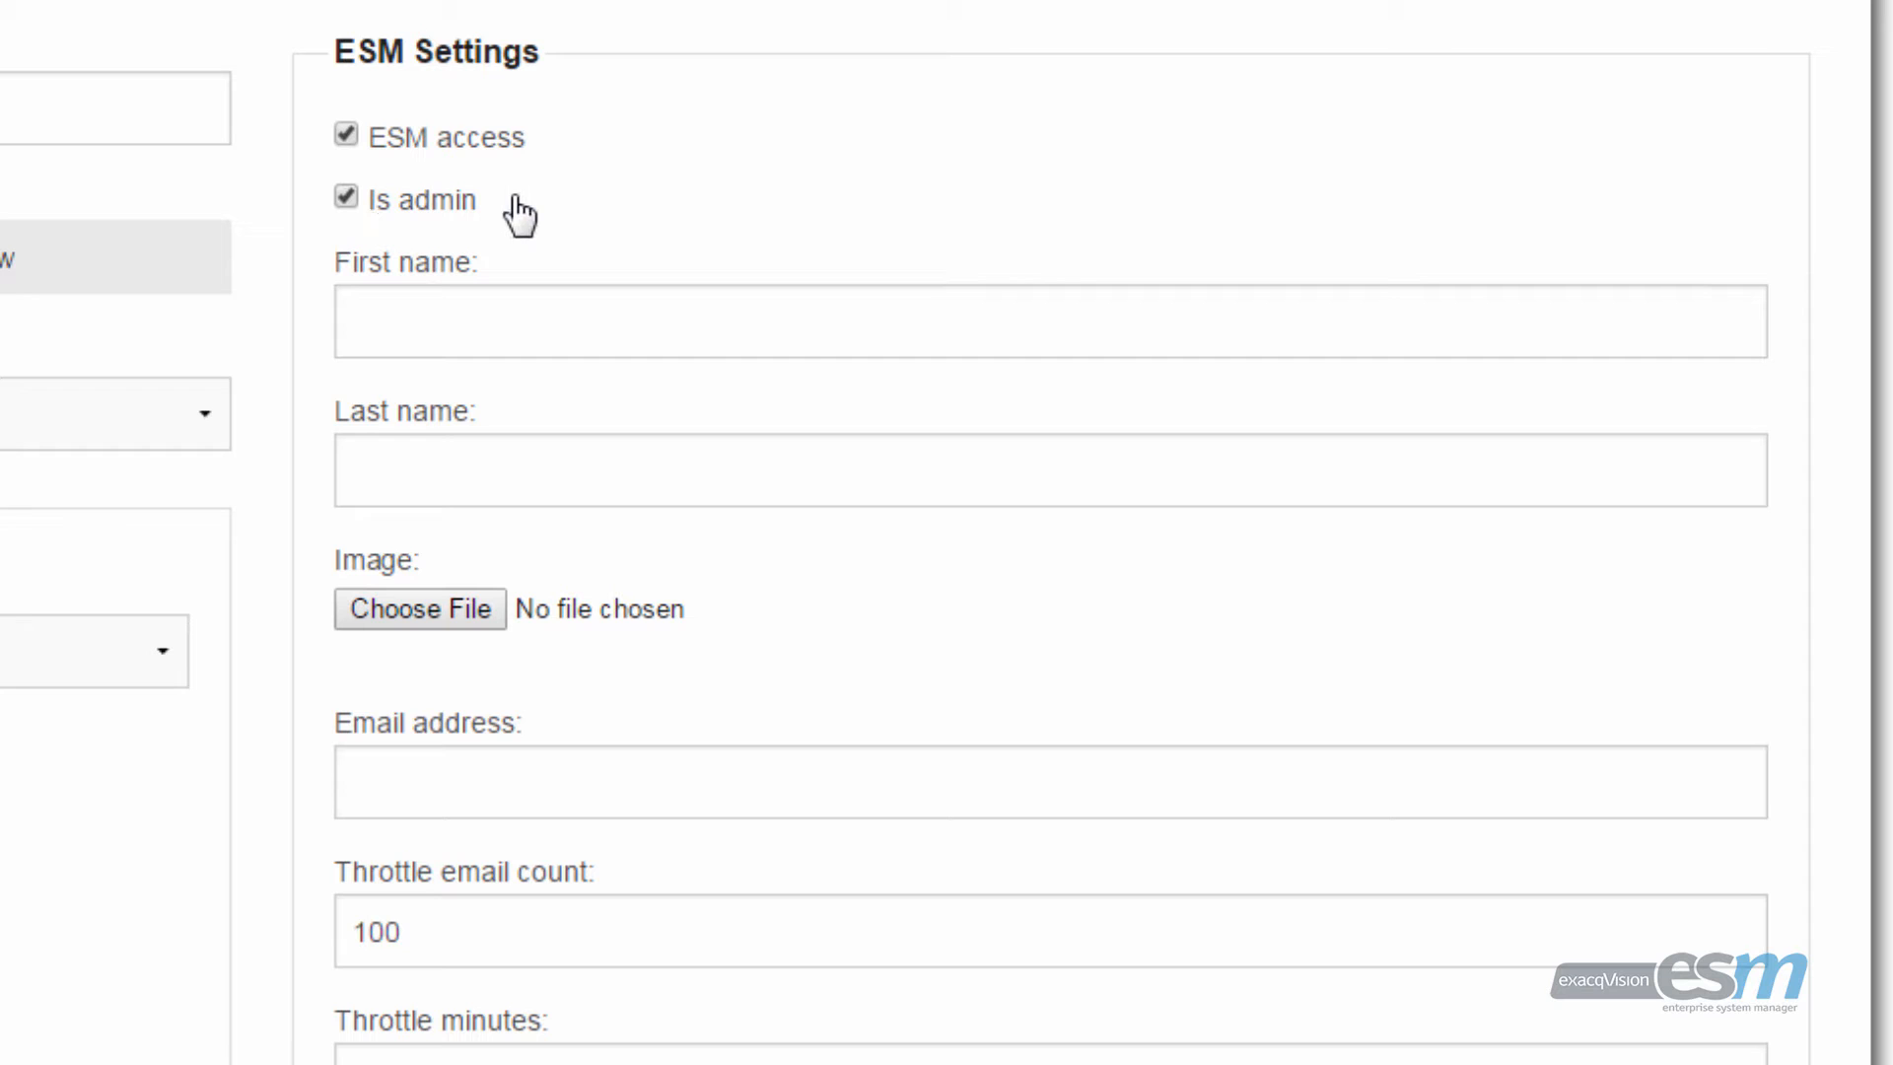
pyautogui.moveTo(566, 258)
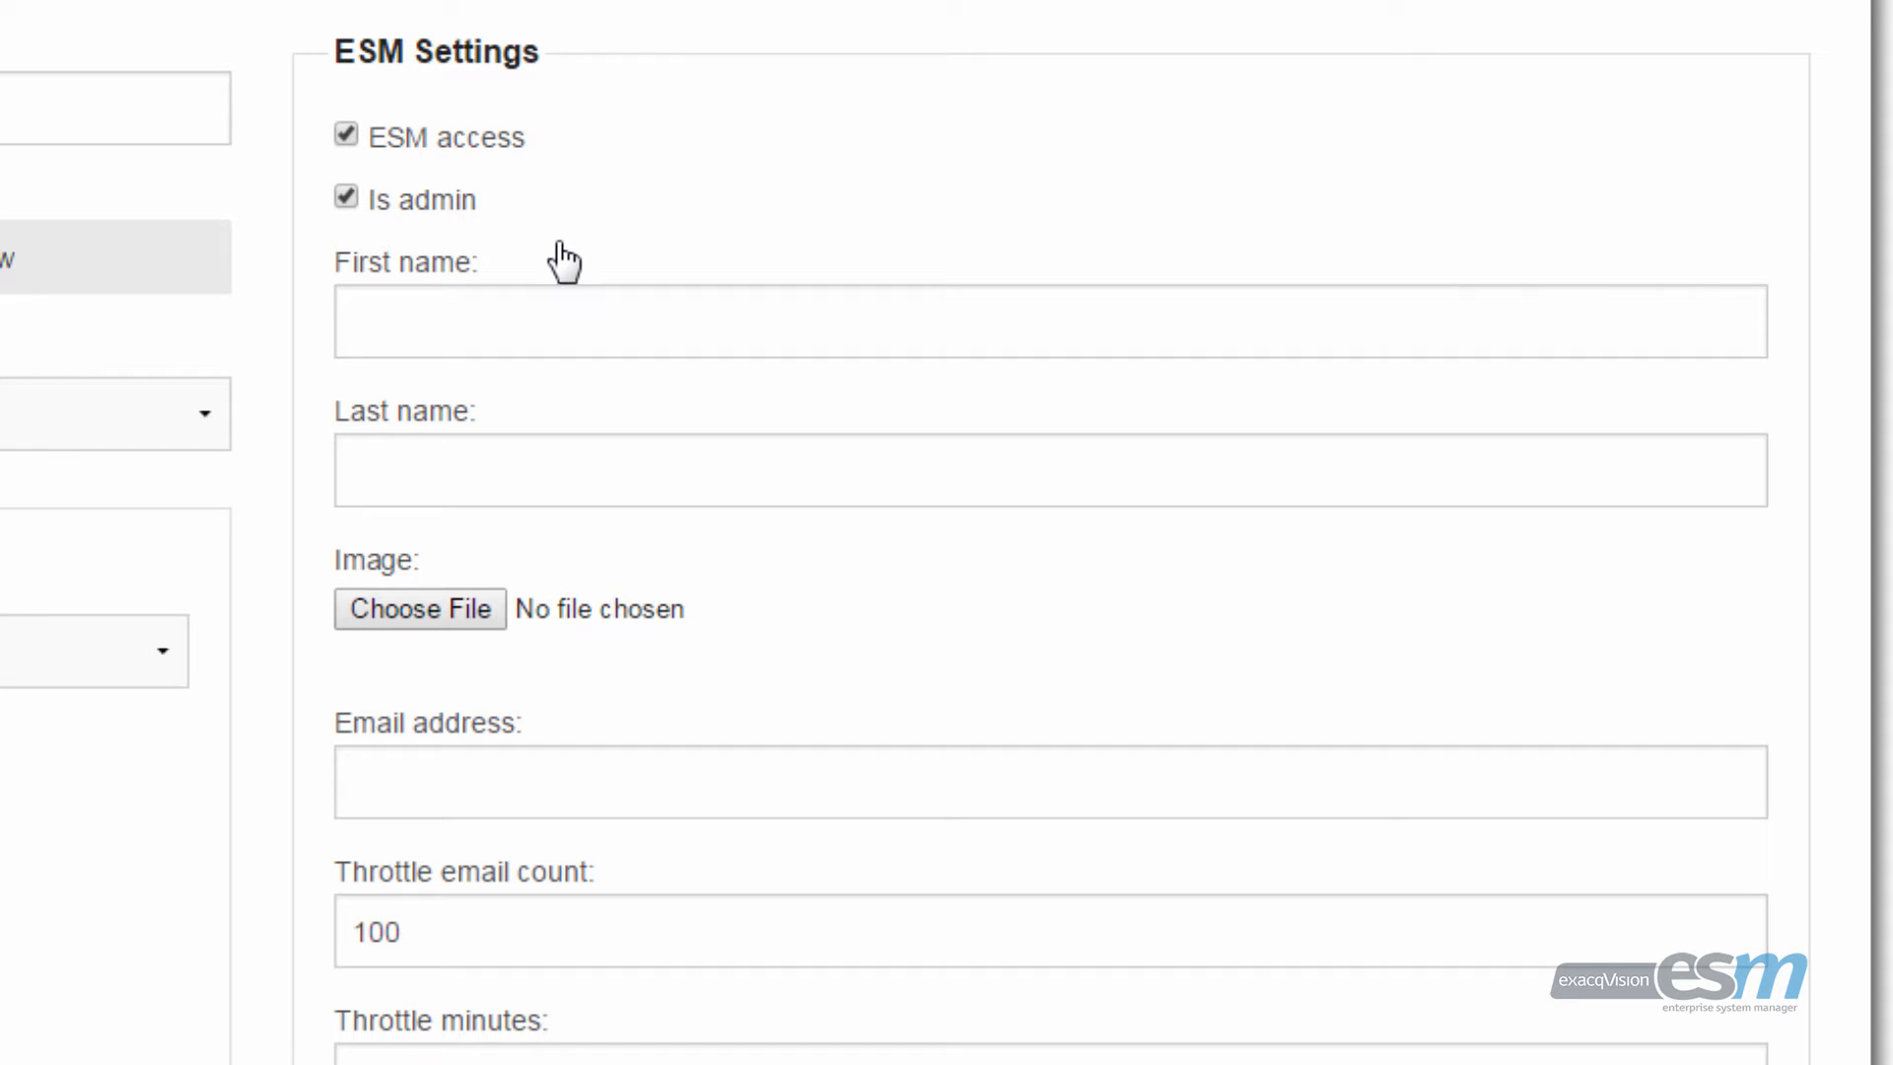
# Enter the name John Doe and attach ESMUserImage.png as the user's image
pyautogui.write('John')
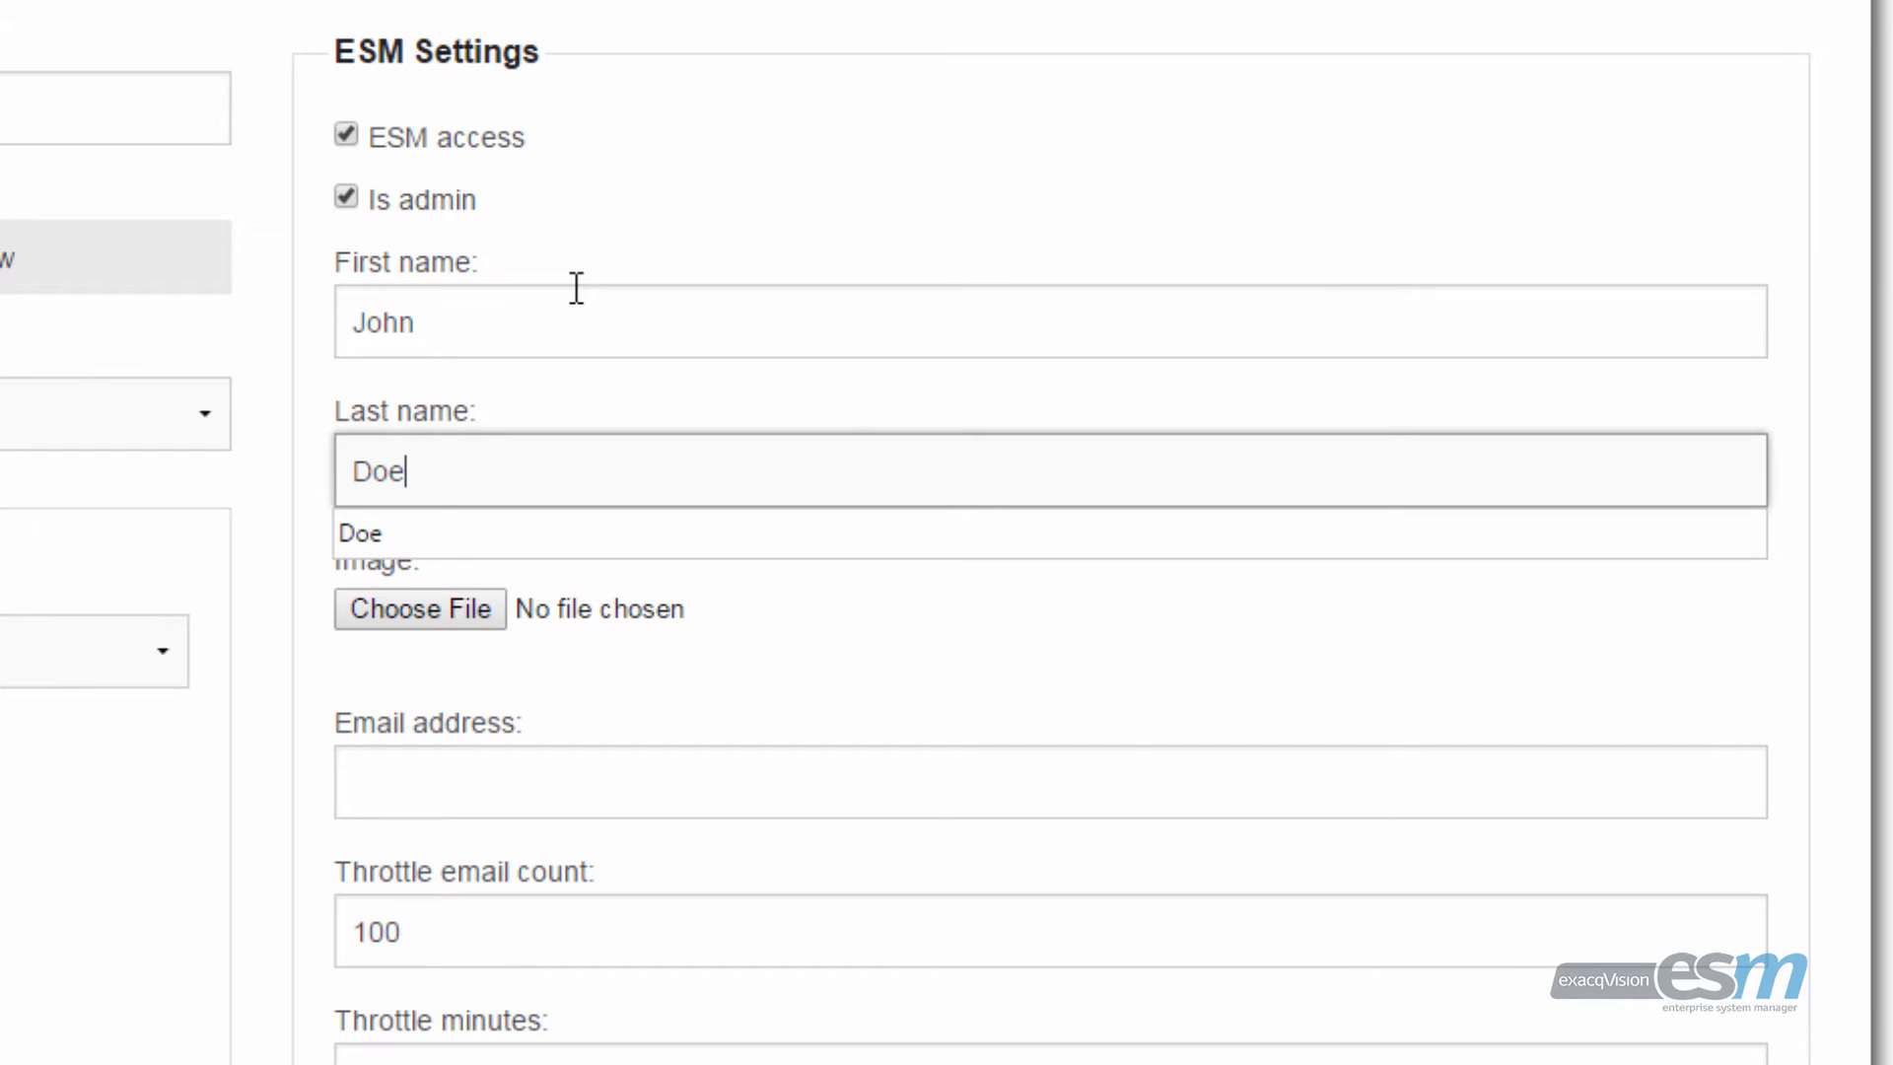
pyautogui.click(420, 610)
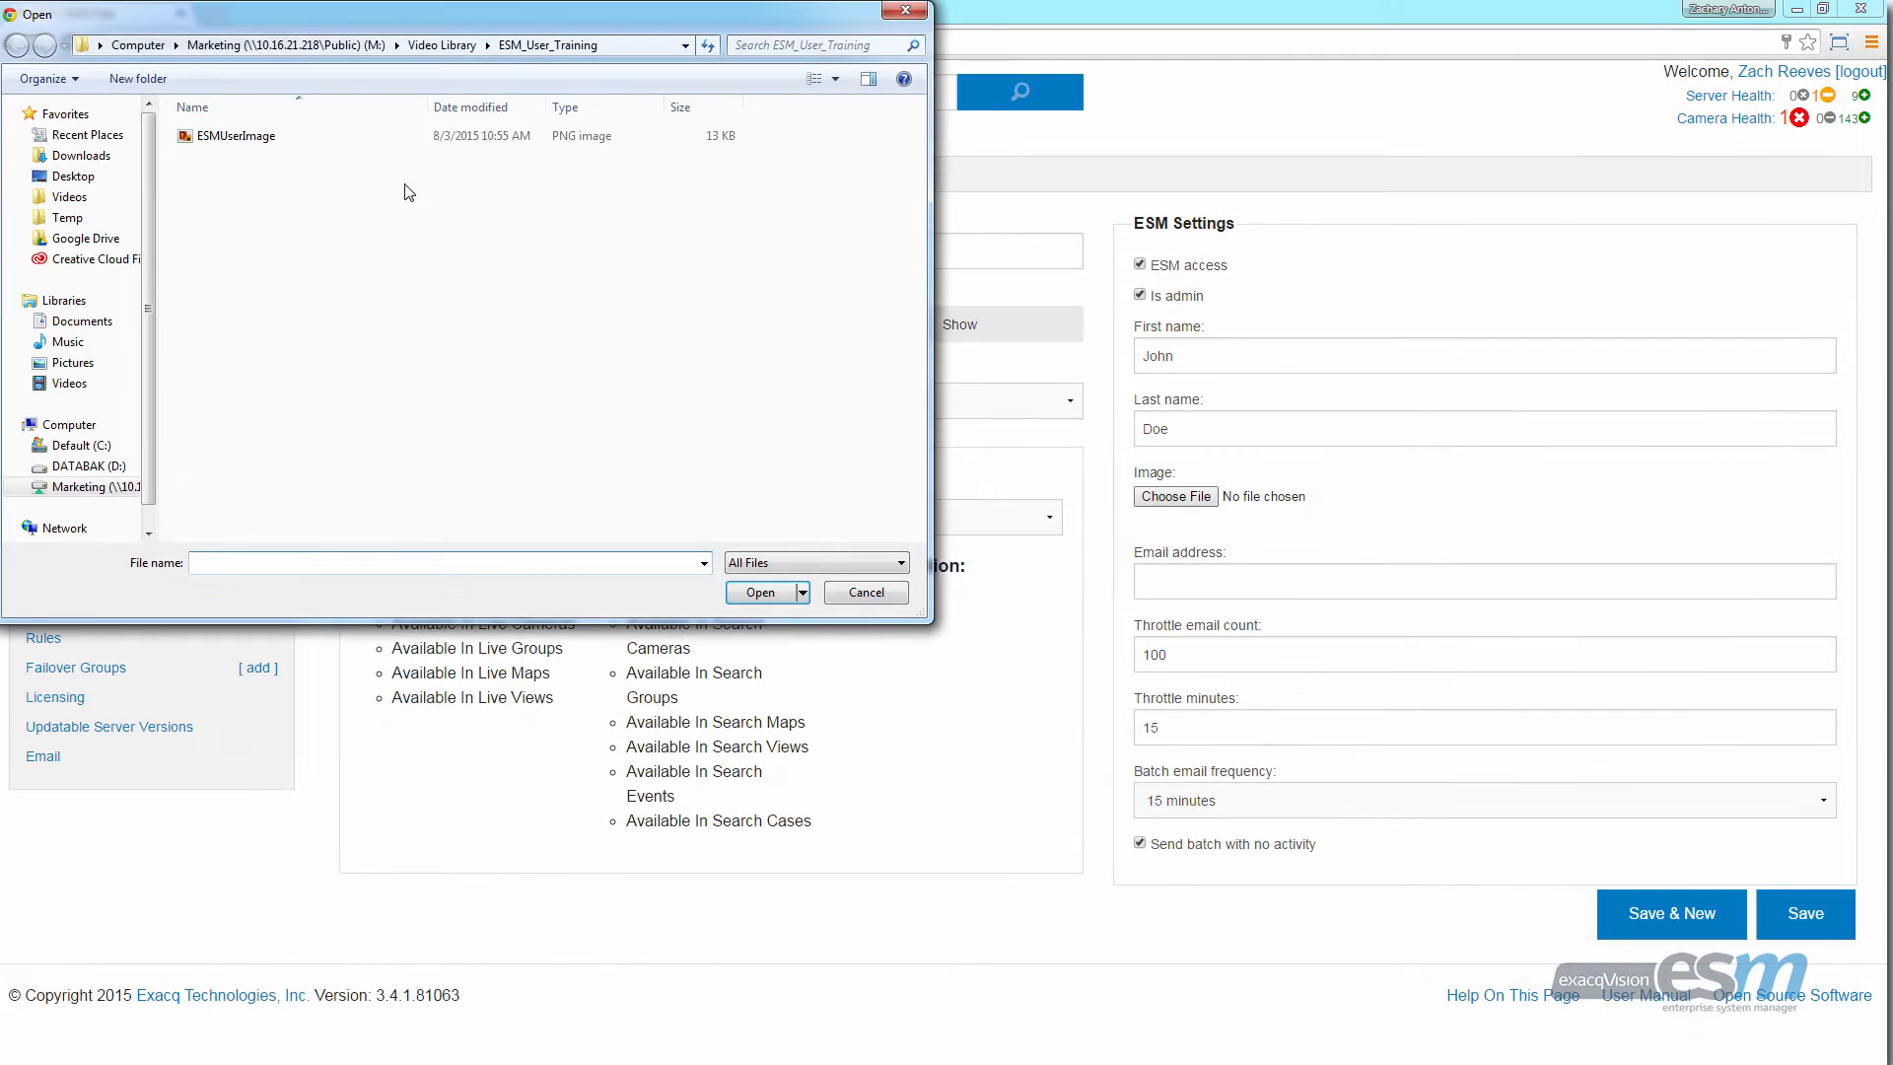
pyautogui.click(759, 591)
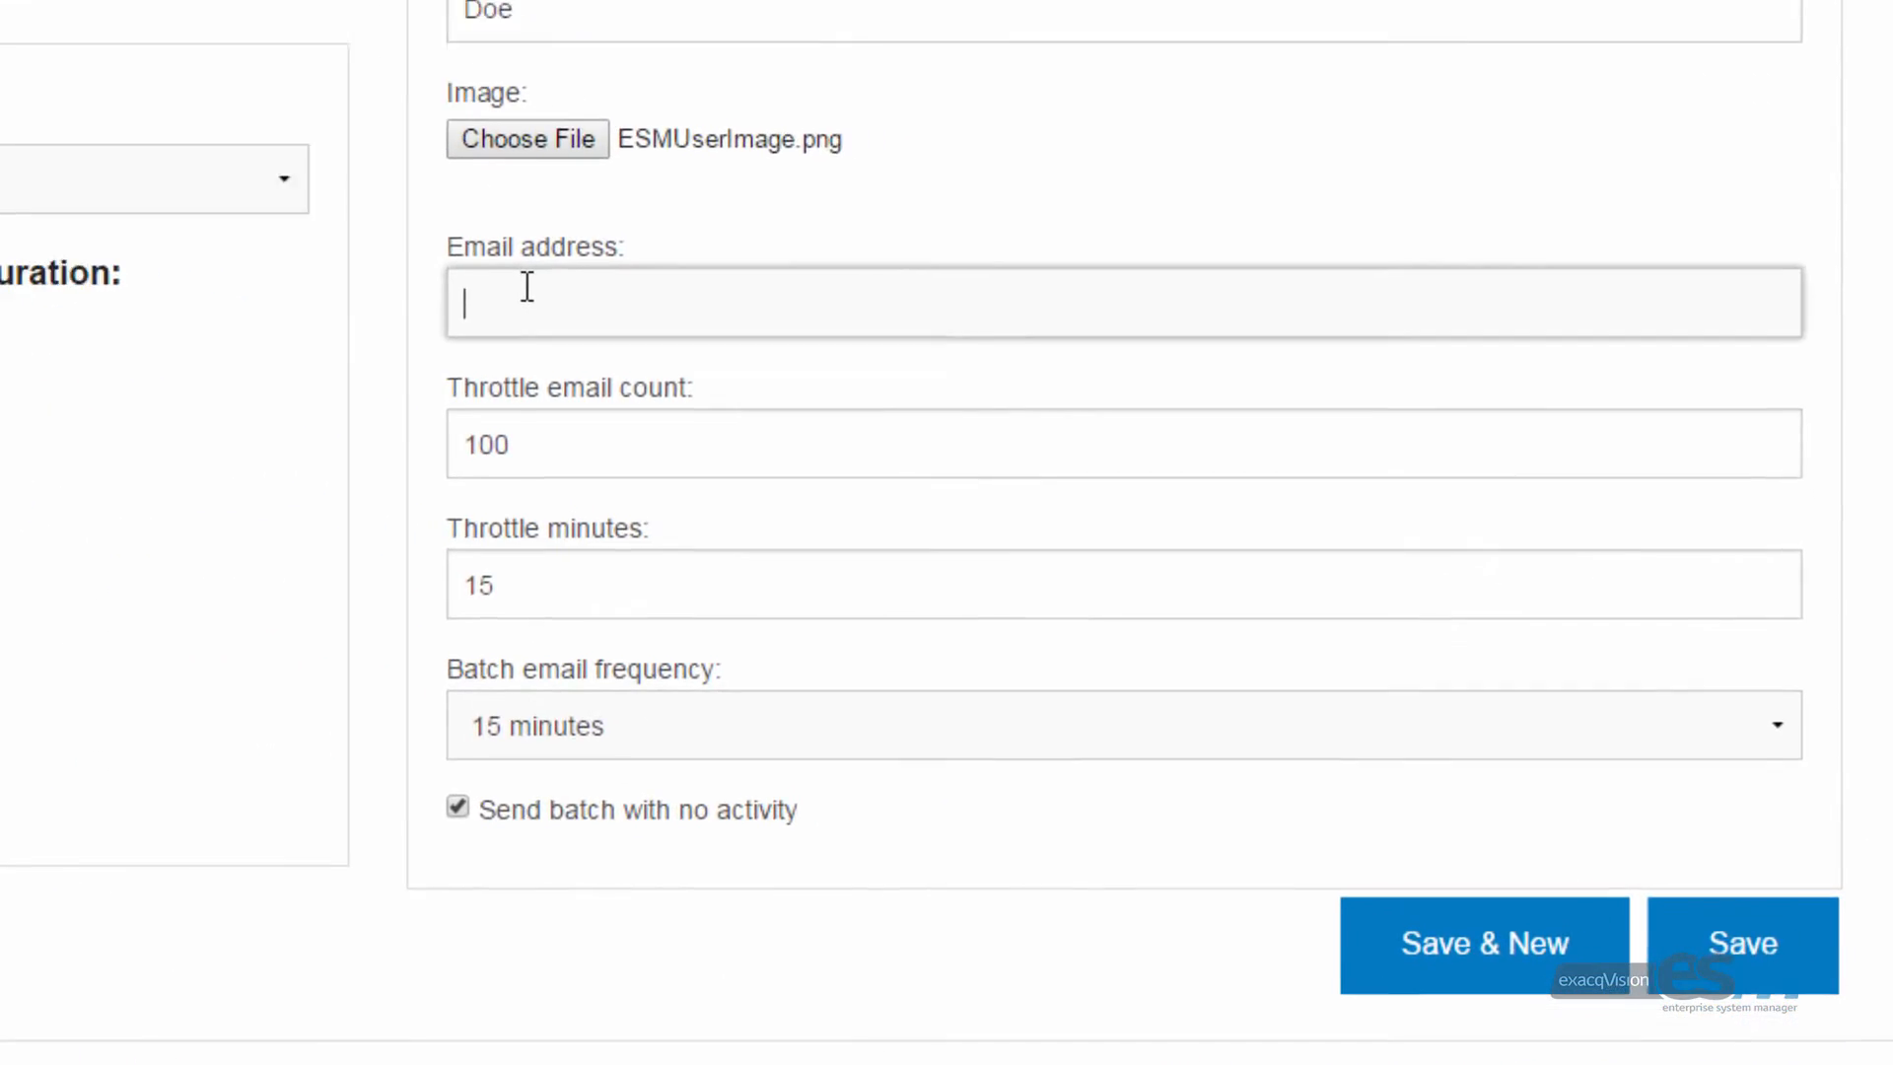
pyautogui.write('jdoe@')
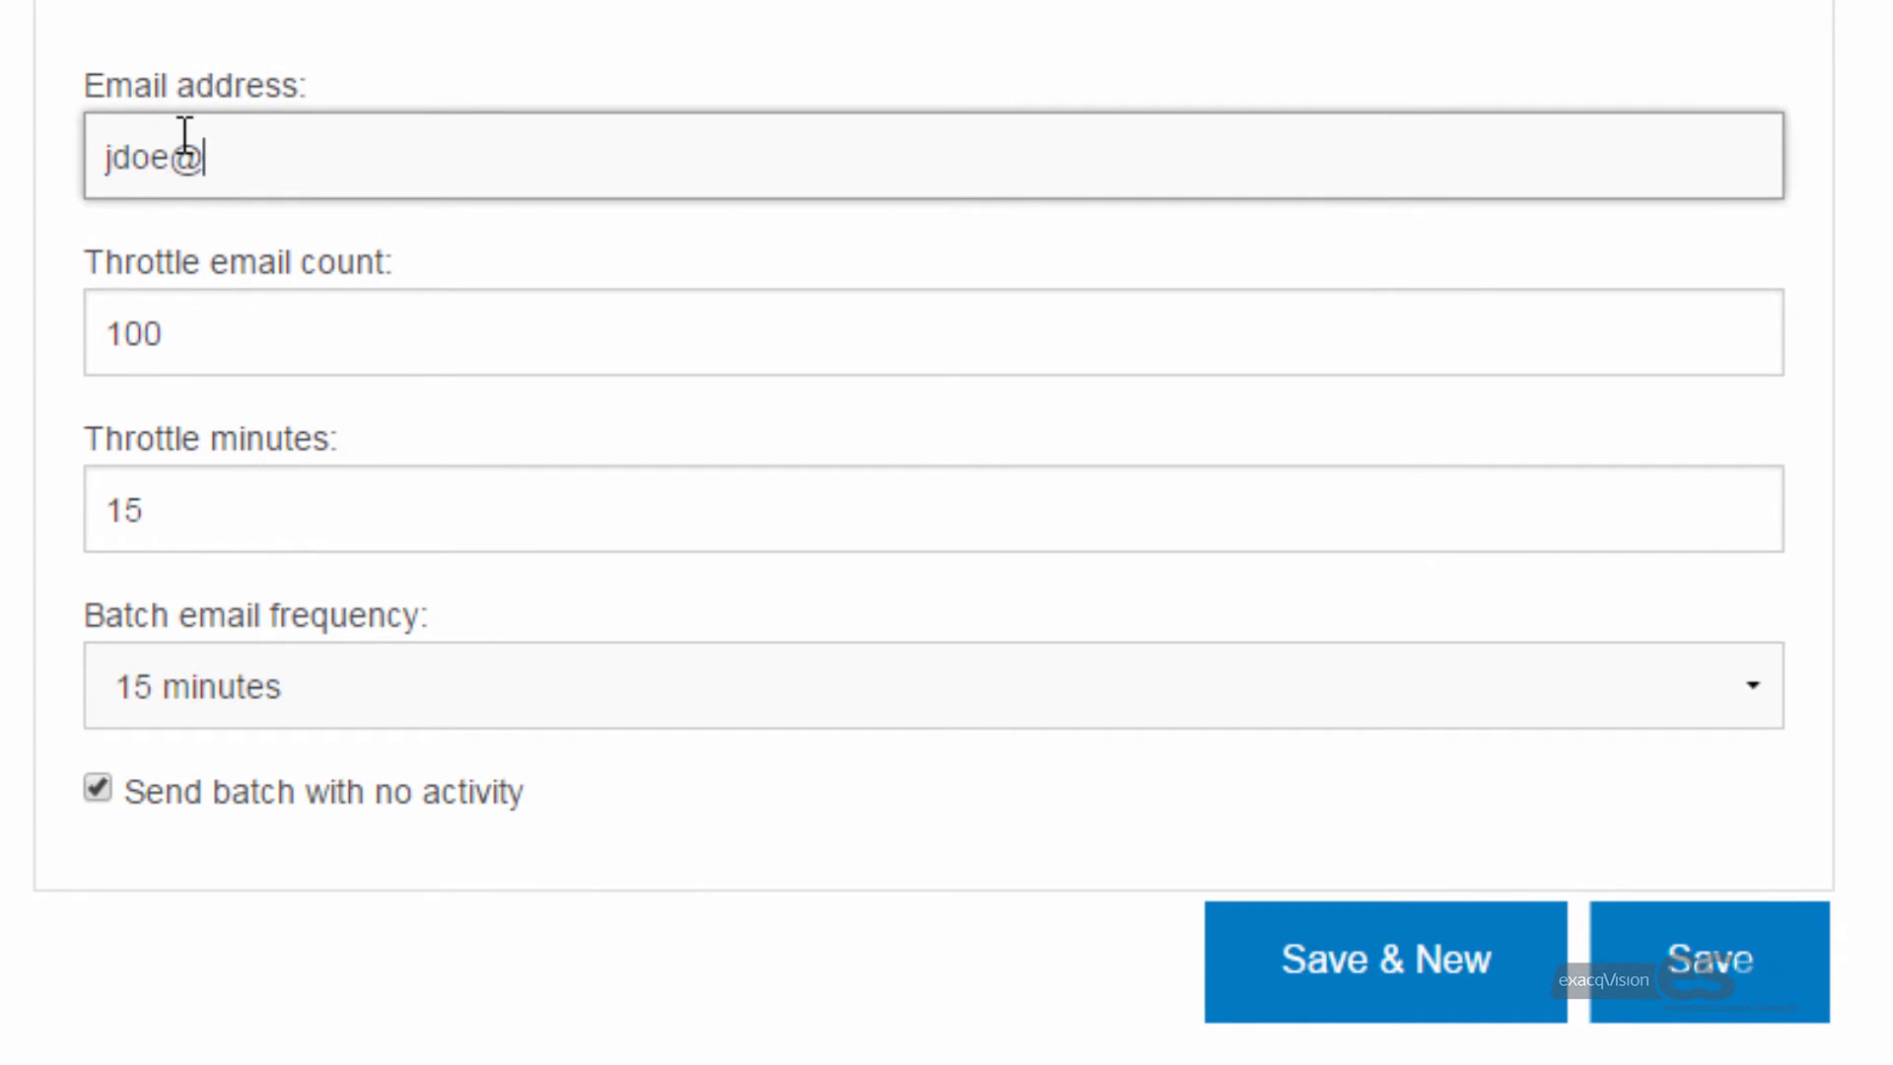
pyautogui.write('test.com')
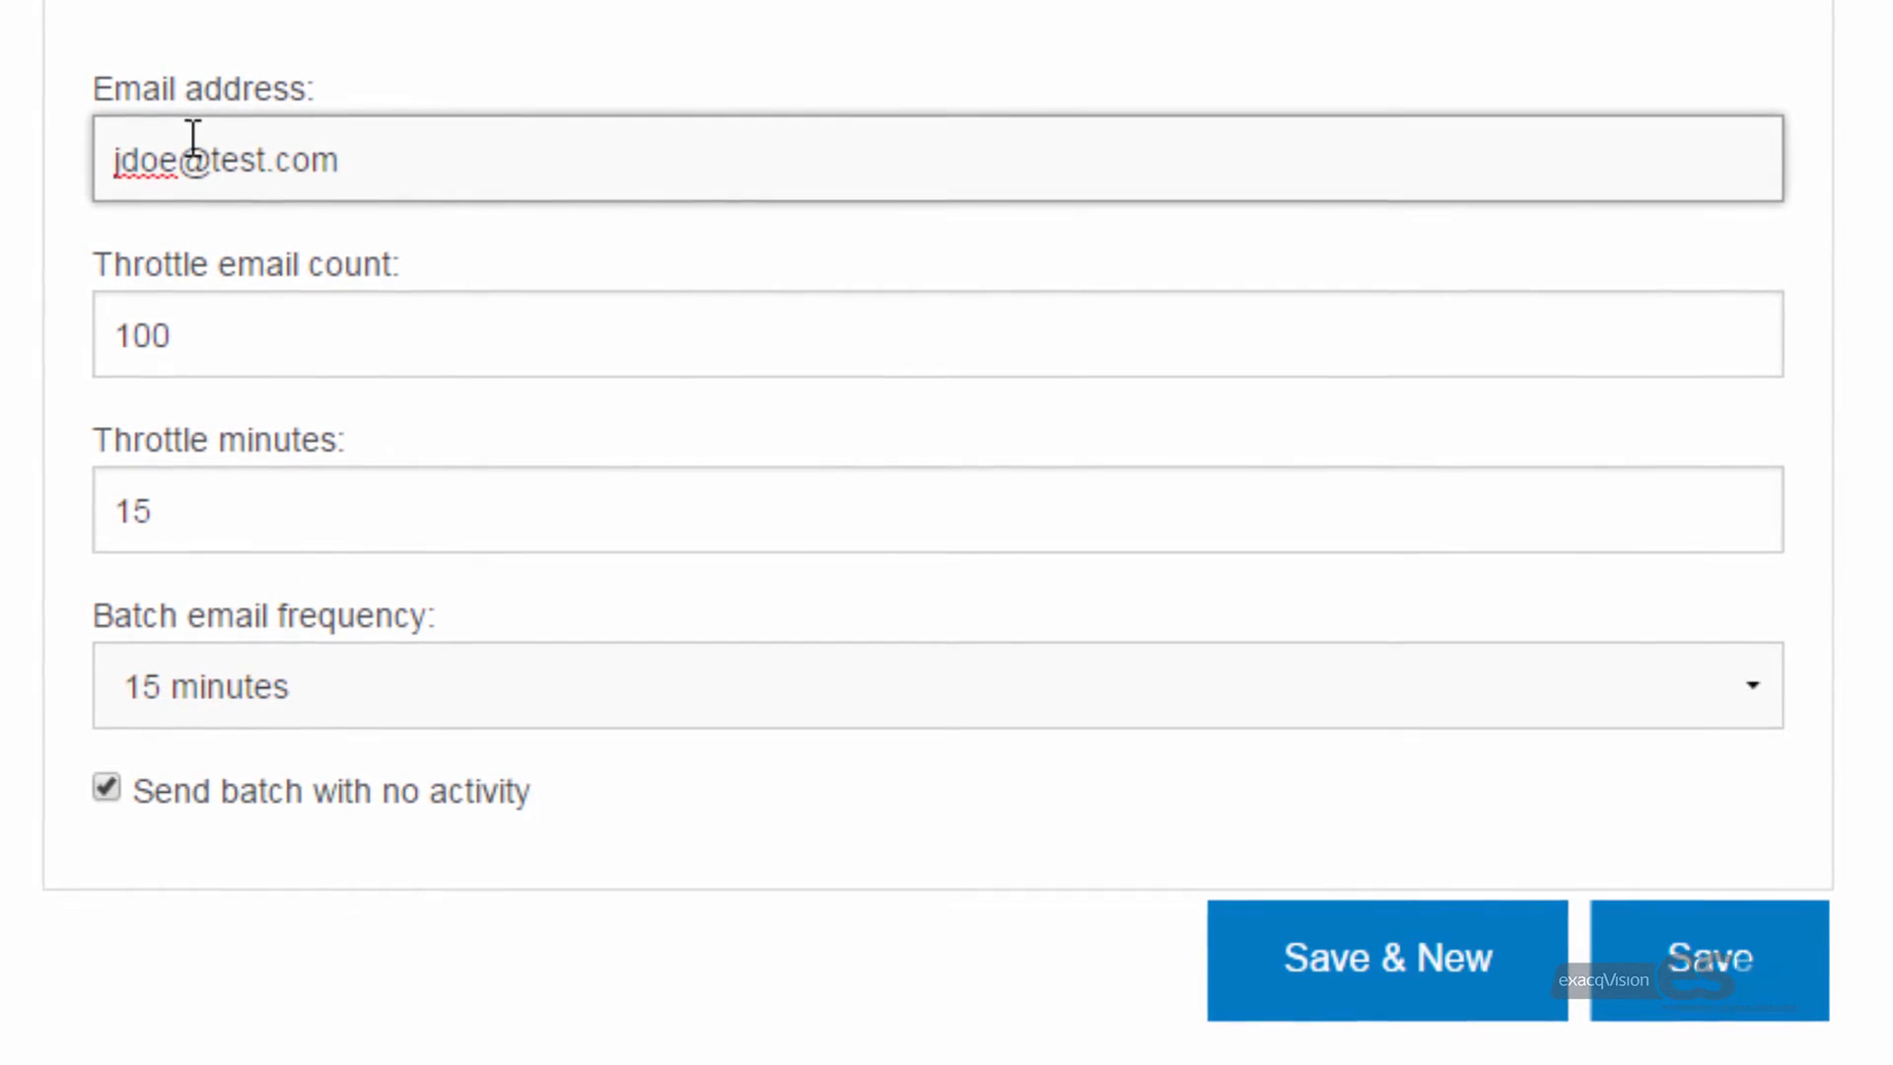
pyautogui.moveTo(1746, 337)
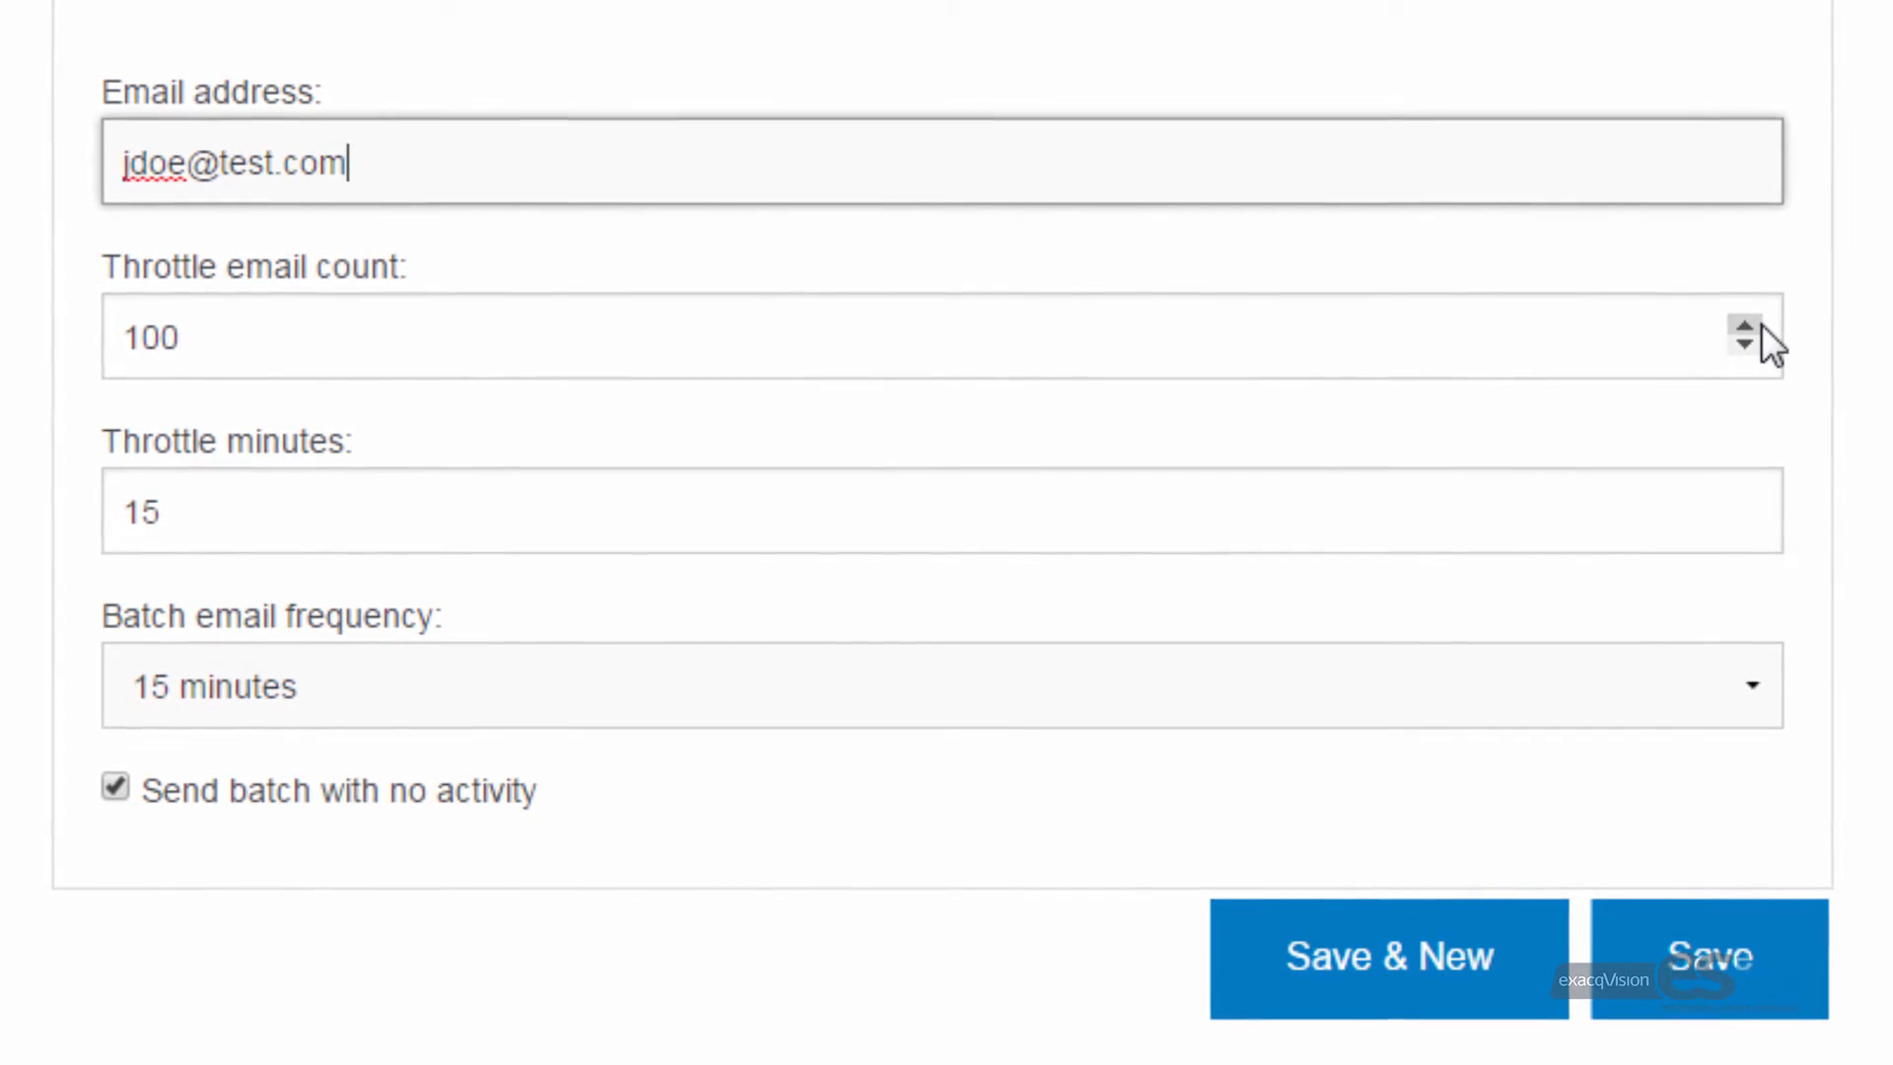
# Set throttle email count to 91 and throttle minutes to 5 with the spinners
pyautogui.click(1746, 326)
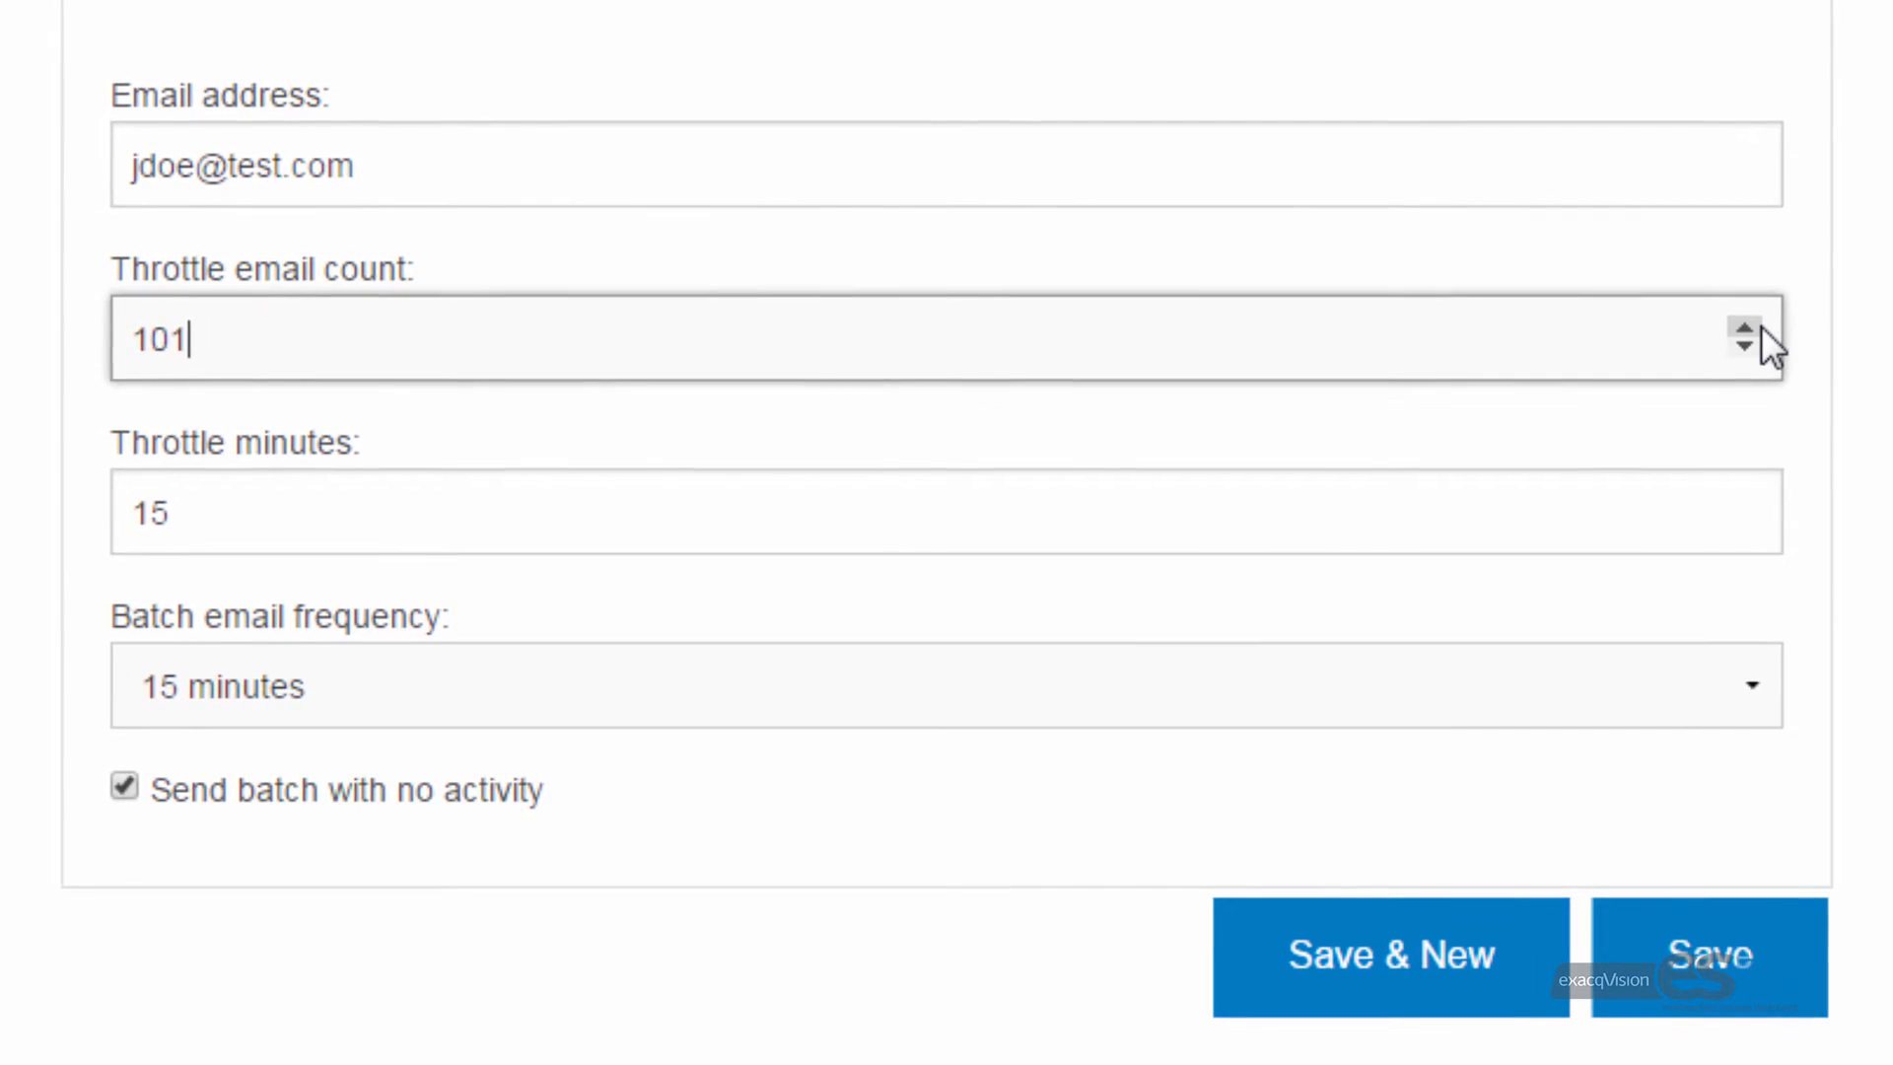
pyautogui.click(1746, 326)
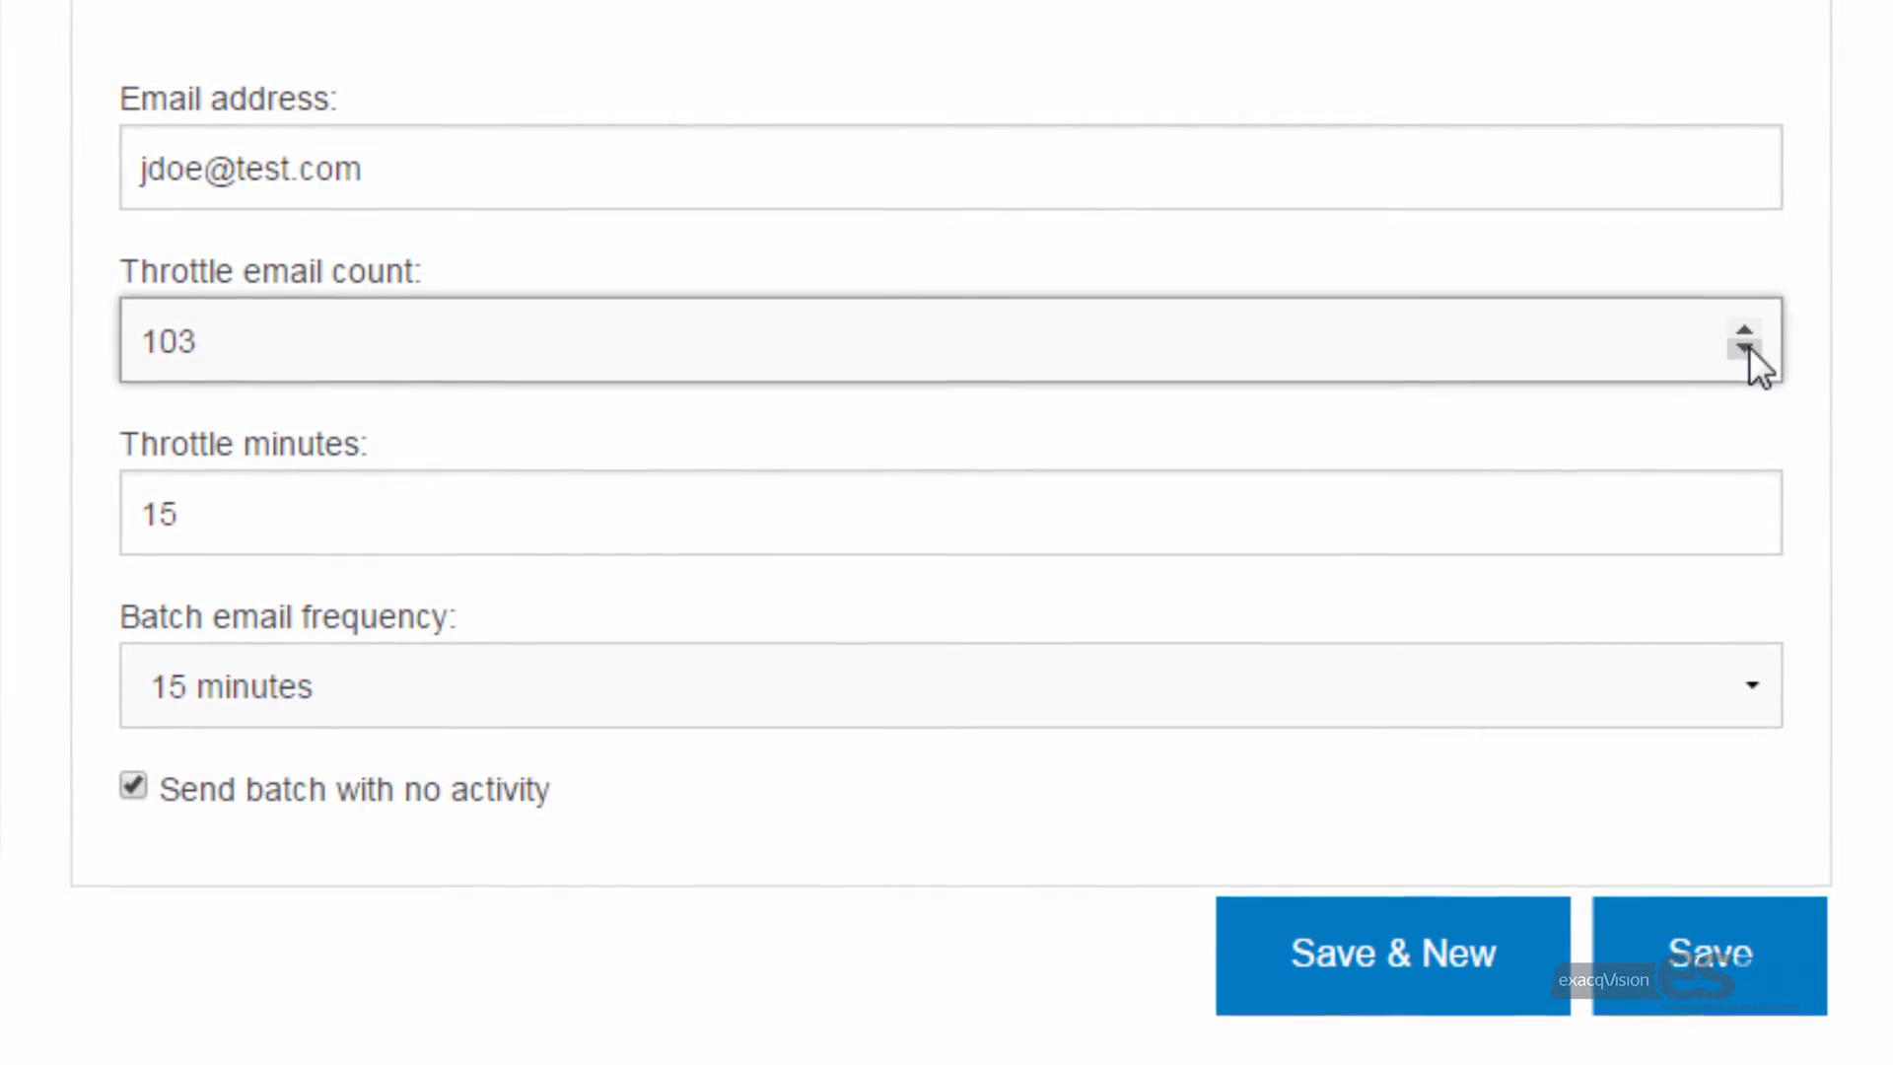
pyautogui.click(1744, 357)
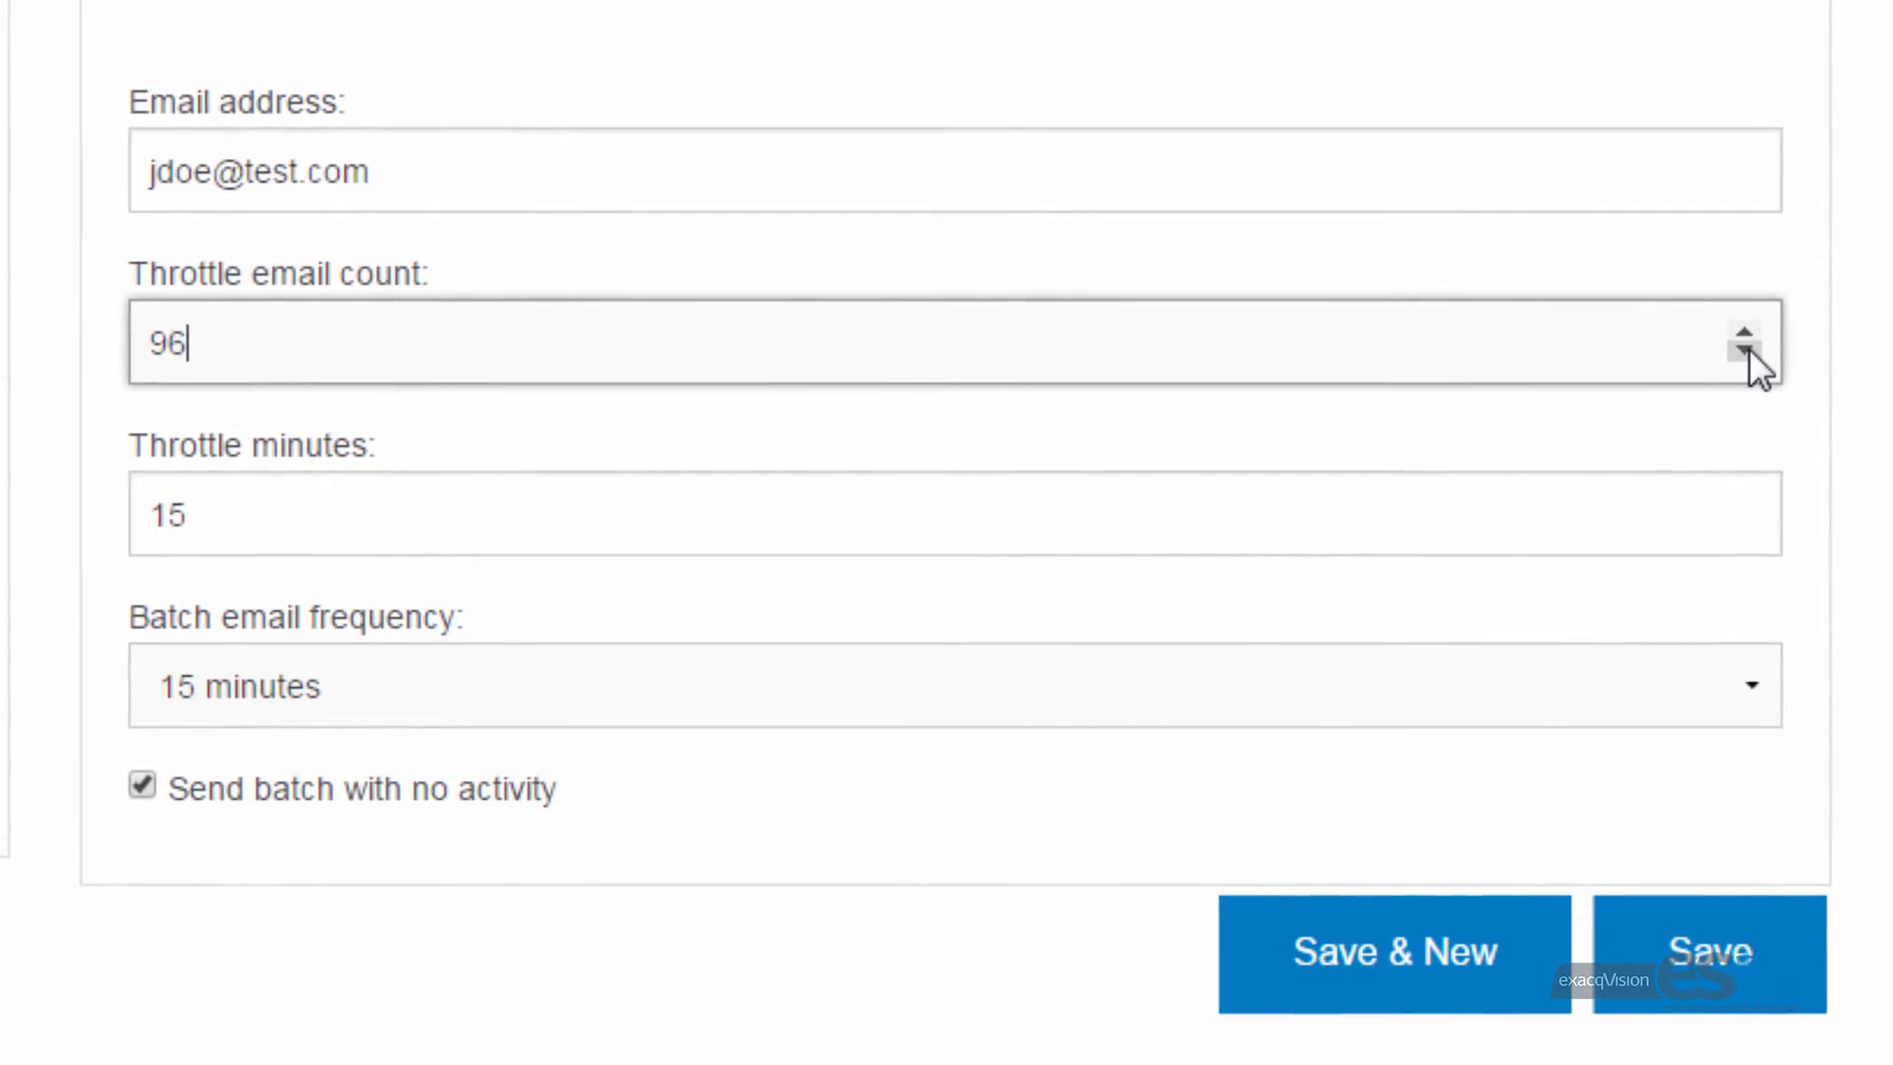
pyautogui.click(1742, 357)
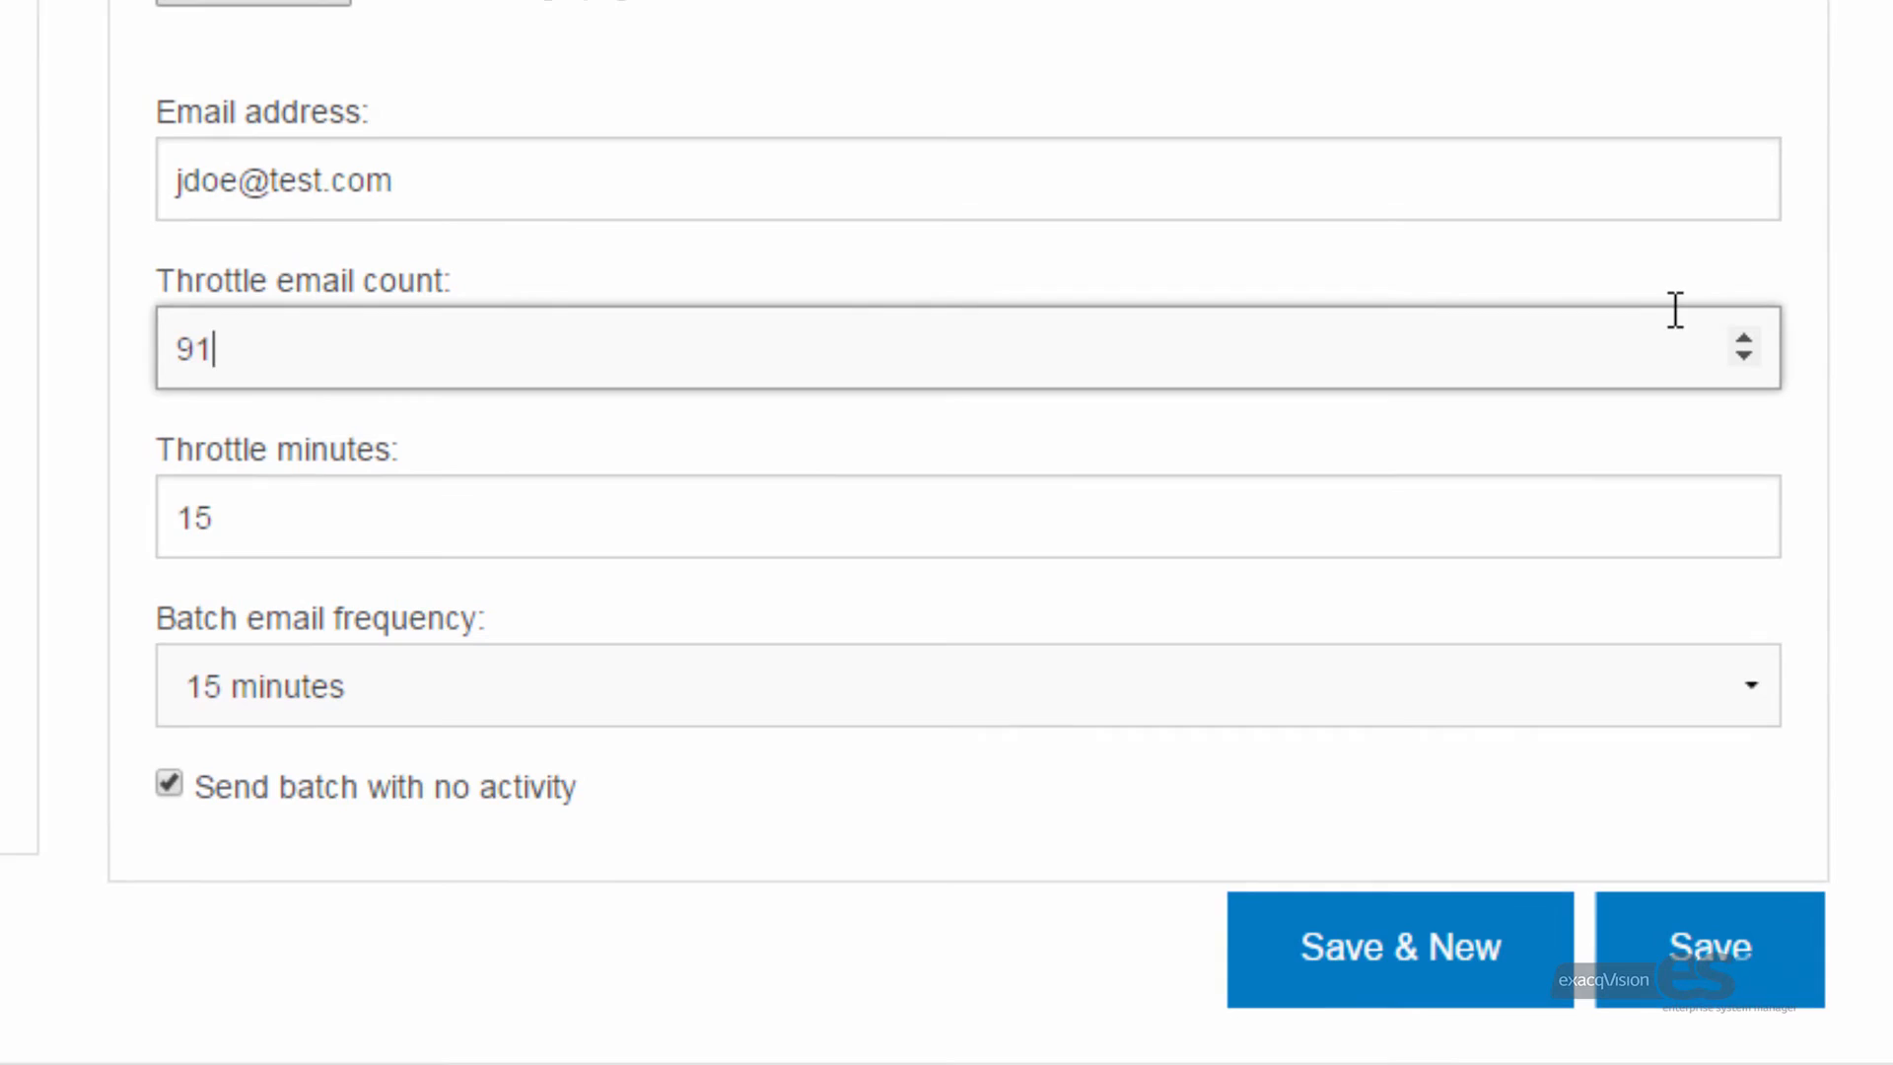
pyautogui.moveTo(1739, 562)
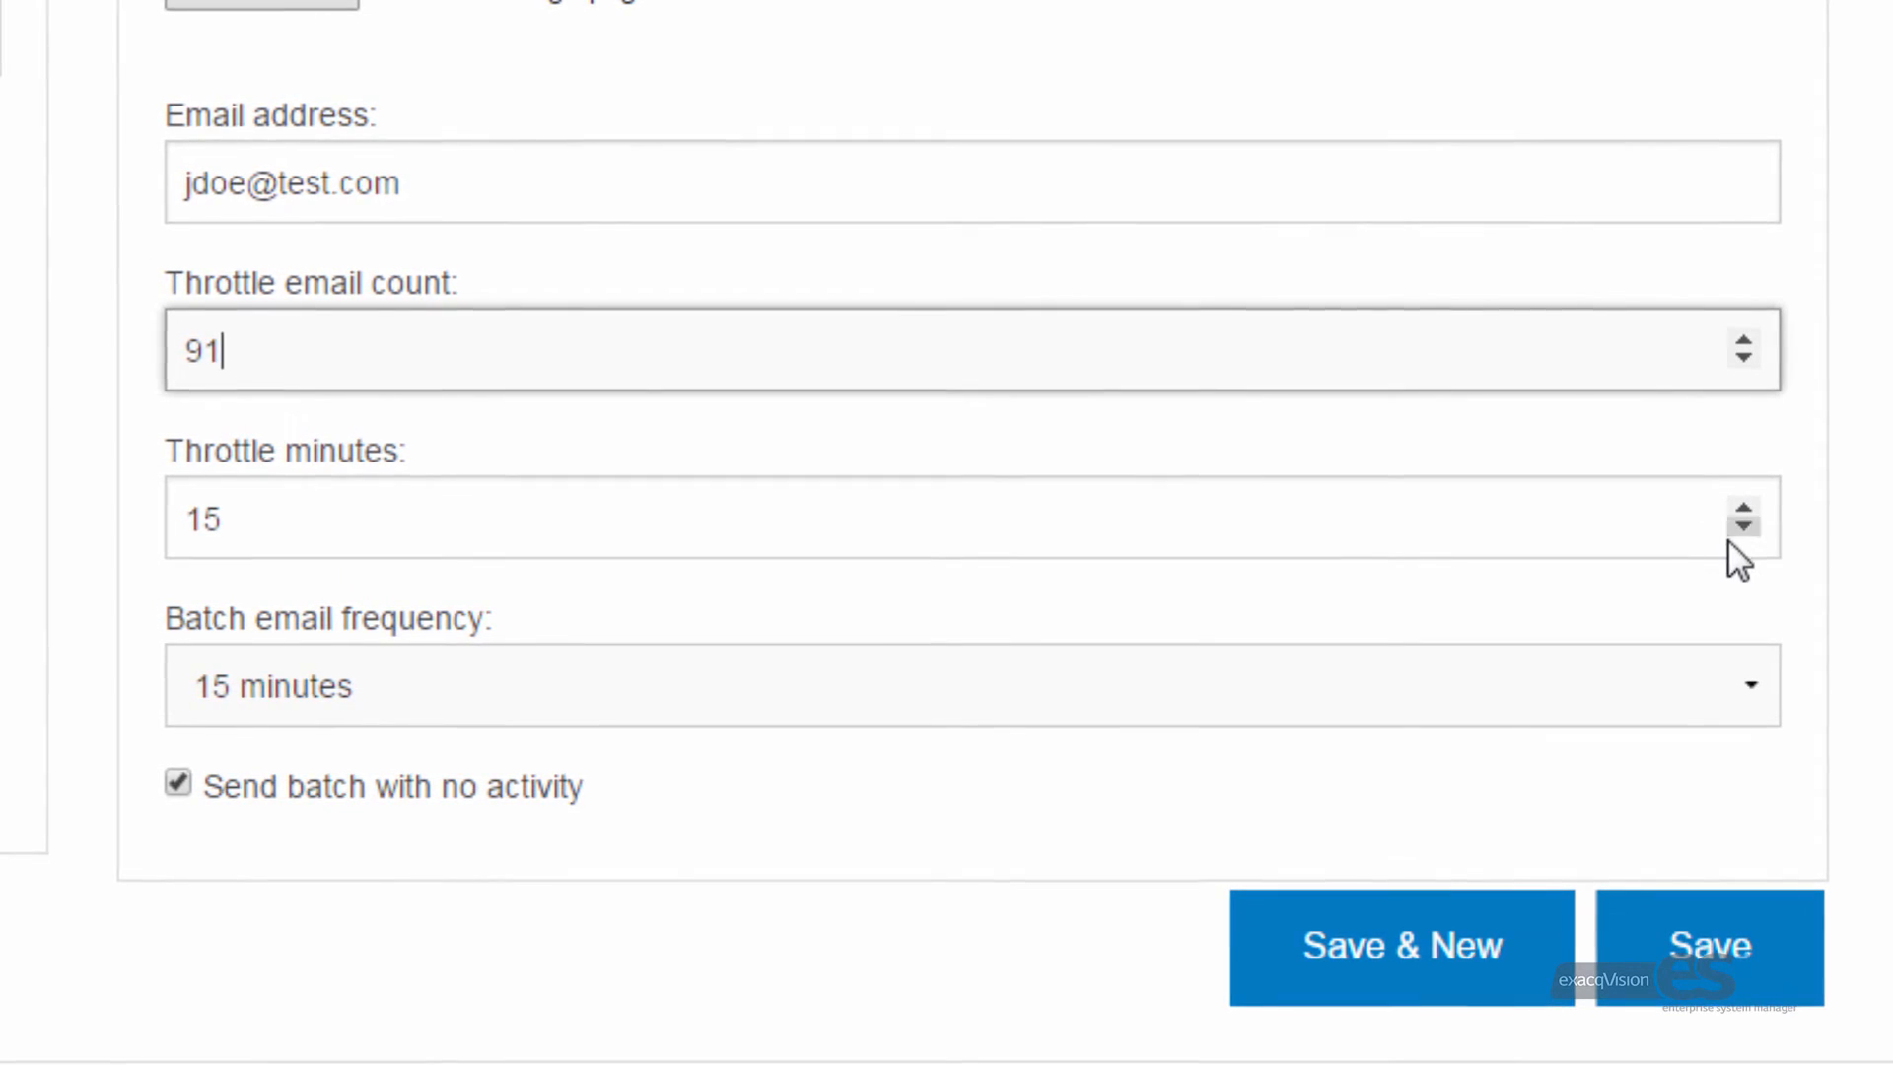
pyautogui.click(1745, 533)
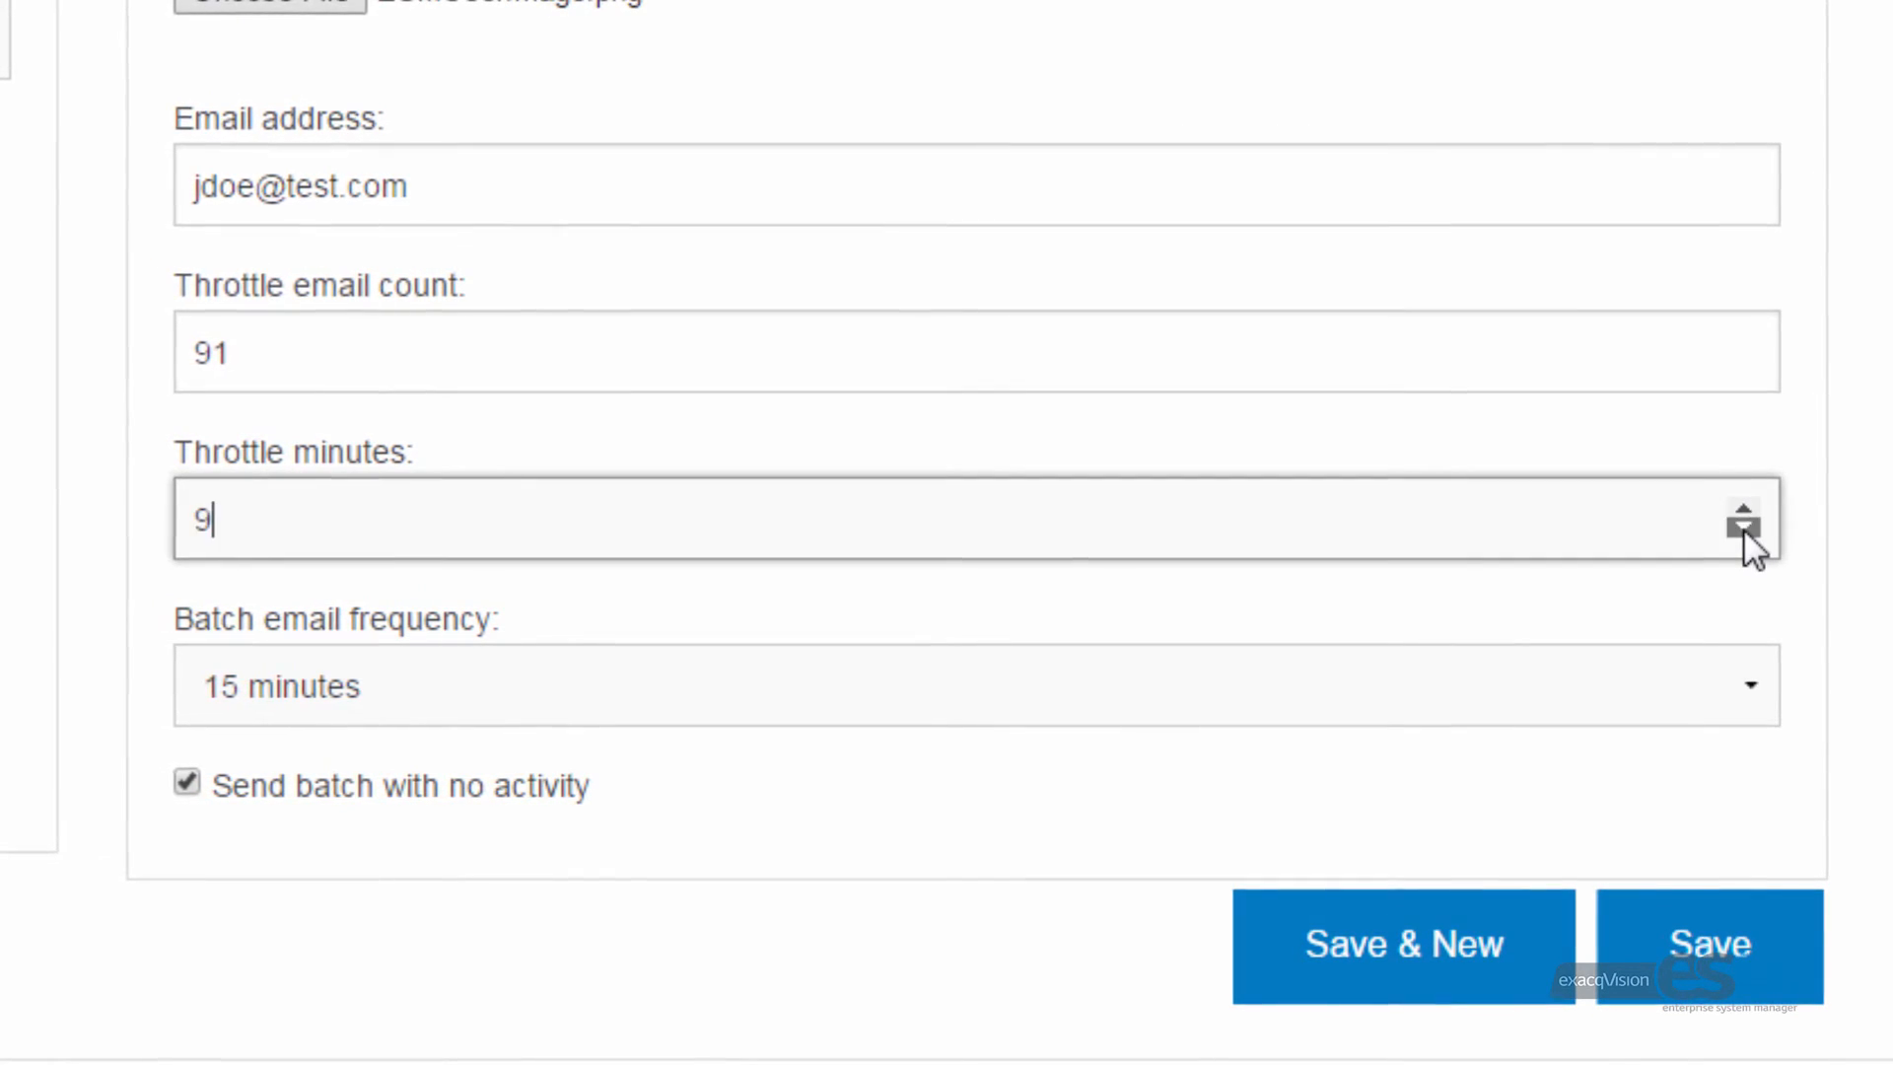
pyautogui.click(1744, 538)
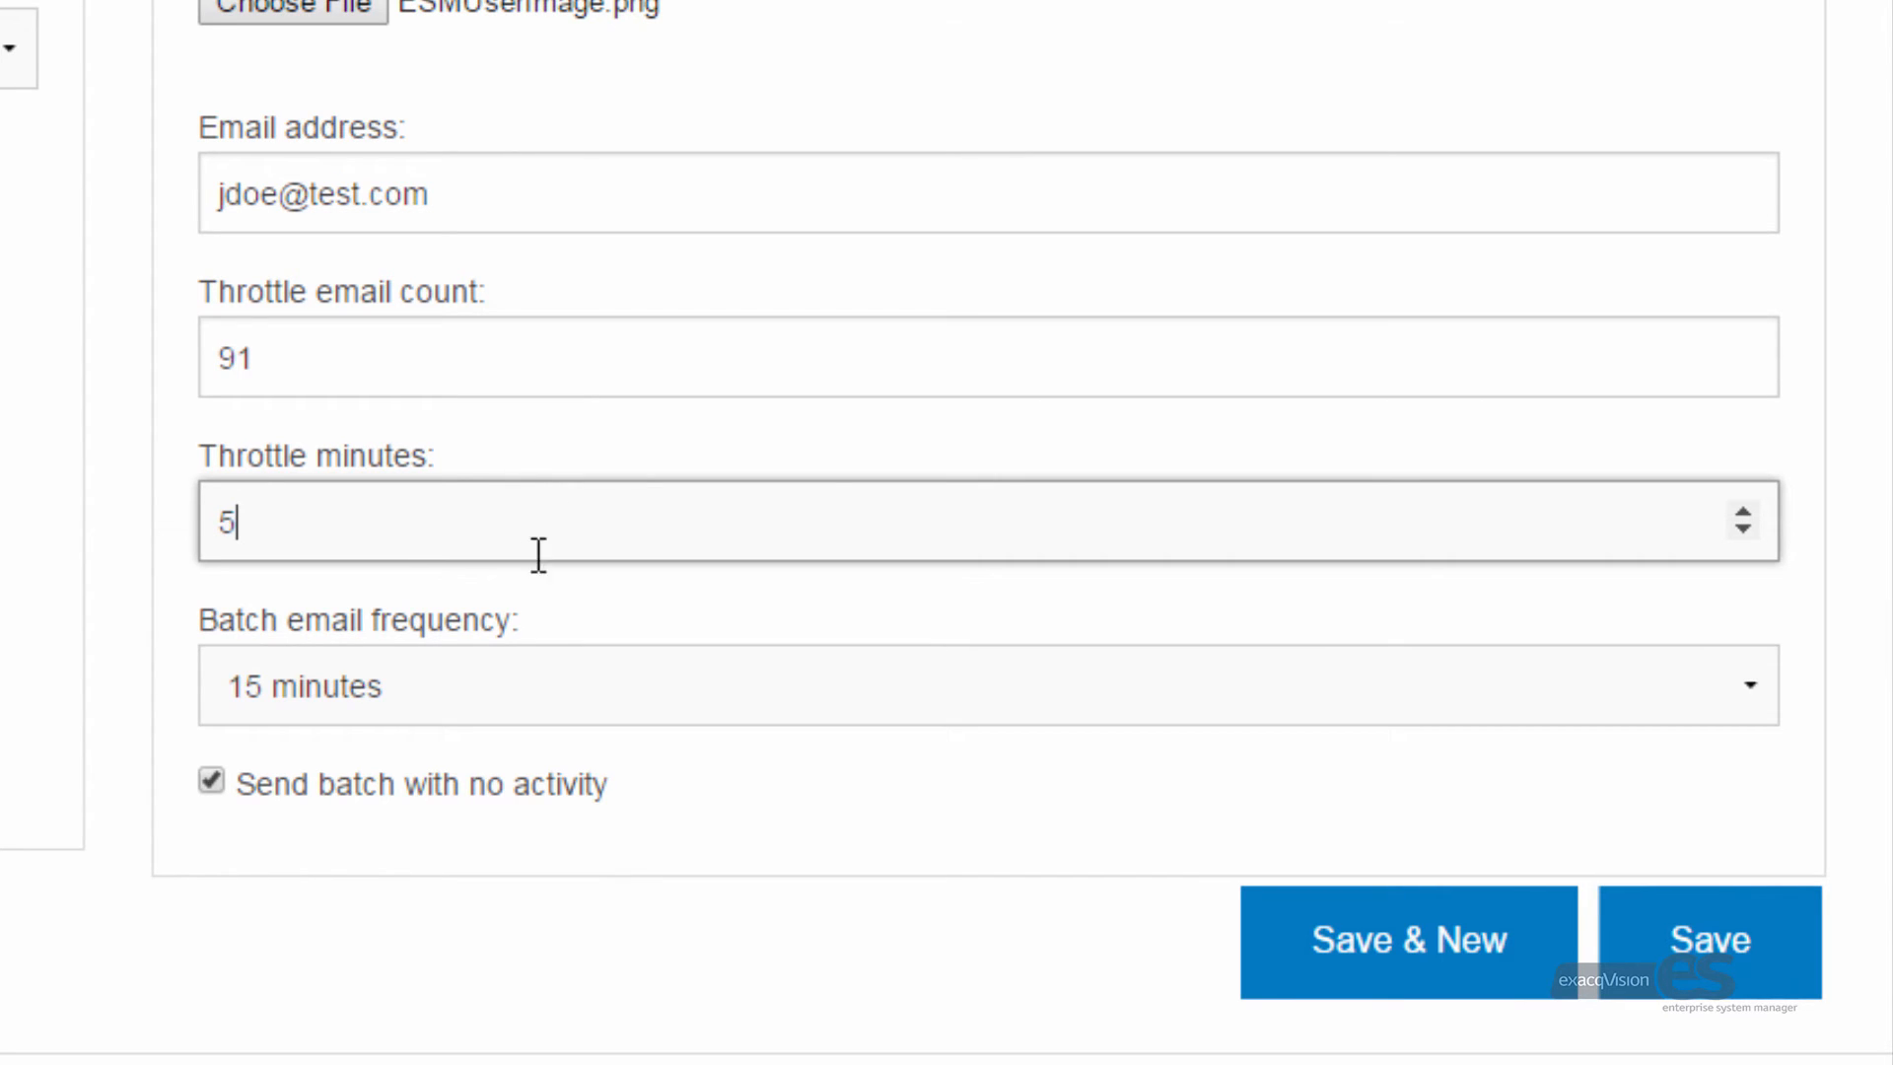
pyautogui.moveTo(1471, 728)
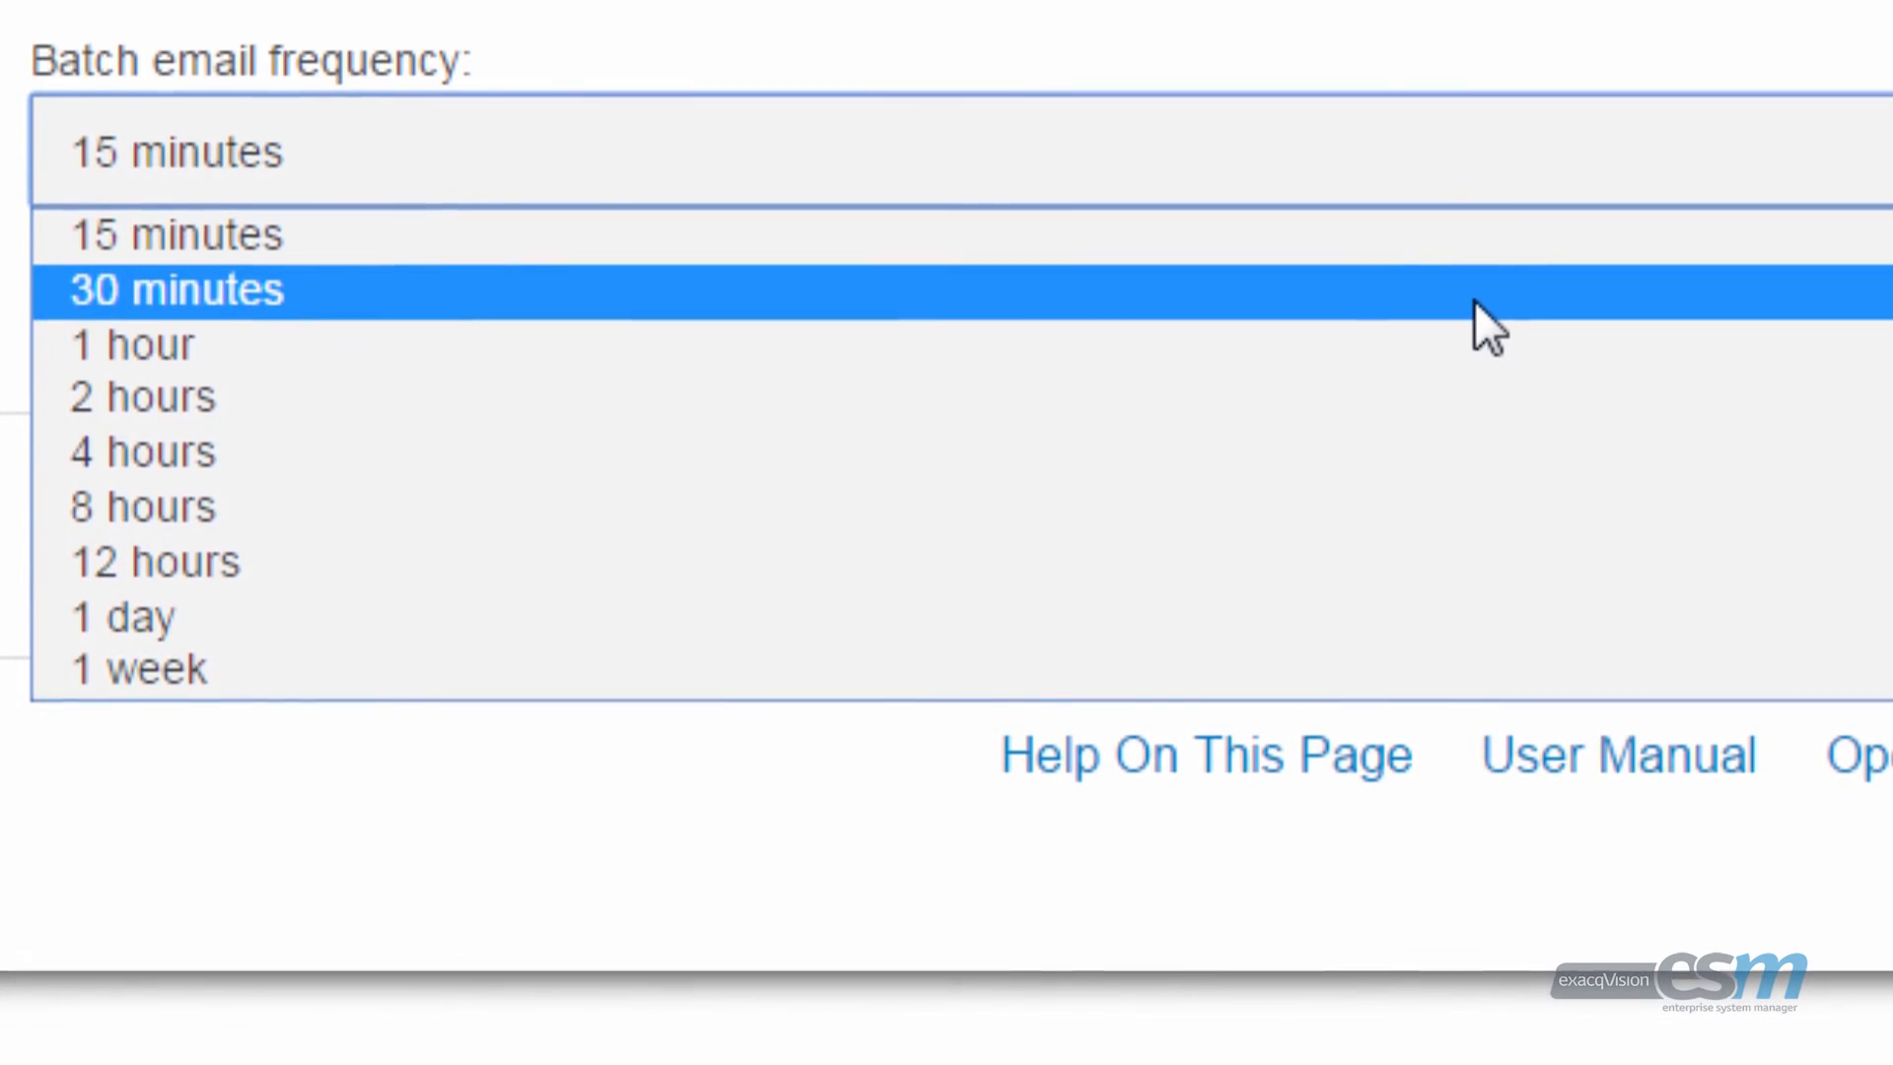
# Set batch email frequency to 30 minutes and save the user with Save & New
pyautogui.click(175, 288)
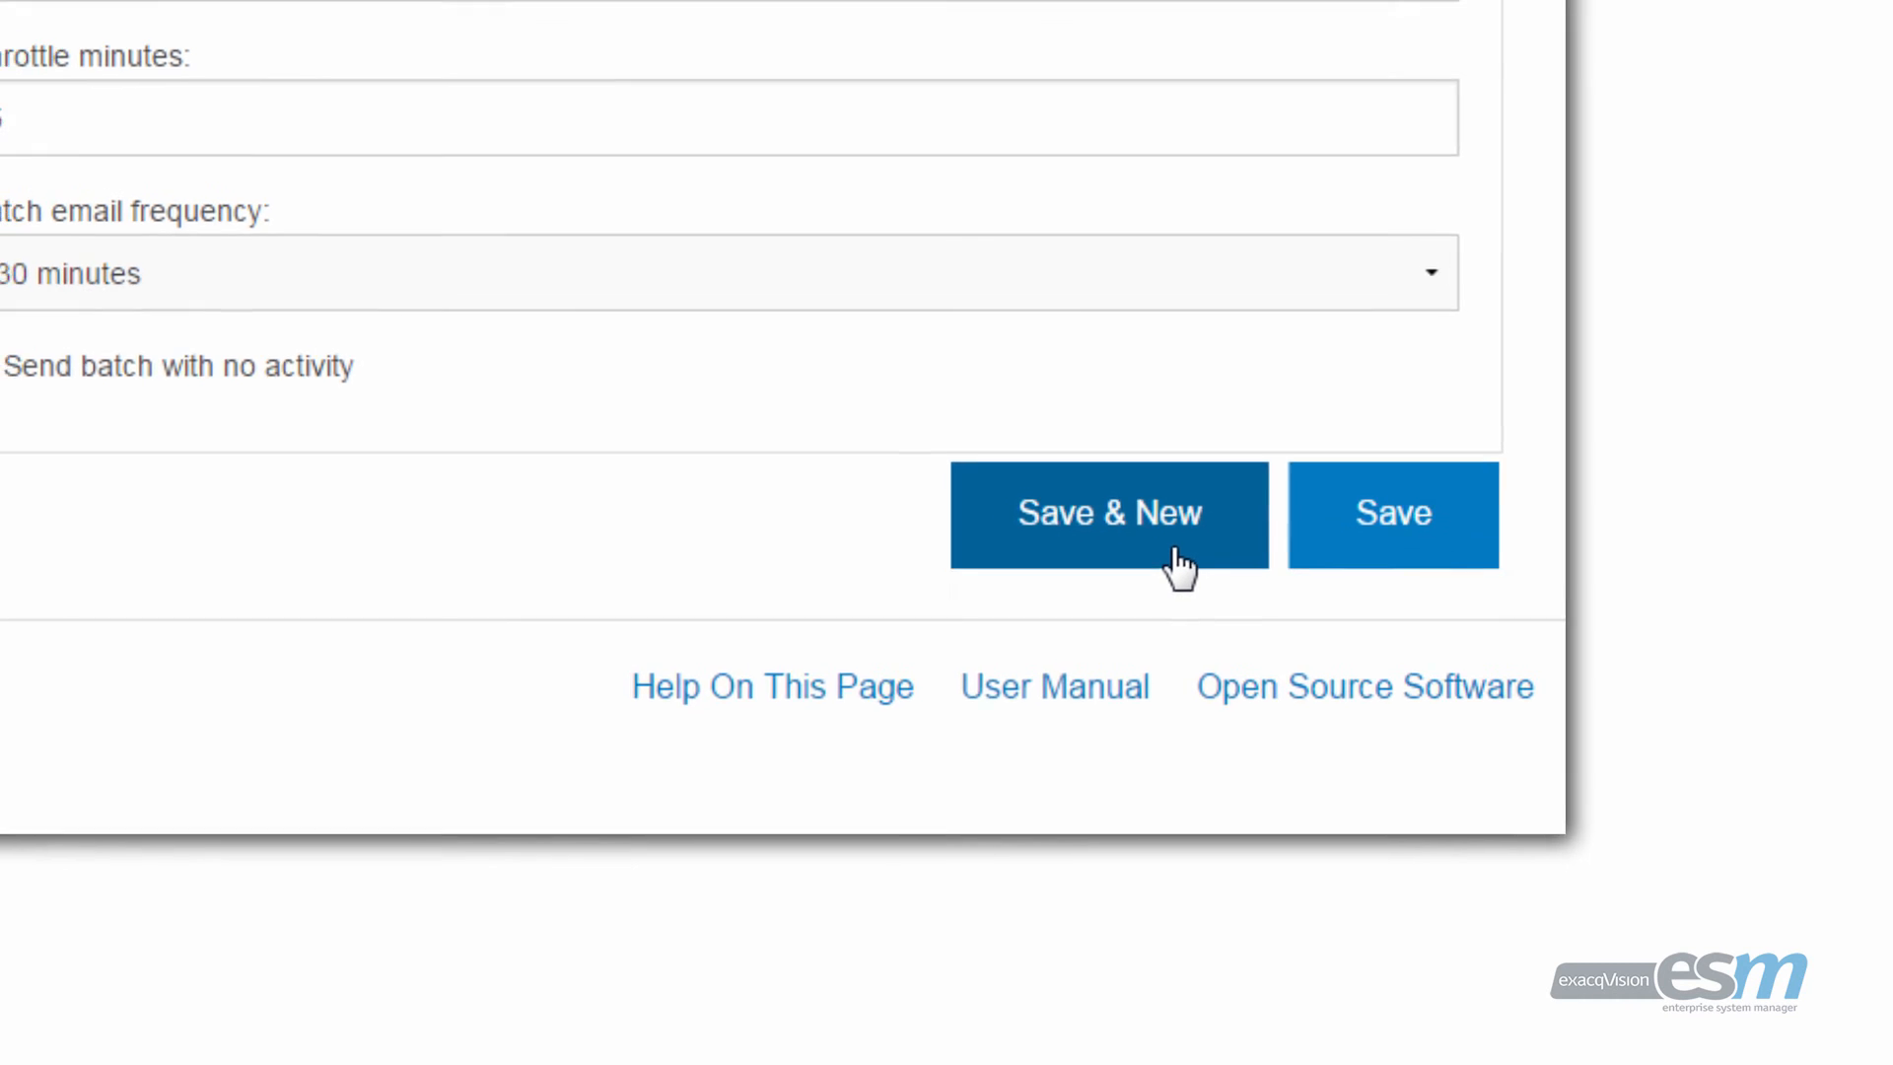
pyautogui.click(1391, 514)
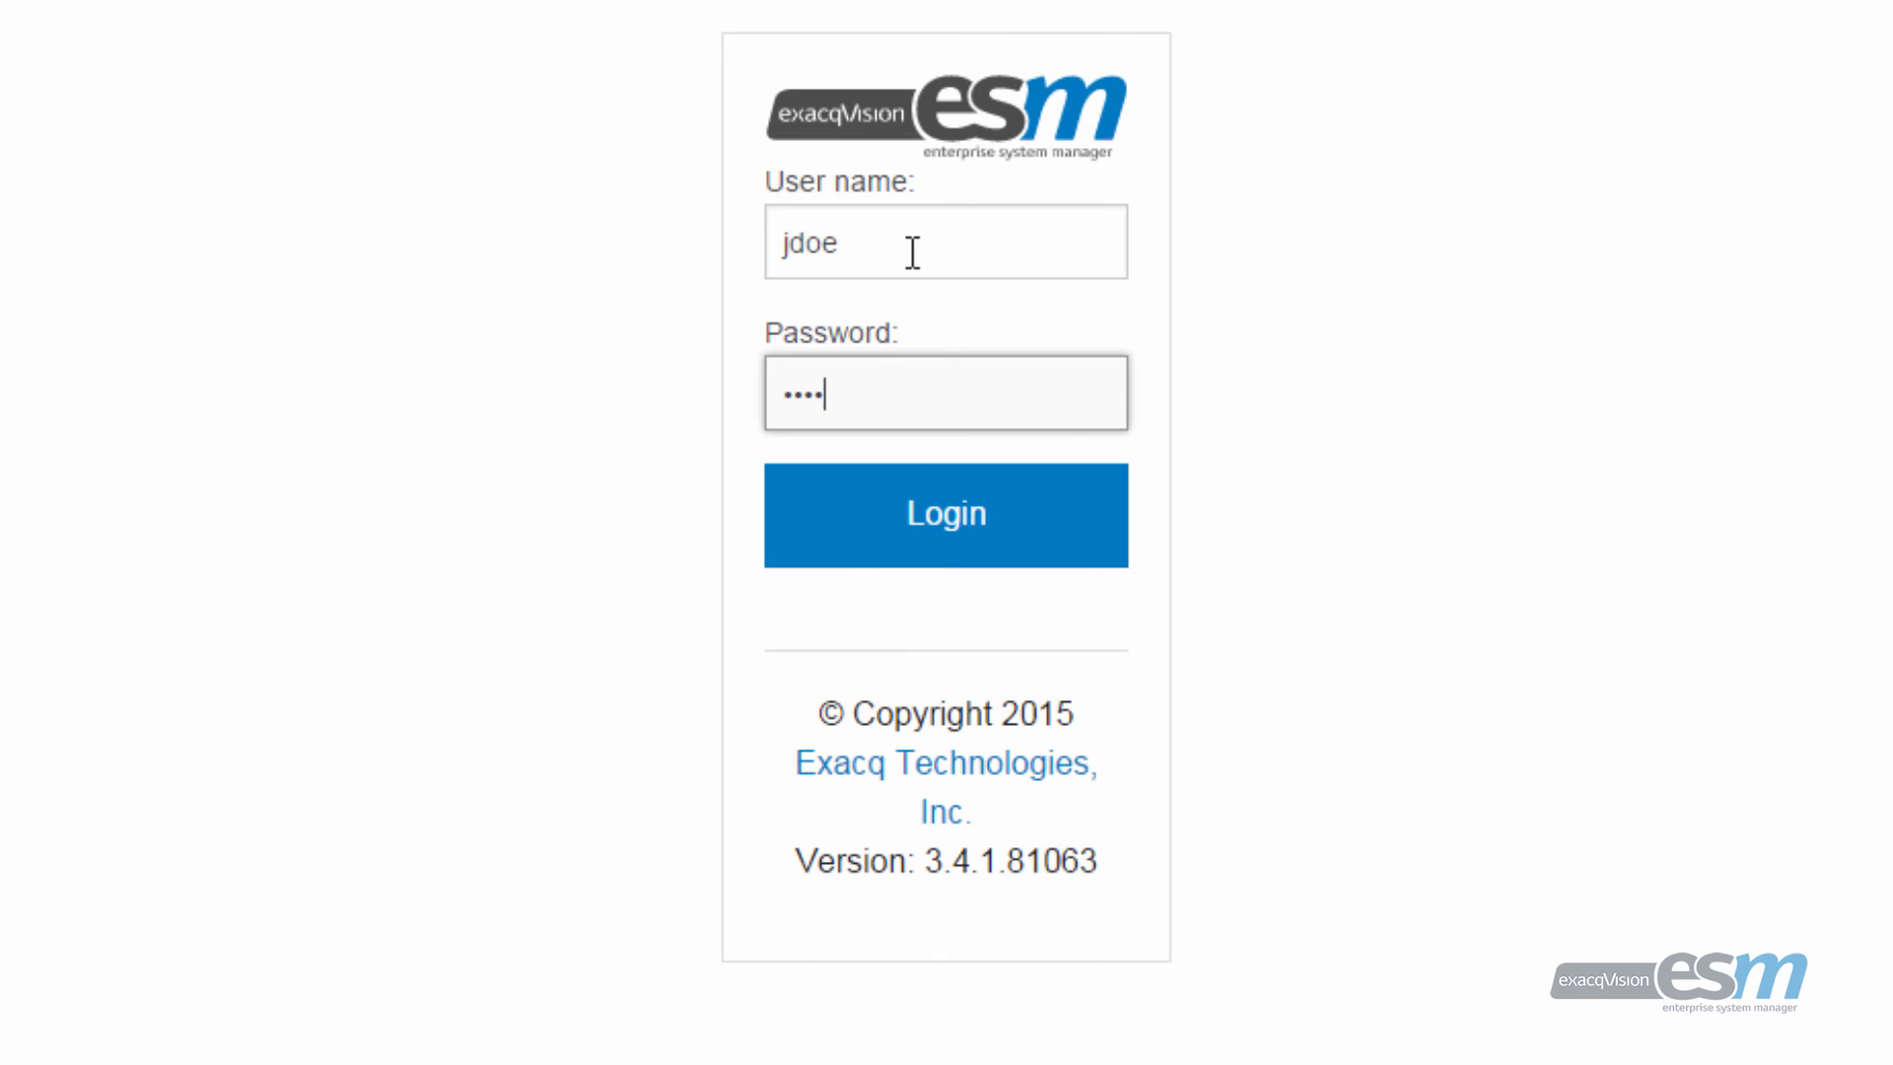
# Sign in as jdoe, reaching the system information screen for illustra.exacq.com
pyautogui.click(944, 515)
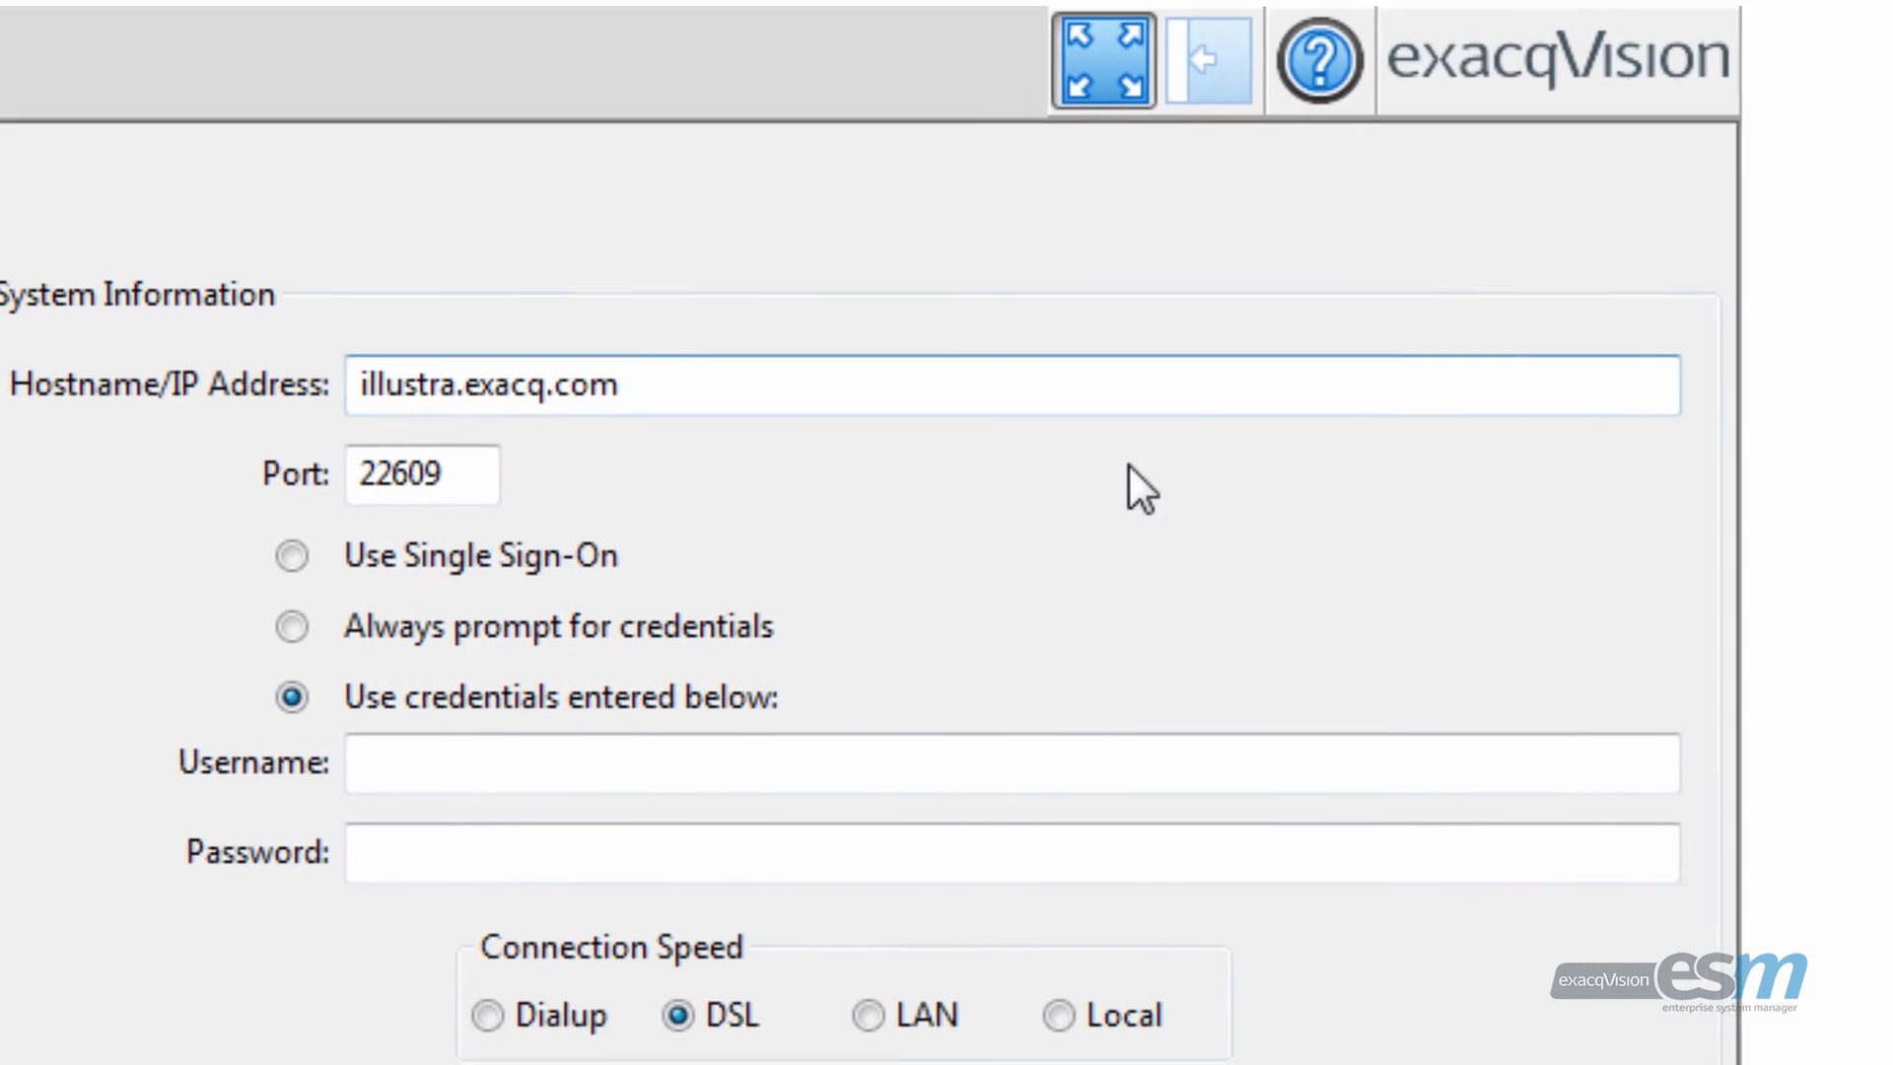